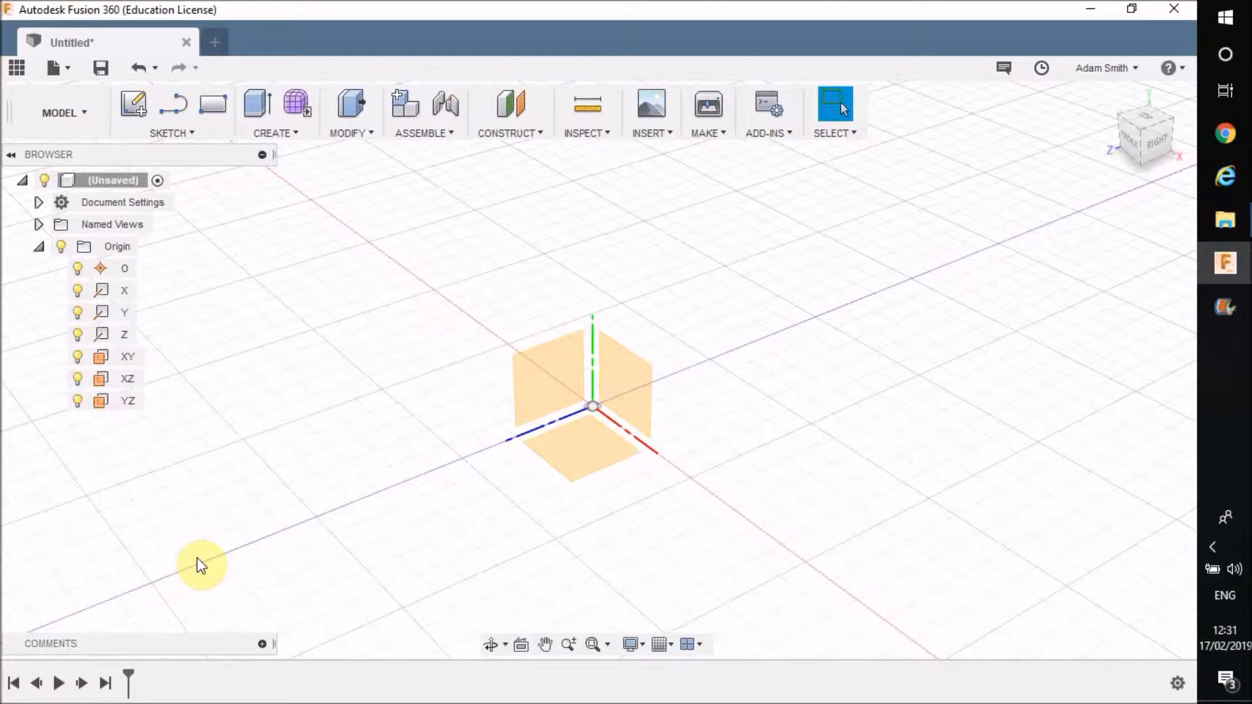
mouse_move(655, 467)
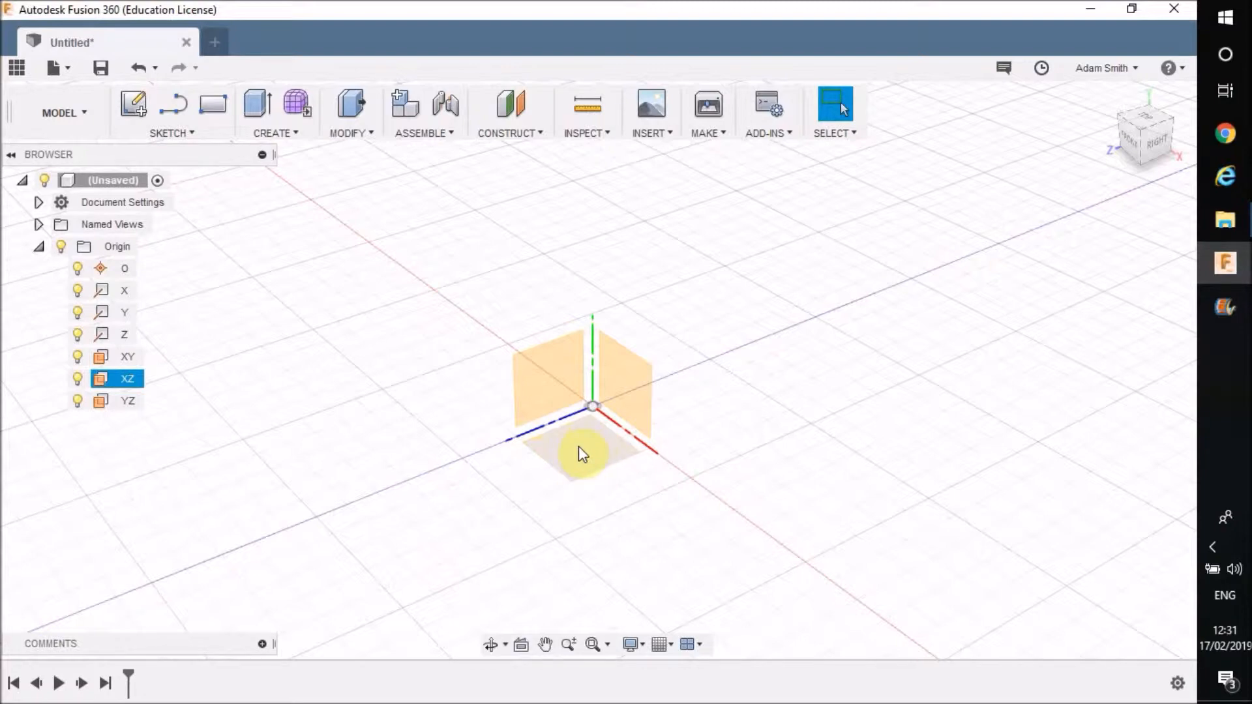
Select the YZ origin plane in the Browser as the sketch plane
left_click(555, 387)
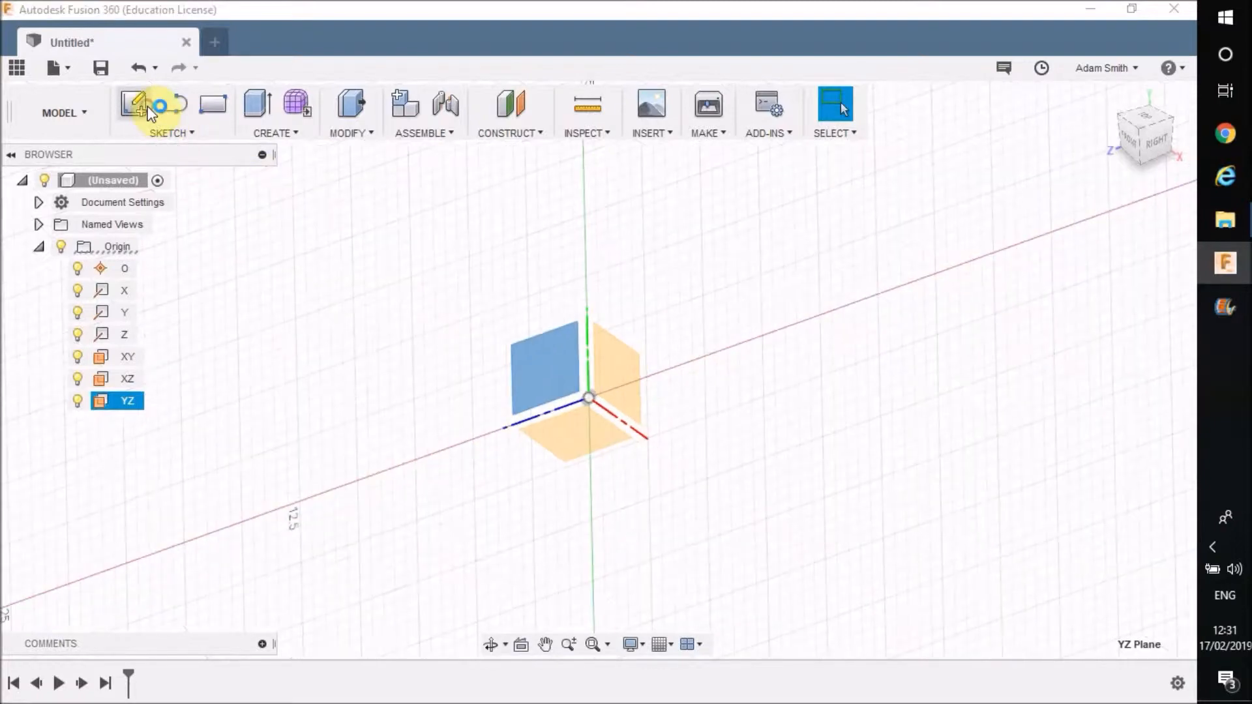
Create a sketch on the YZ plane for the outline with R1.50 top corners
left_click(133, 104)
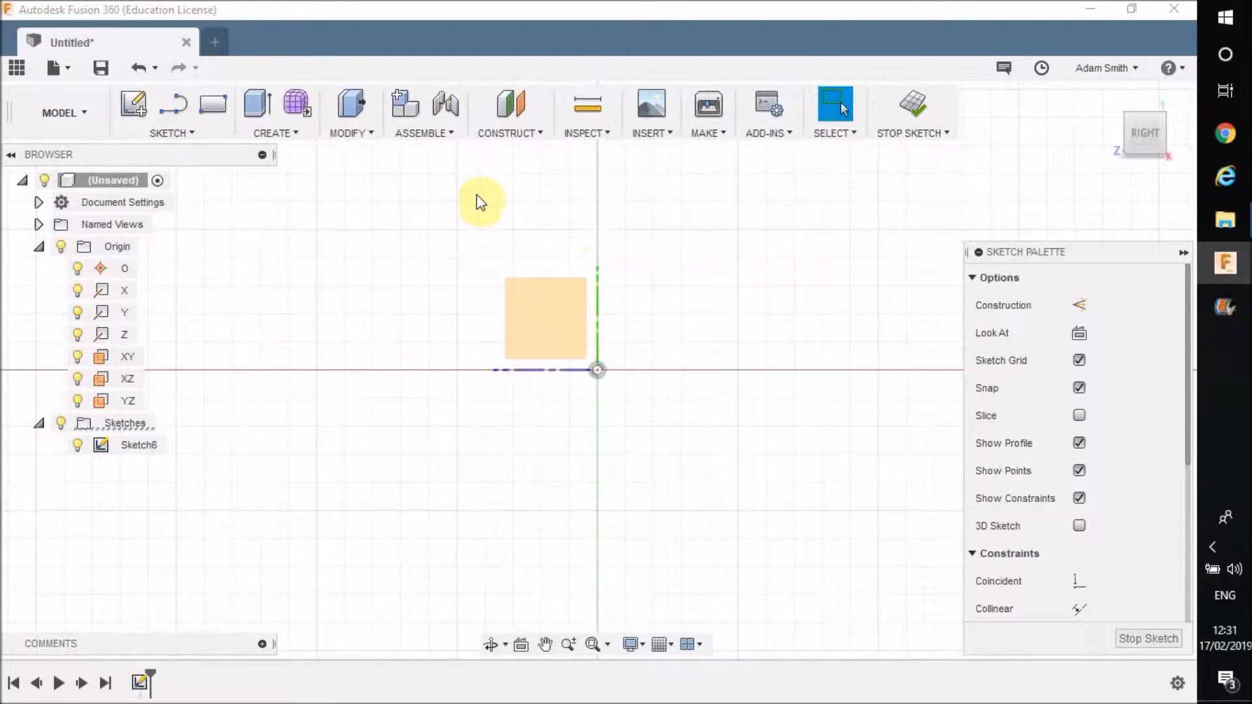
left_click(168, 133)
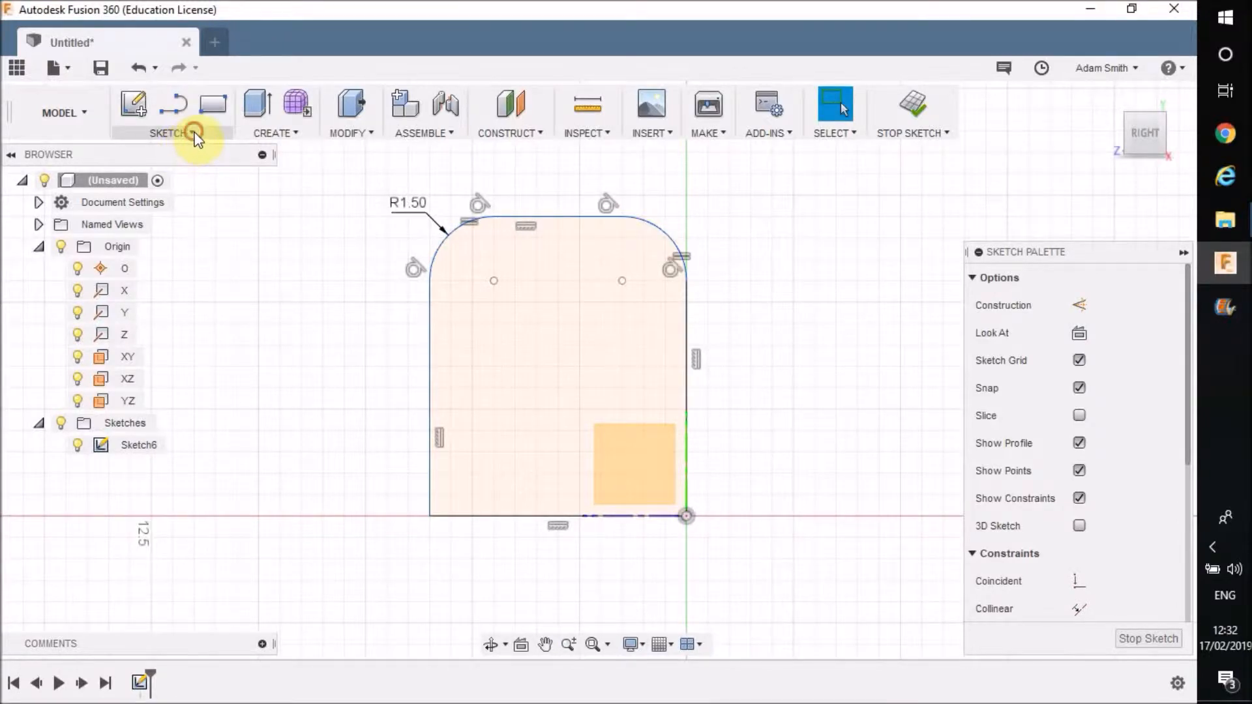
Preview an inward offset copy of the rounded outline, adjusting the distance and entering 0.5
left_click(168, 132)
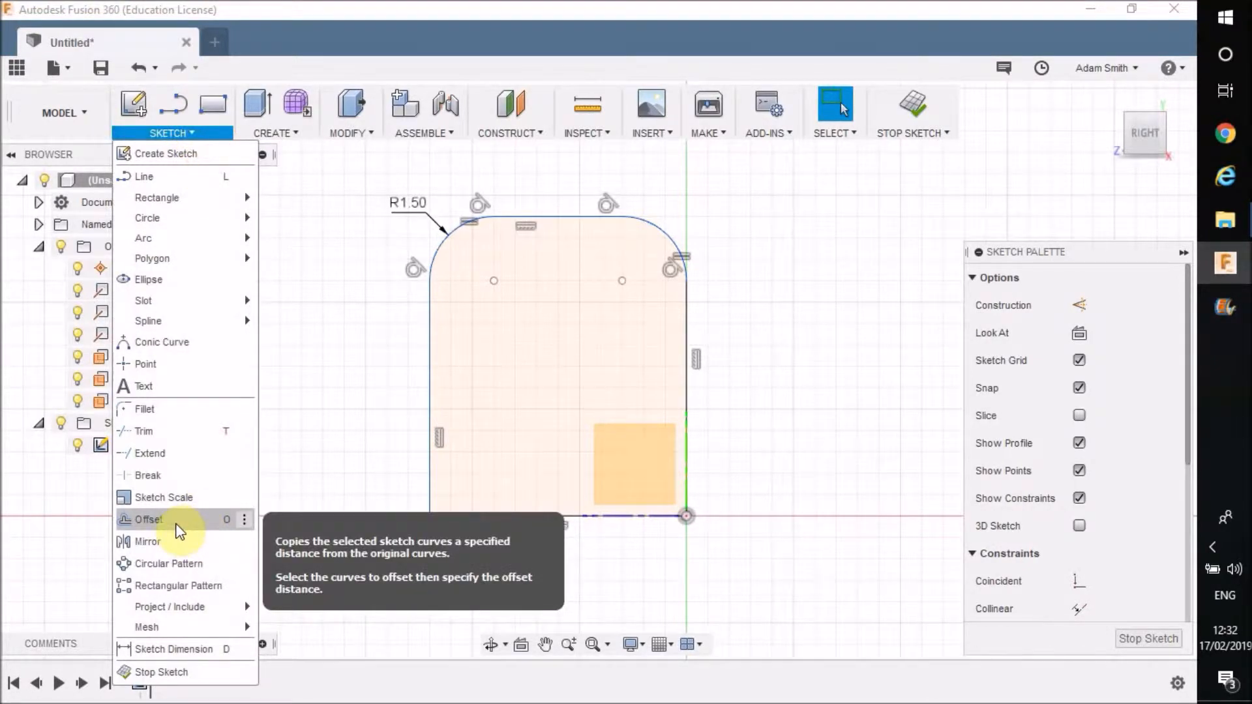
left_click(149, 520)
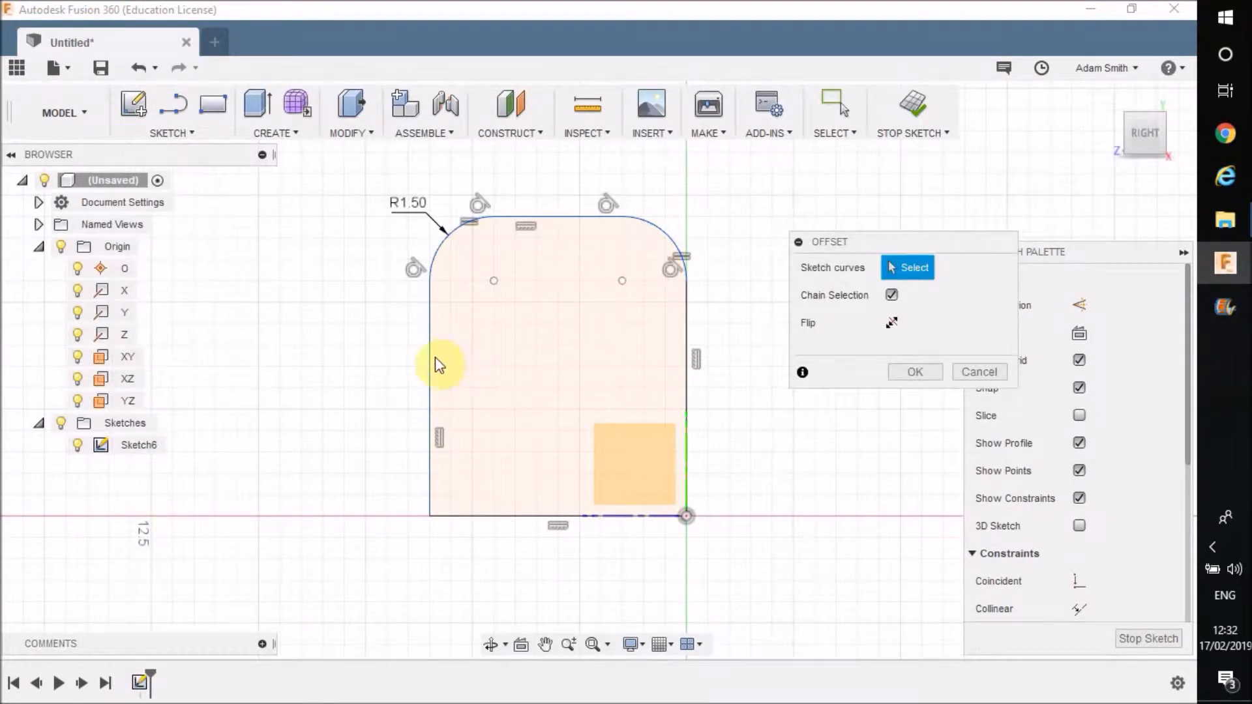
mouse_move(437, 366)
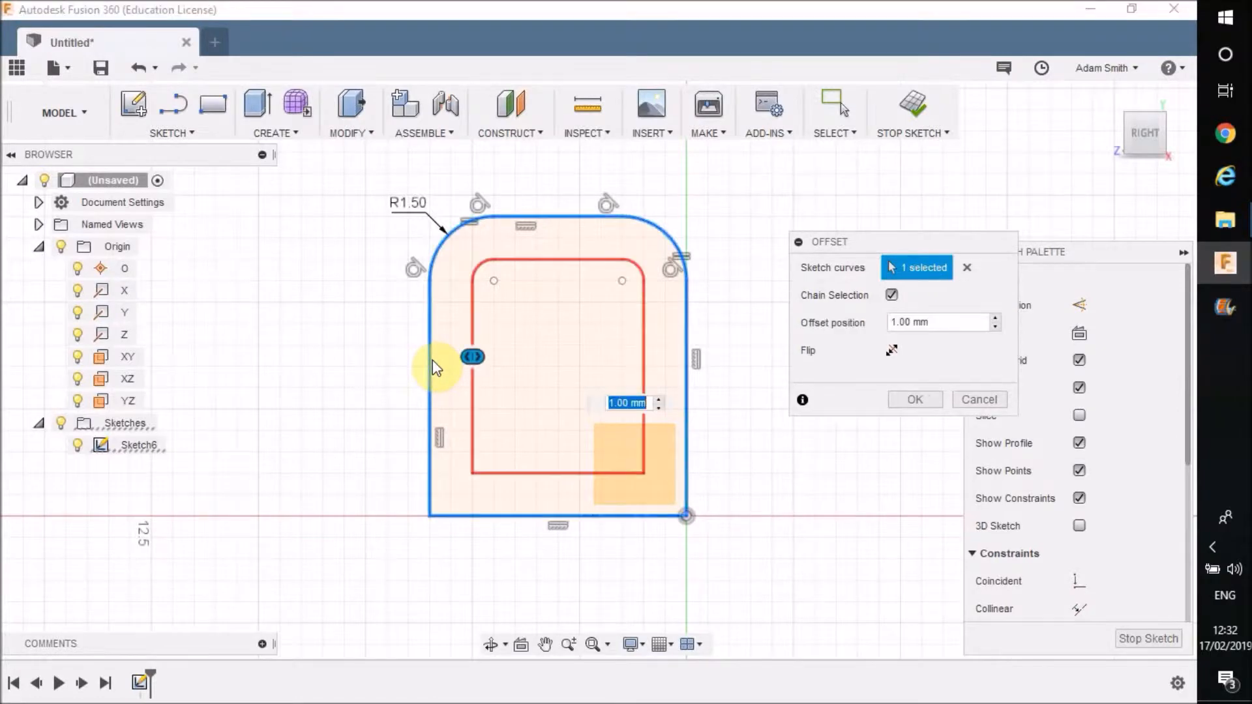
left_click_drag(472, 356, 448, 356)
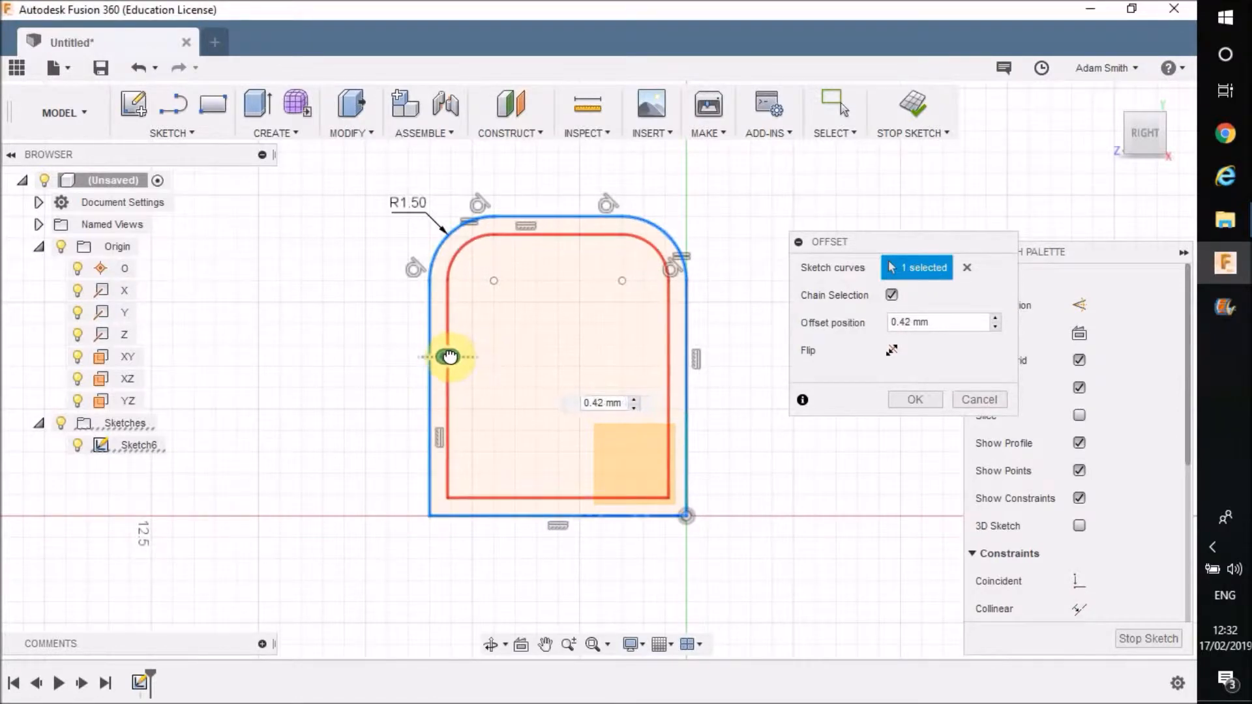
left_click_drag(449, 356, 465, 359)
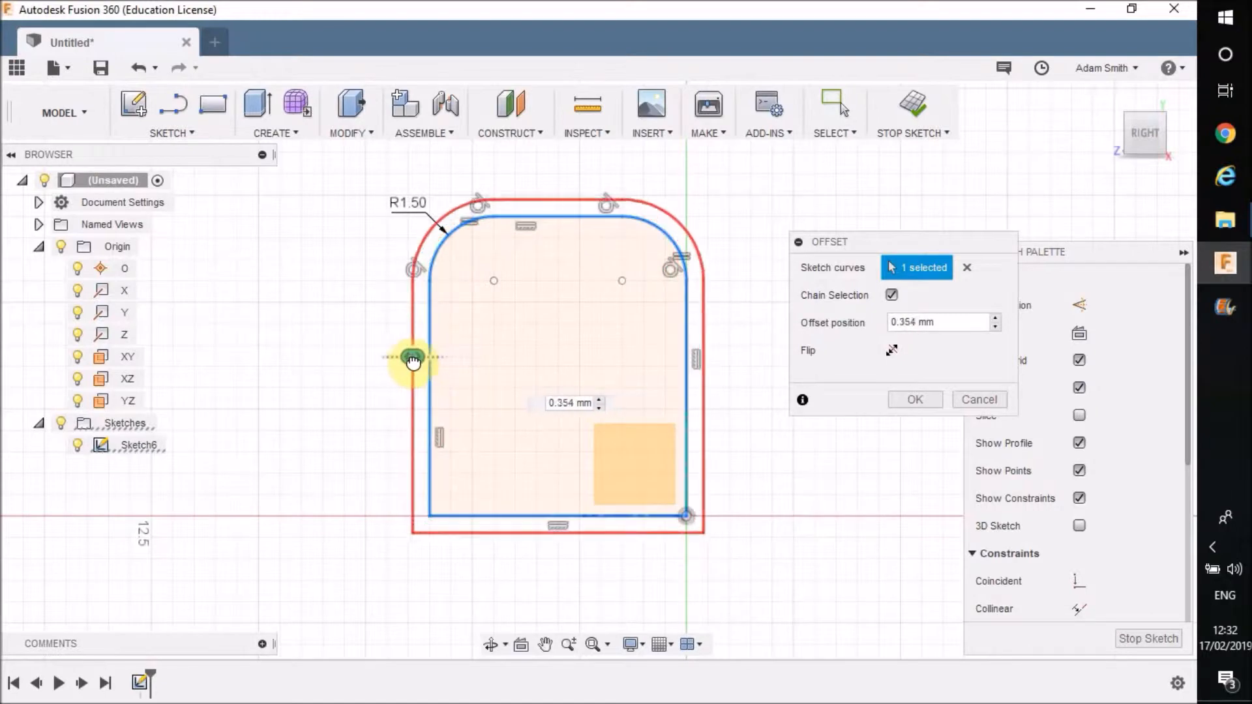
left_click_drag(413, 357, 431, 366)
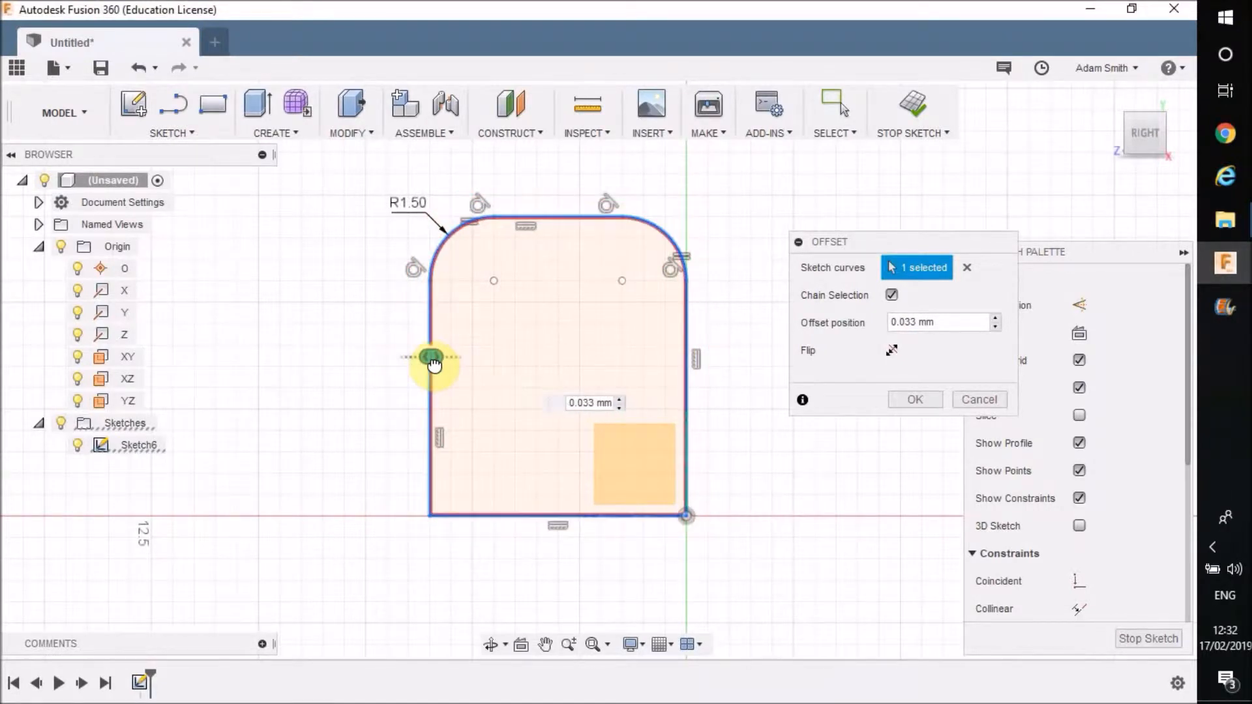
left_click_drag(434, 357, 444, 357)
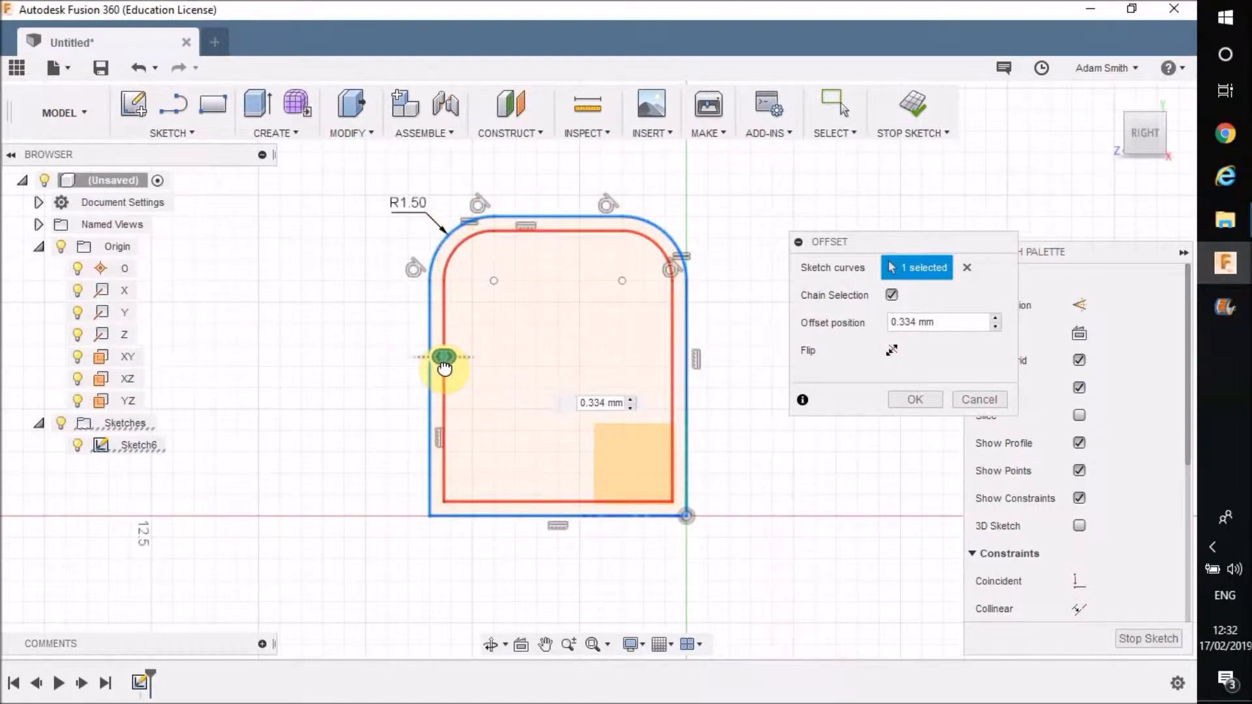
left_click_drag(445, 357, 450, 366)
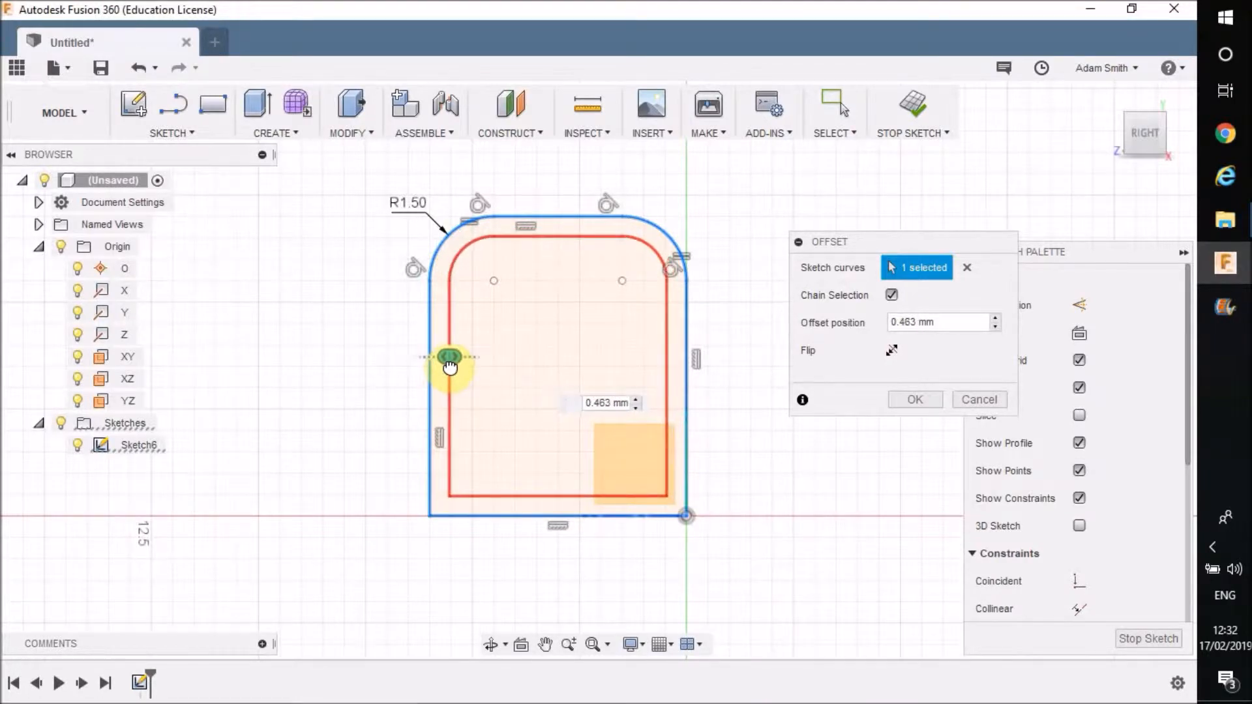
type("0.5")
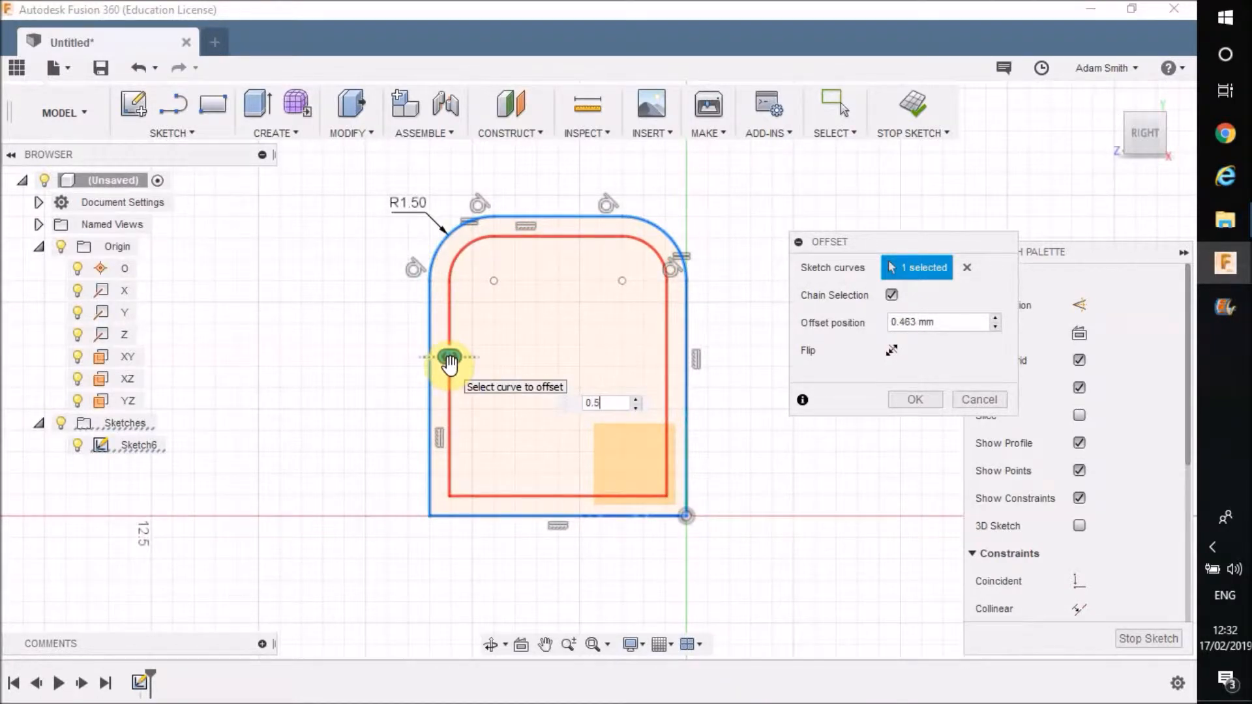
type("0.5")
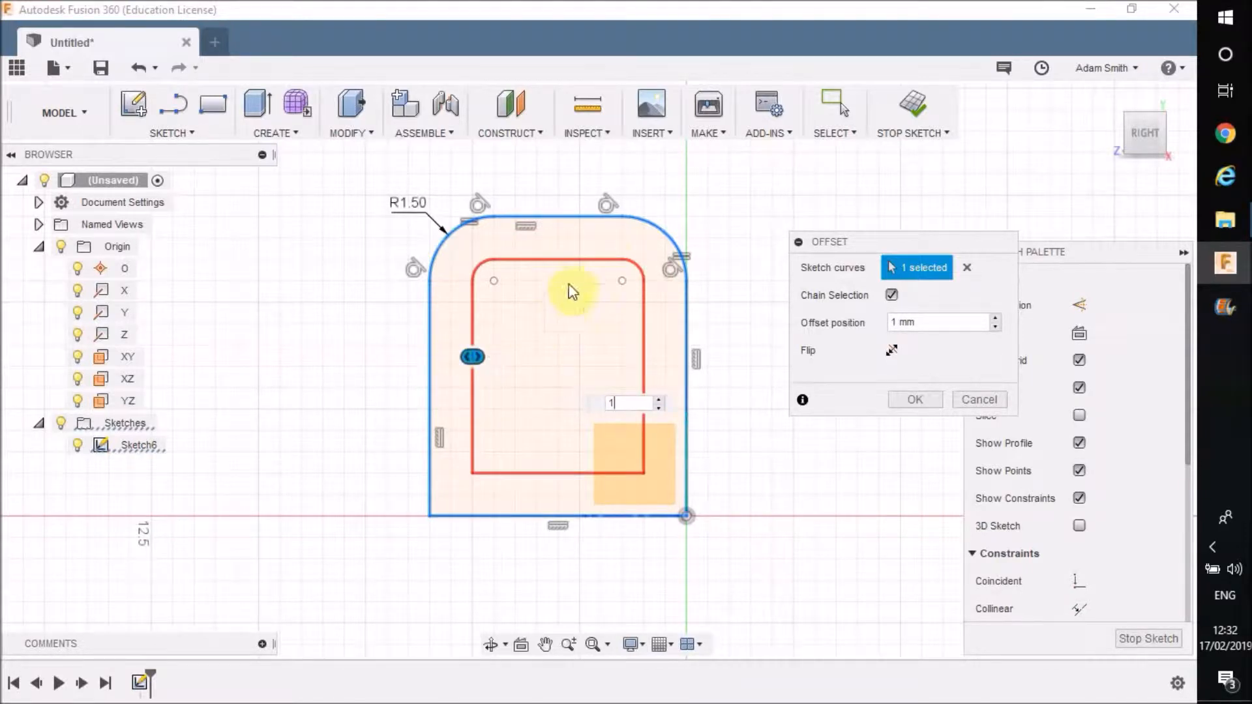
mouse_move(666, 246)
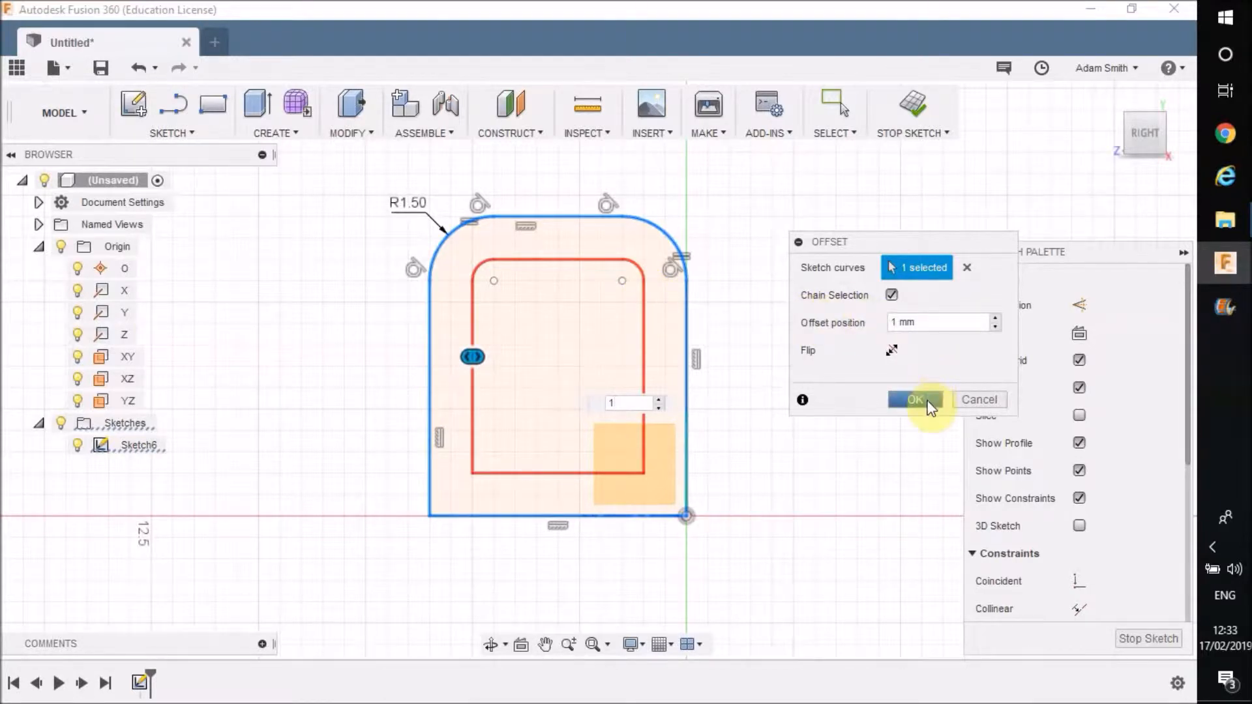
Confirm the 1 mm inward offset and clear the outline selection
left_click(915, 399)
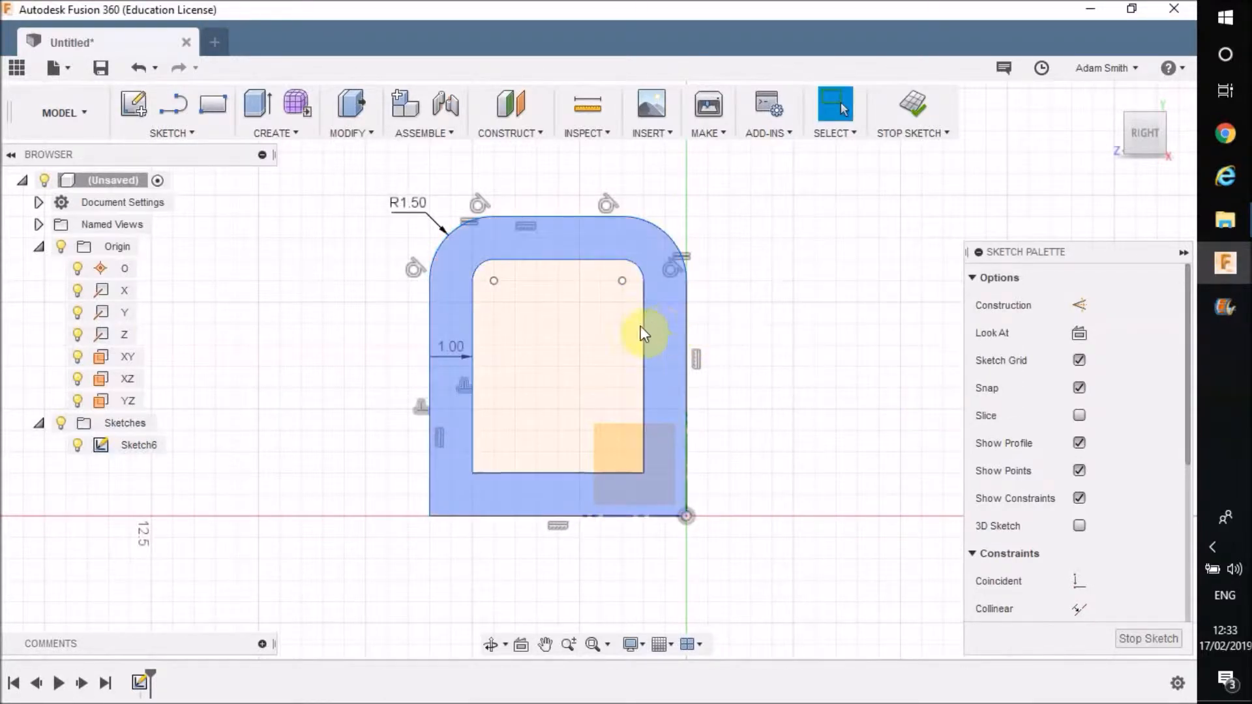
mouse_move(448, 321)
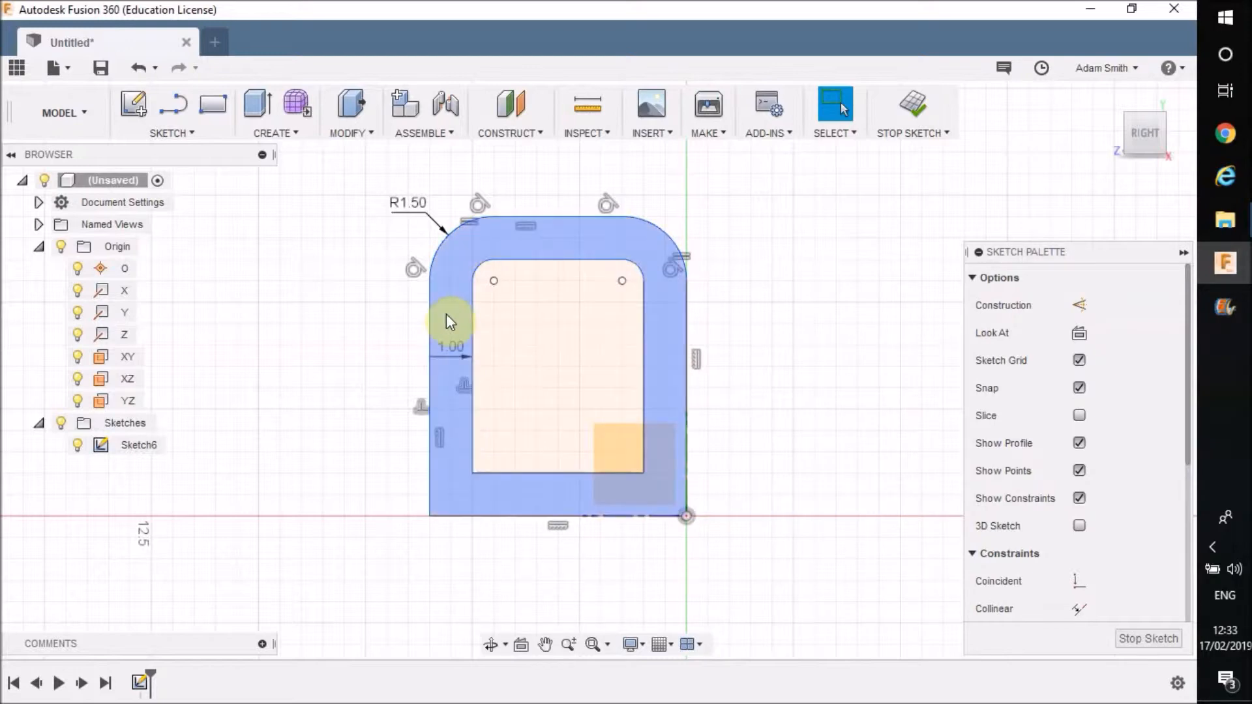
left_click(523, 320)
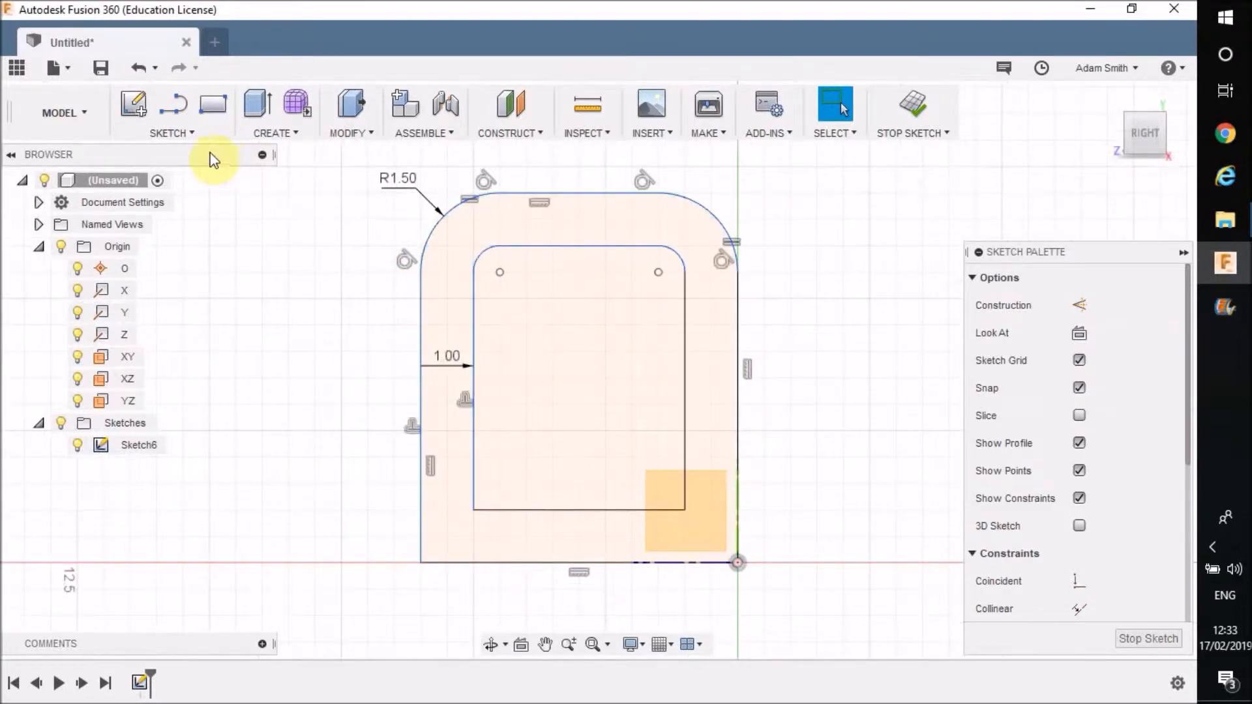
left_click(167, 112)
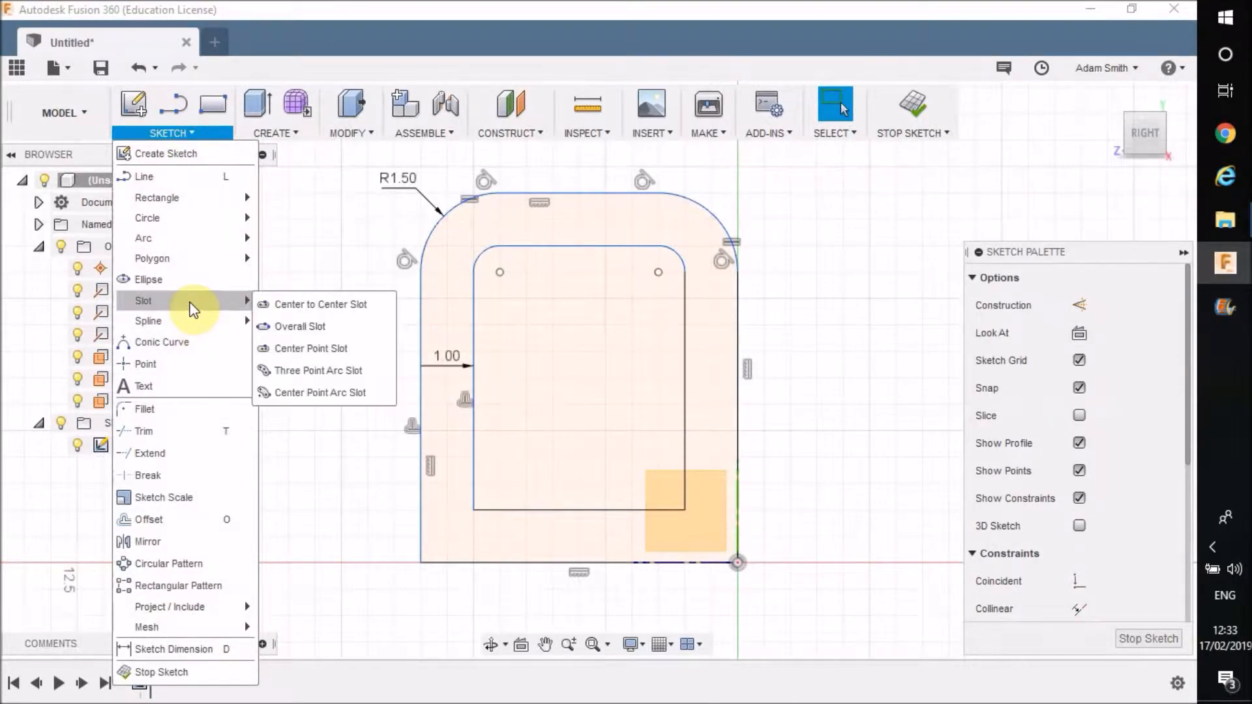
mouse_move(320, 305)
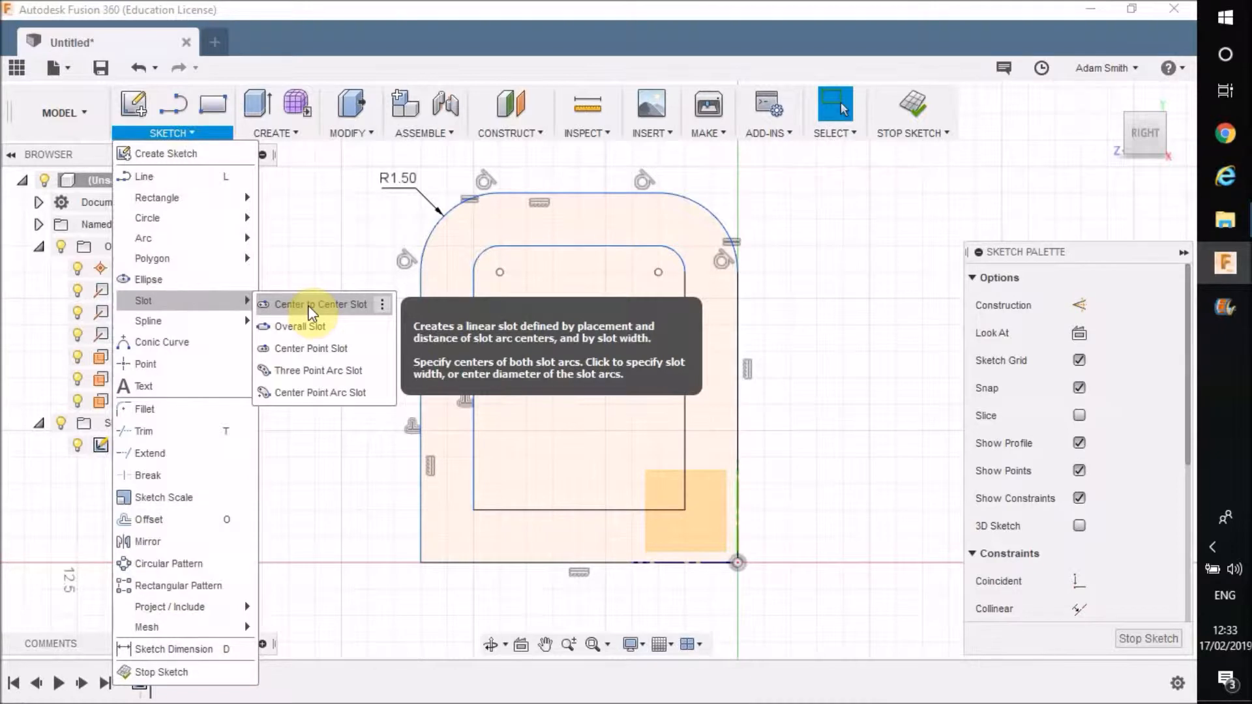
Draw a center-to-center slot near the top of the inner outline
left_click(319, 305)
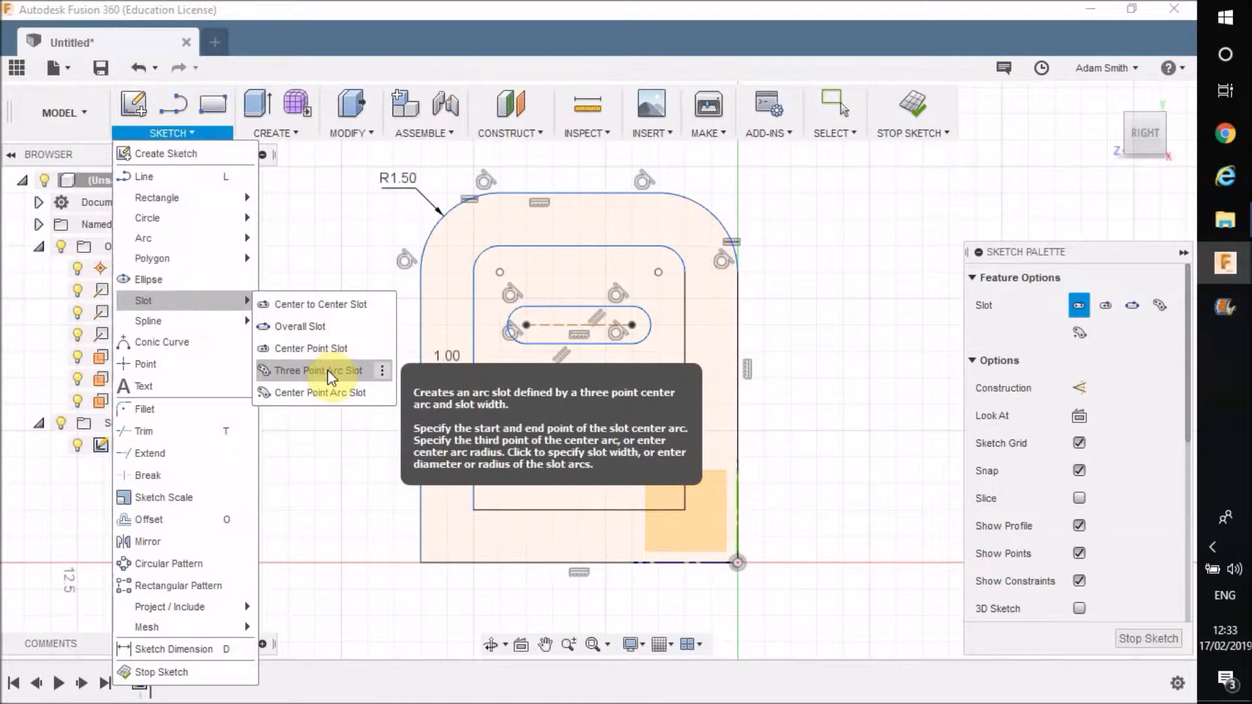
Draw a three-point arc slot below the straight slot and set its width
left_click(319, 369)
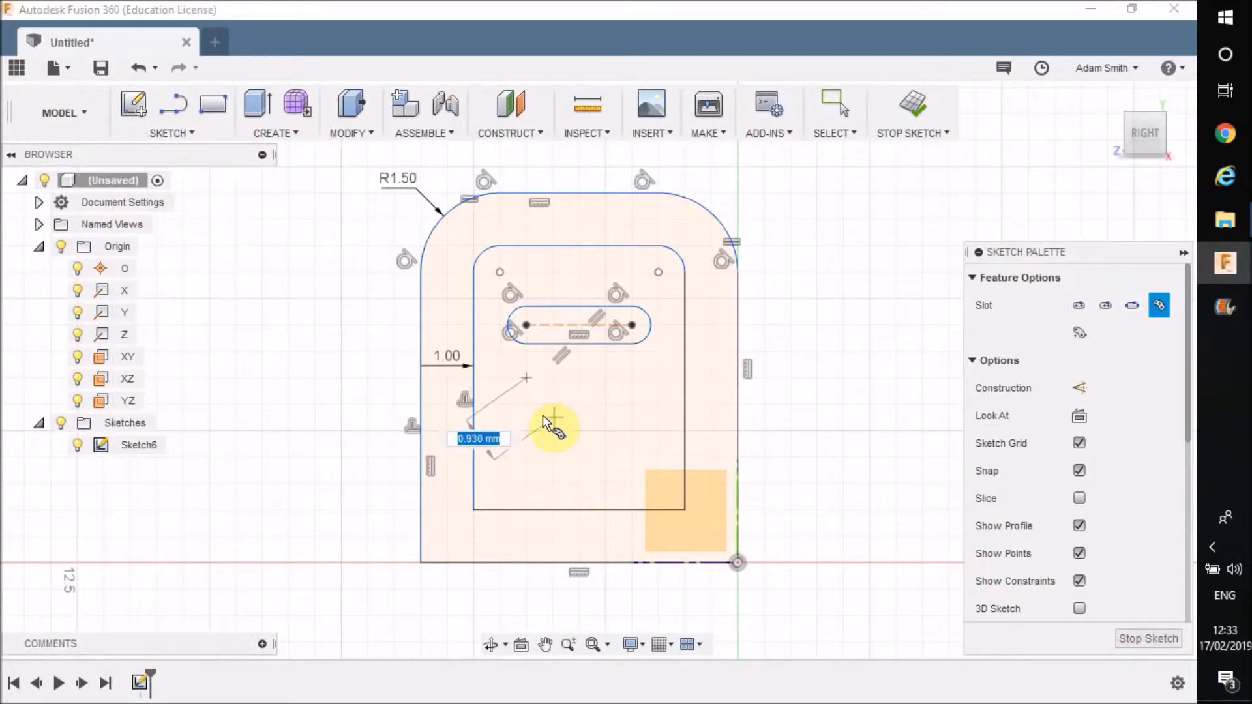
left_click_drag(554, 423, 611, 463)
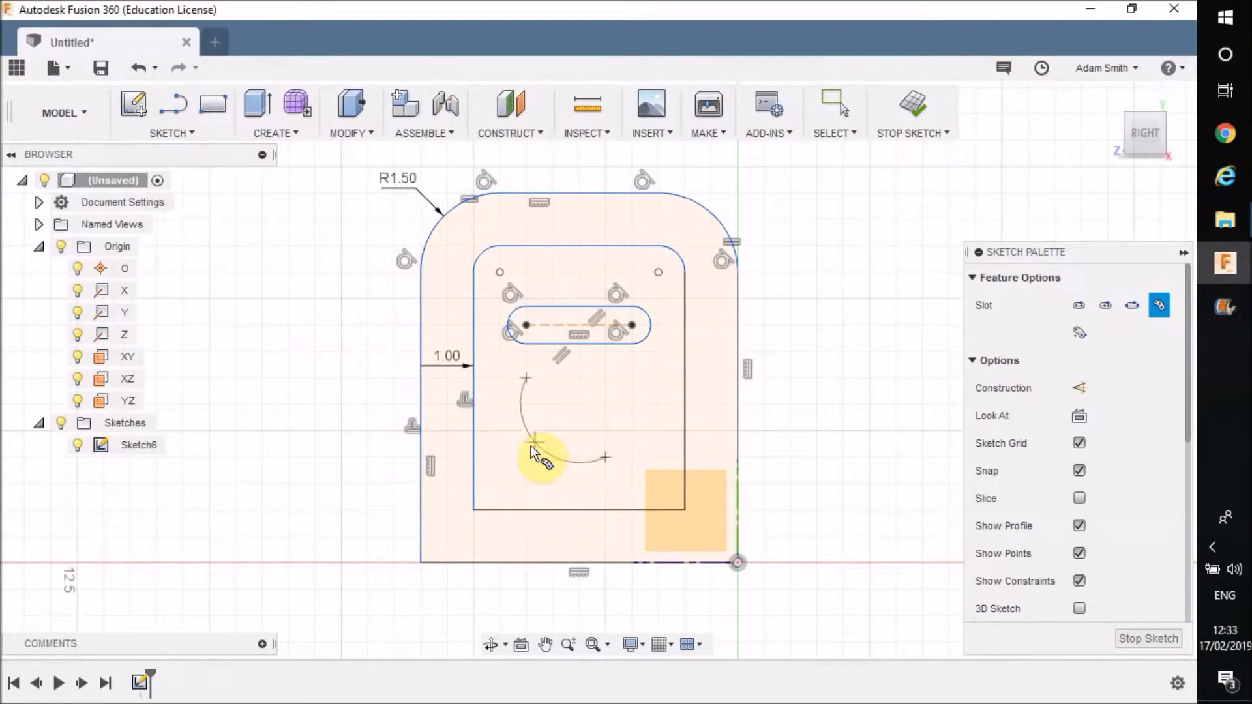
mouse_move(554, 439)
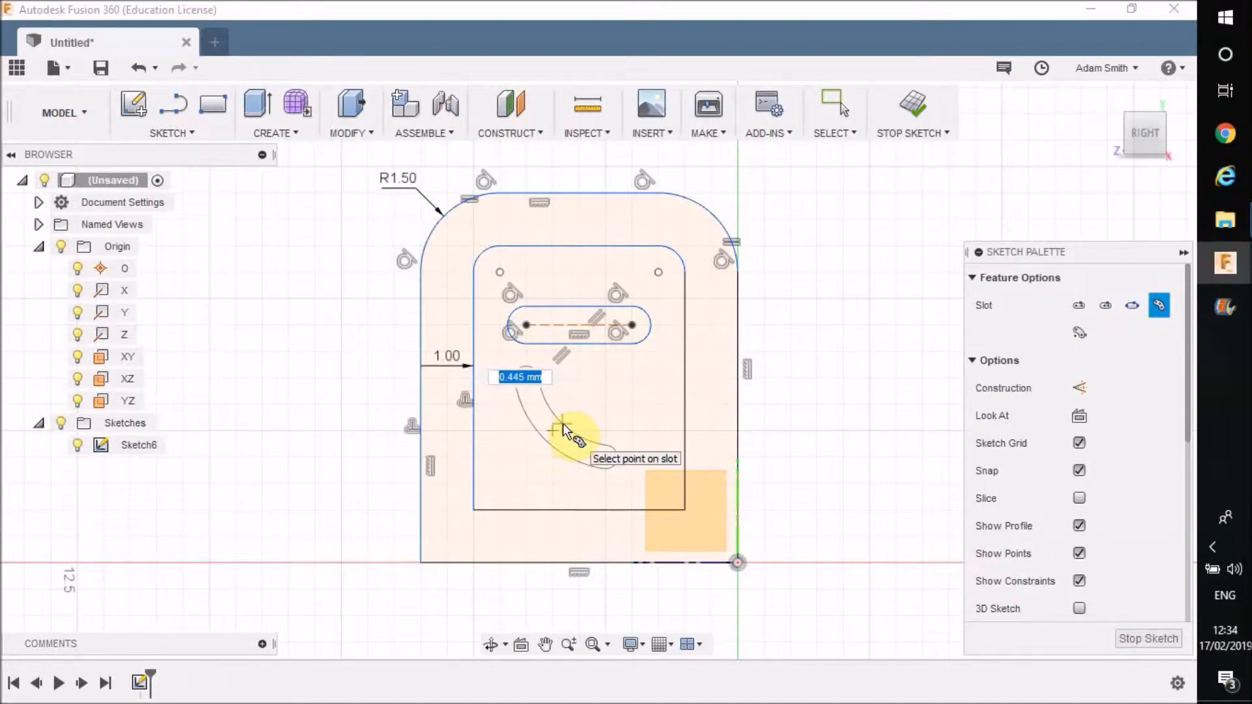
left_click(563, 422)
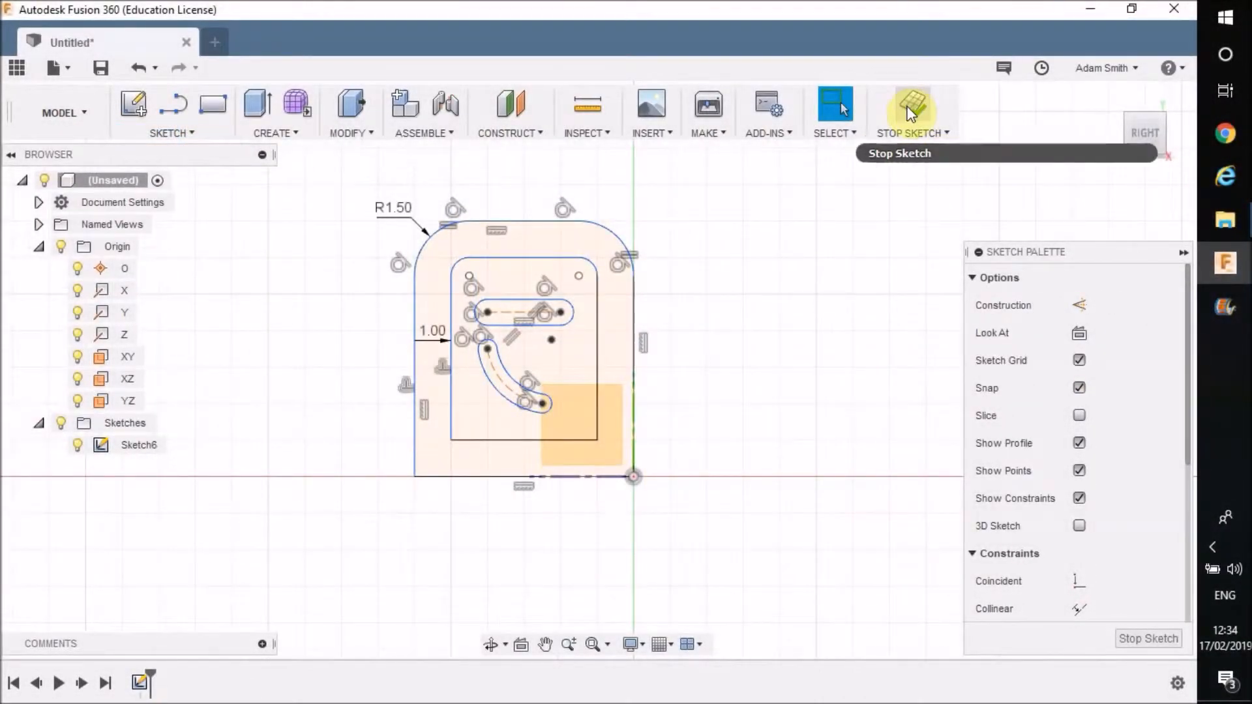
Finish and hide the first sketch, then start a new sketch on the XY plane
left_click(912, 108)
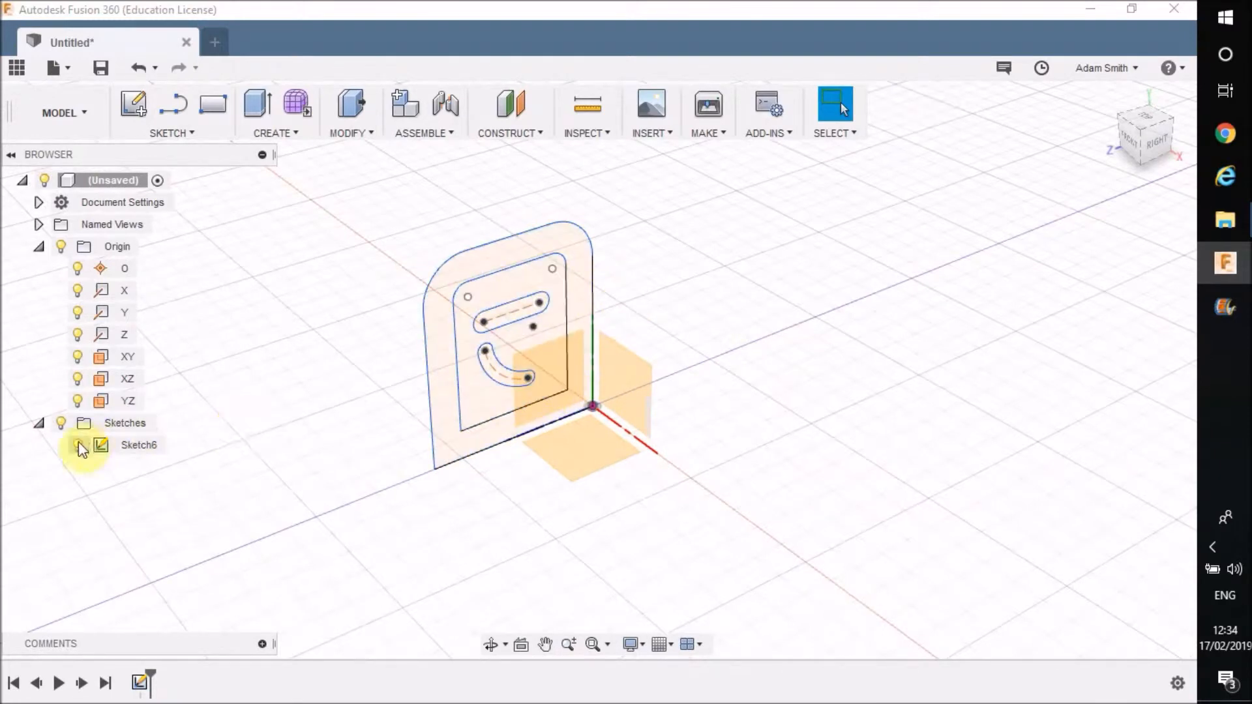
left_click(78, 445)
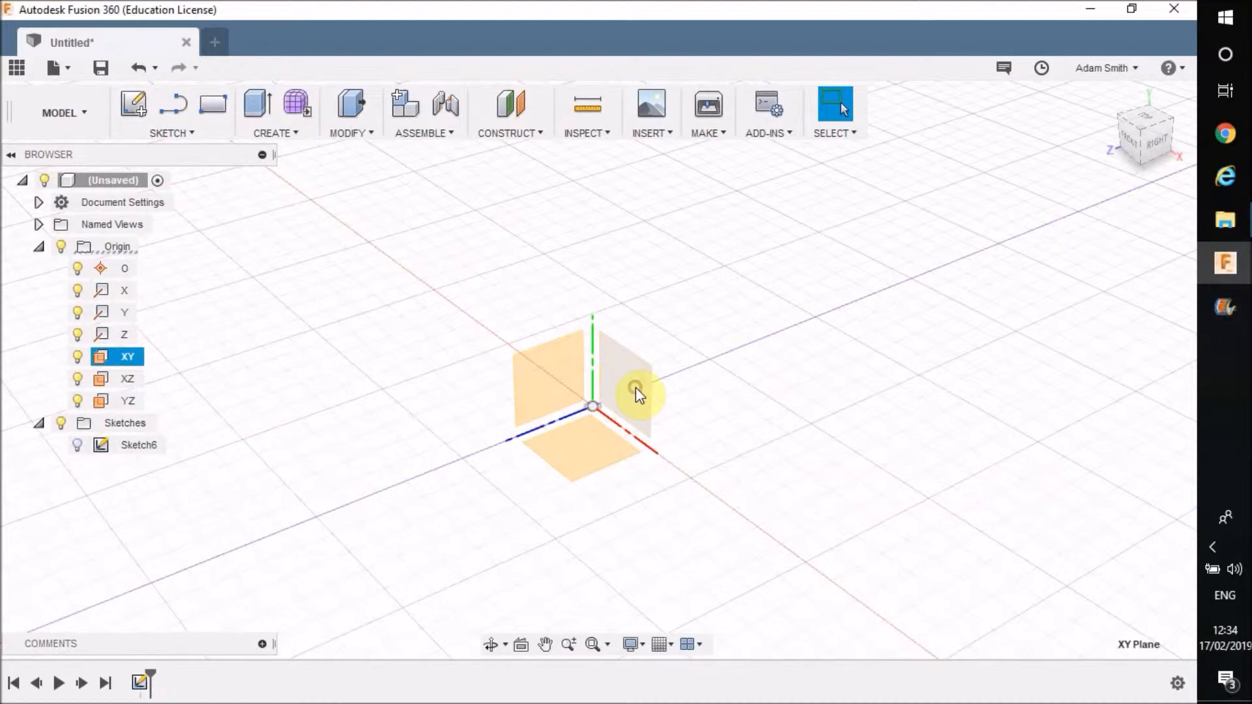
mouse_move(133, 108)
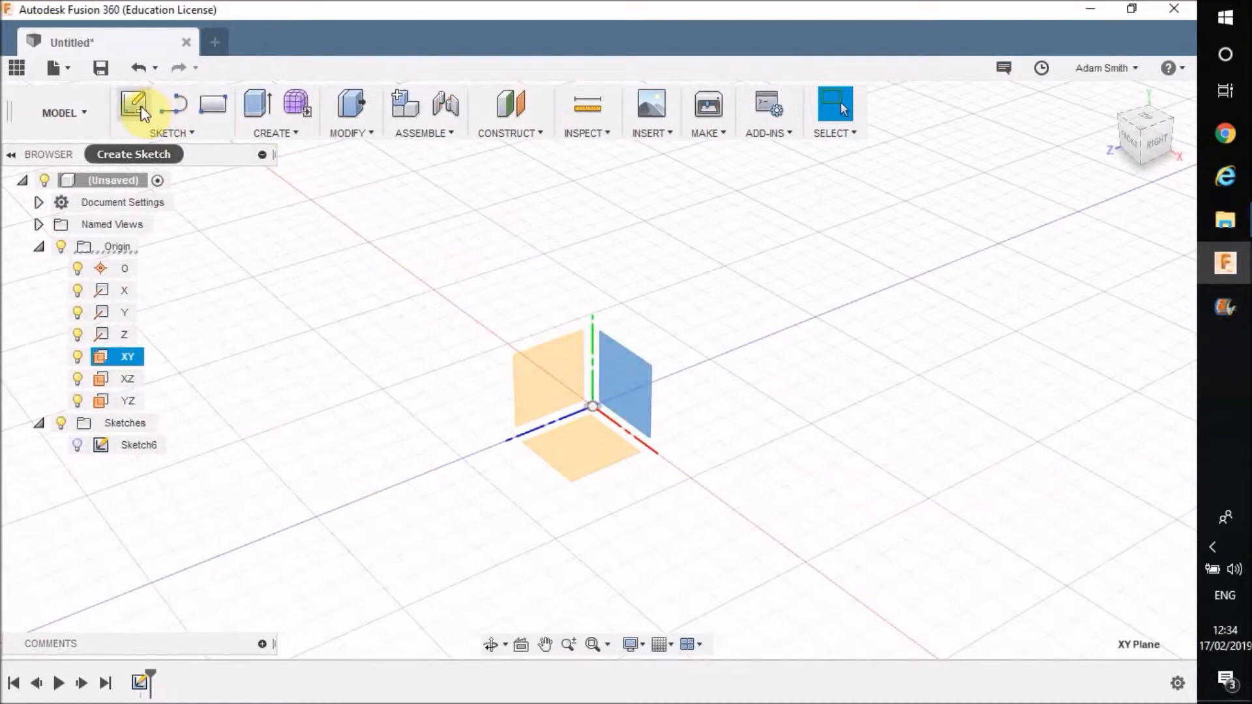
left_click(134, 104)
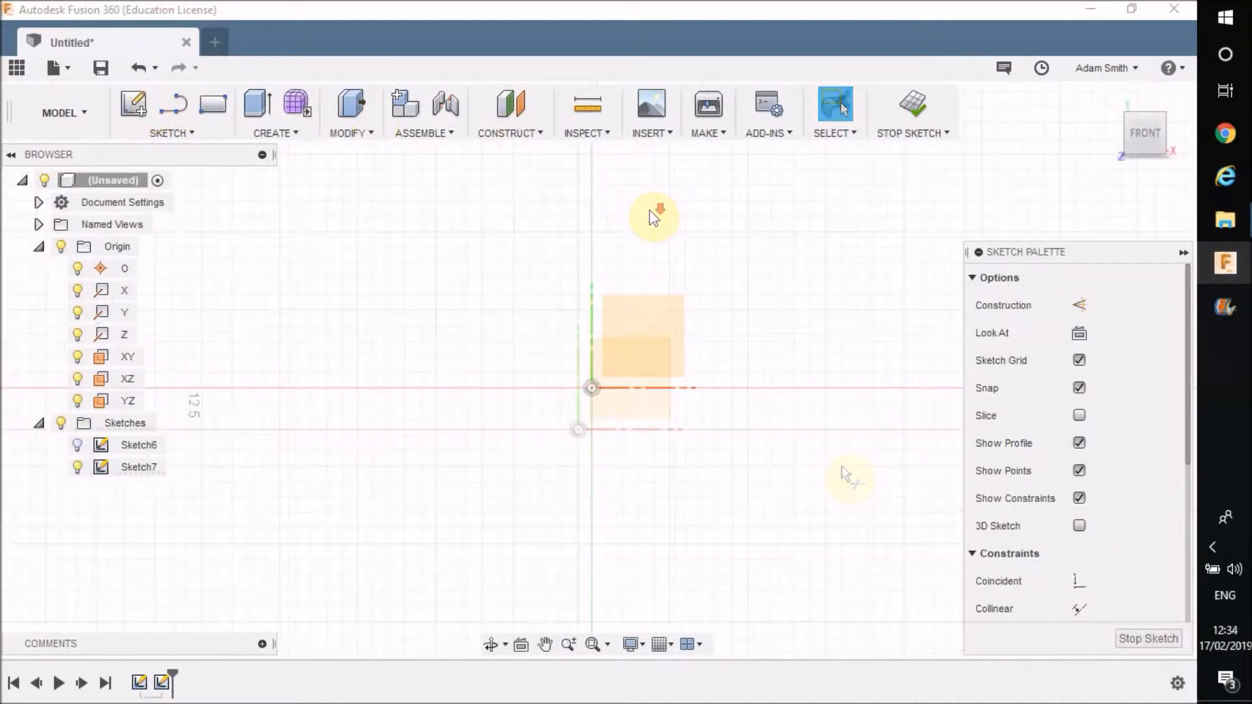
Draw a closed four-sided line outline above and right of the square
left_click(167, 133)
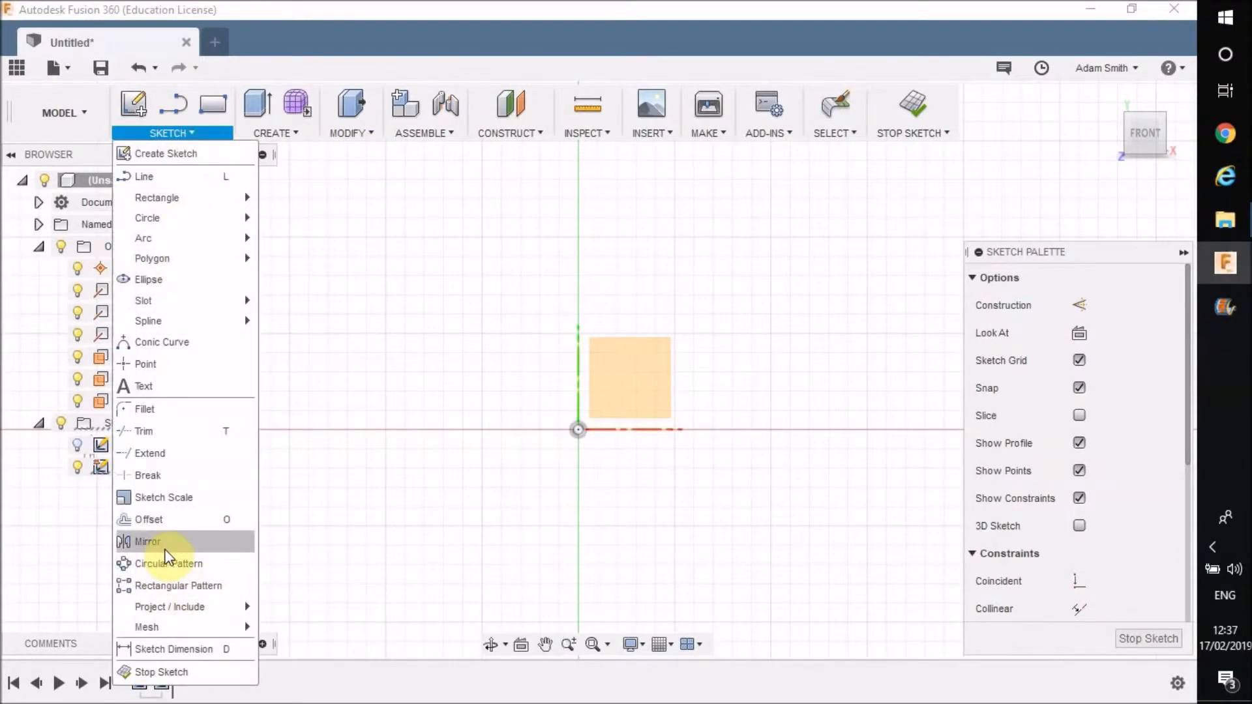
mouse_move(168, 563)
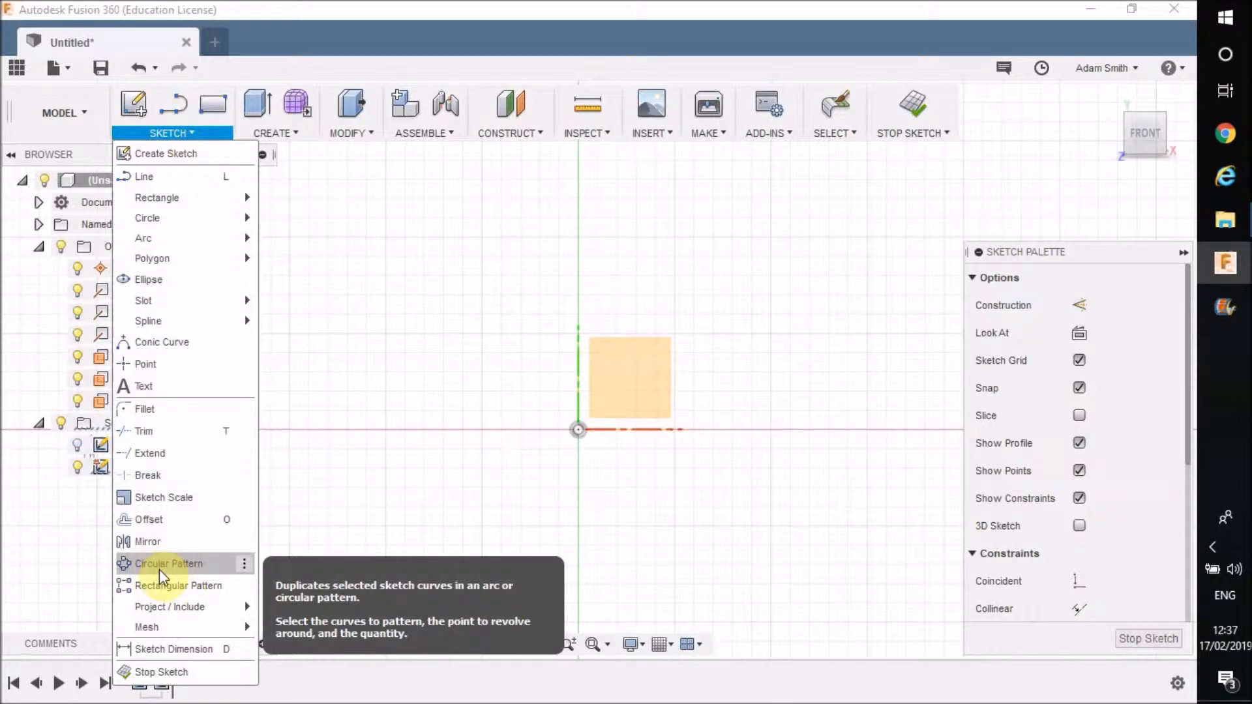
mouse_move(145, 176)
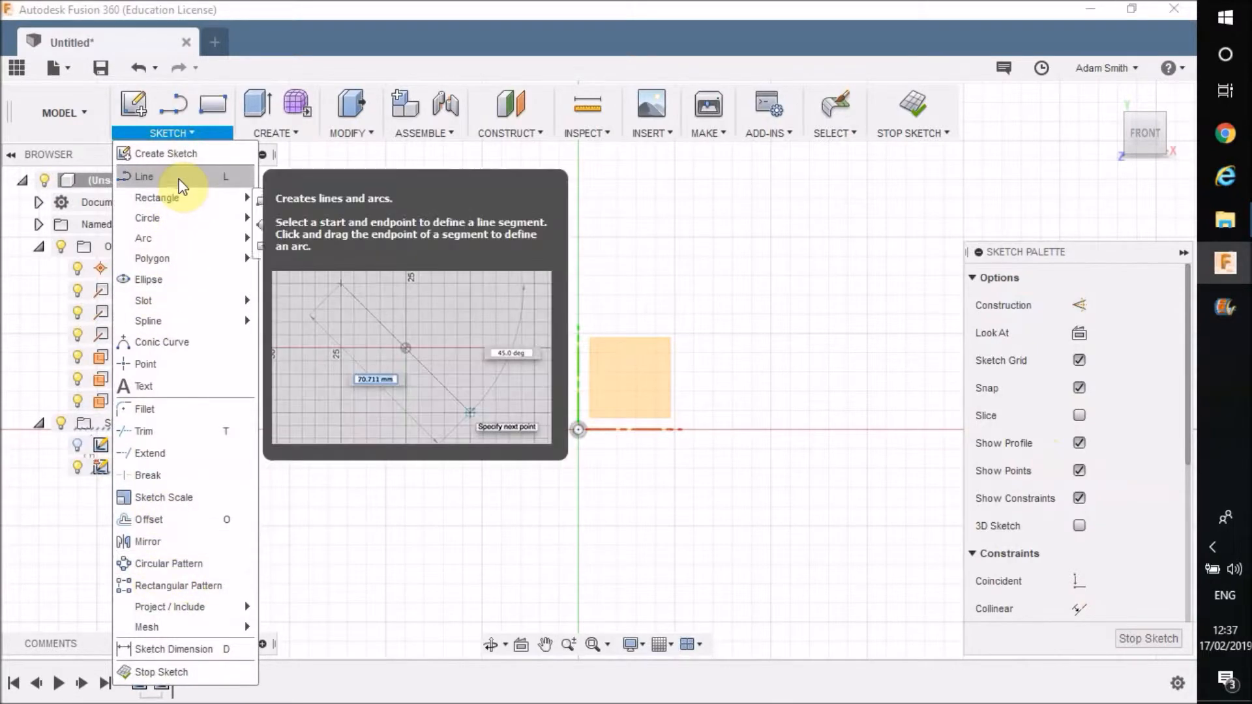
left_click(146, 177)
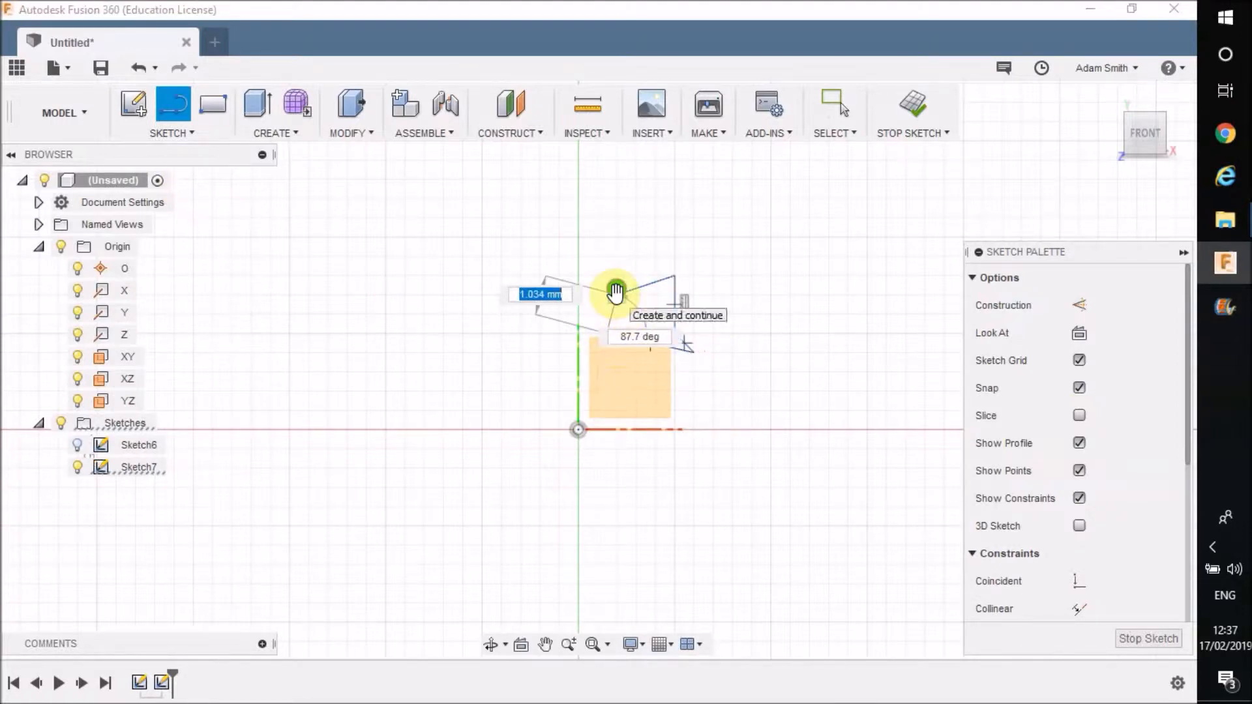
left_click(173, 105)
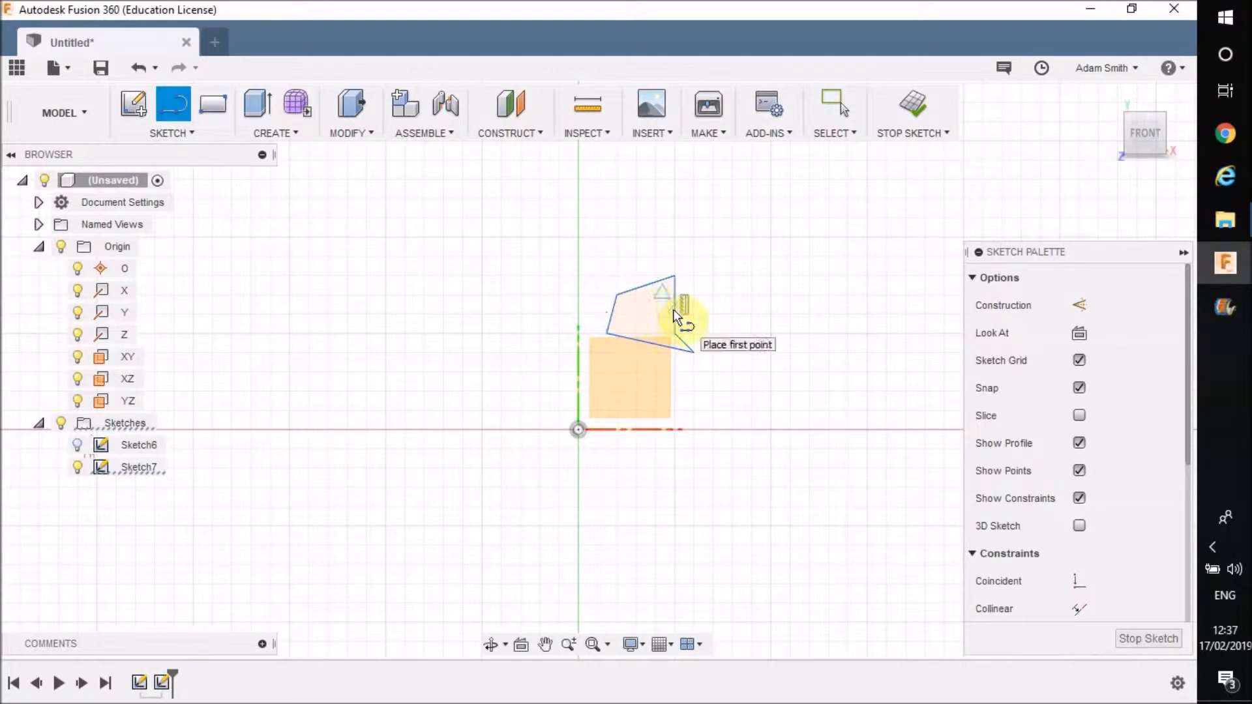
left_click(167, 133)
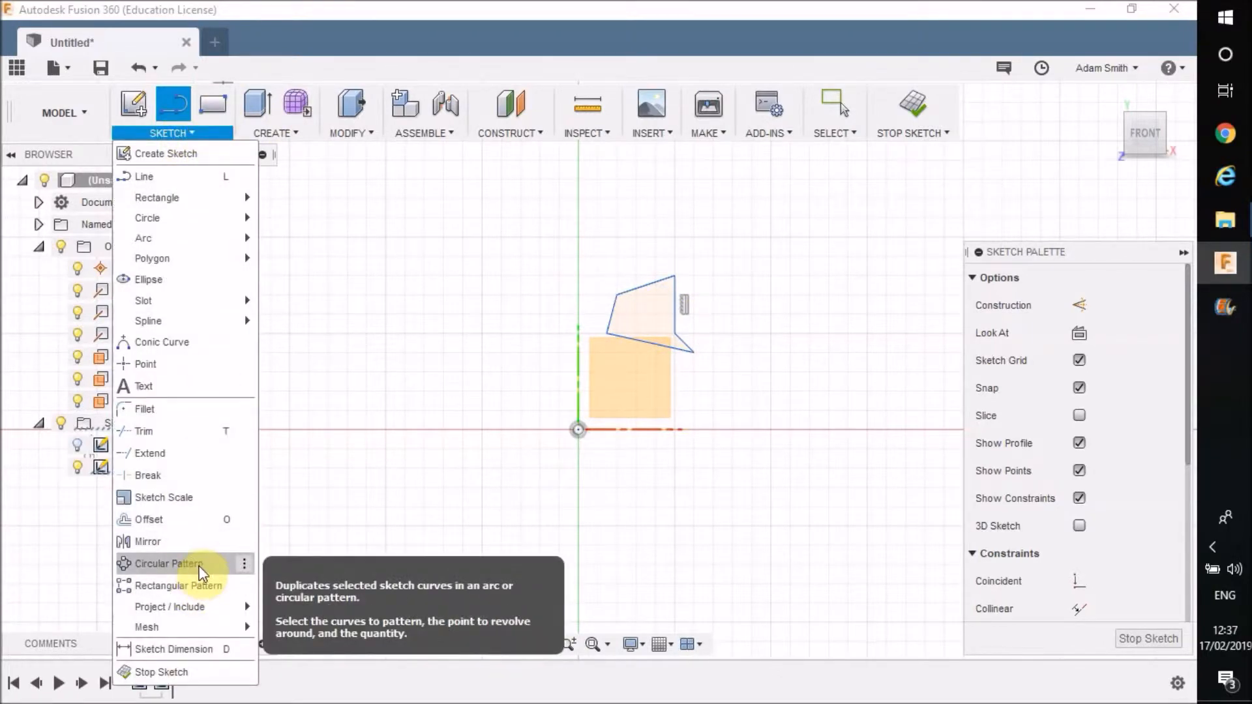
left_click(167, 564)
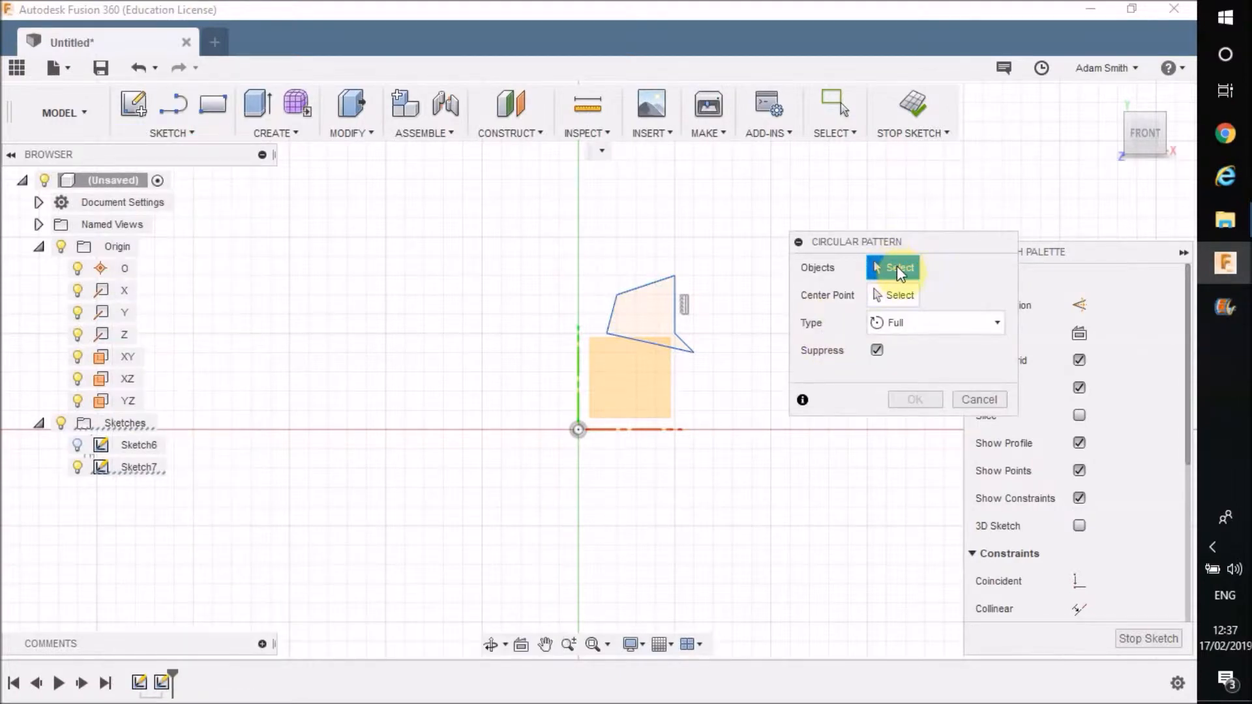
left_click(665, 289)
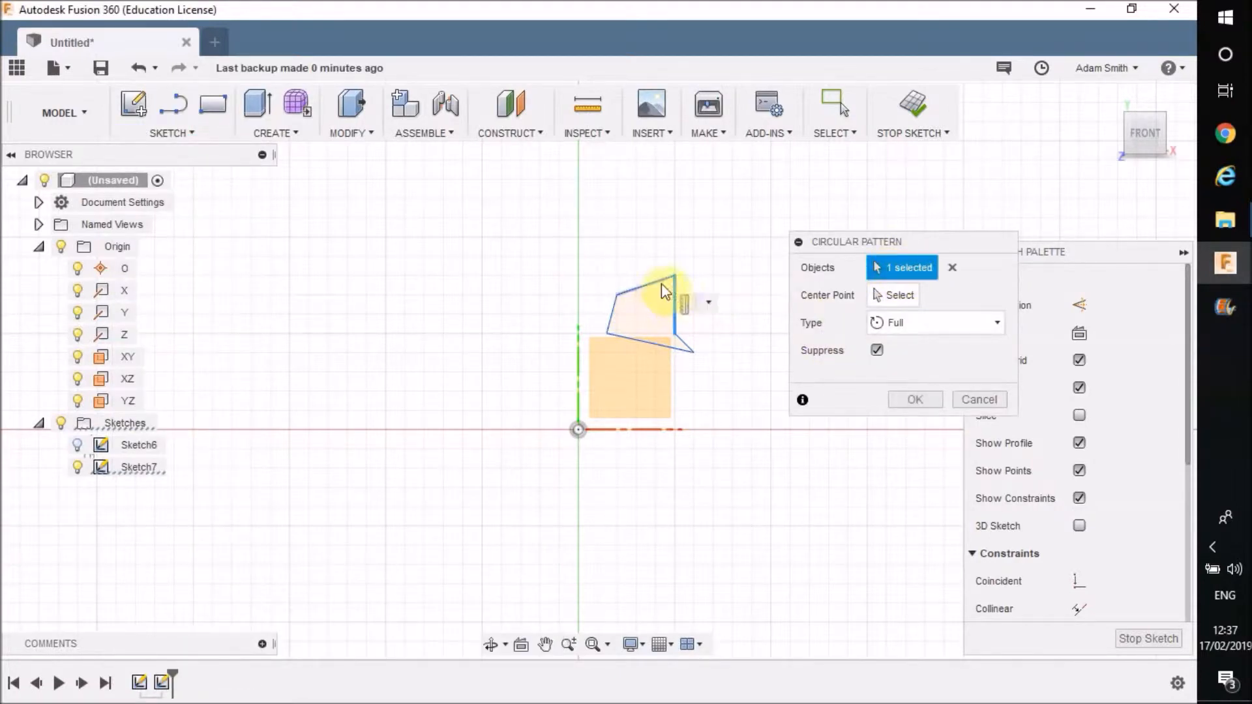
left_click(627, 341)
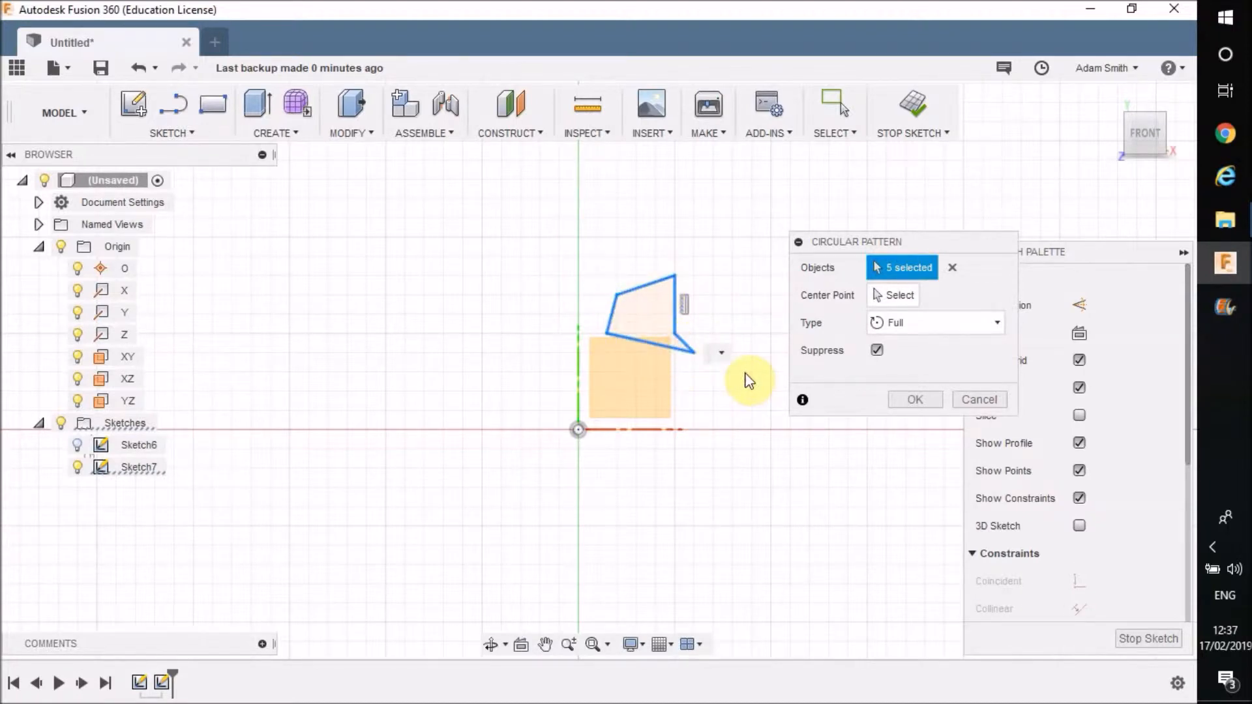
mouse_move(797, 325)
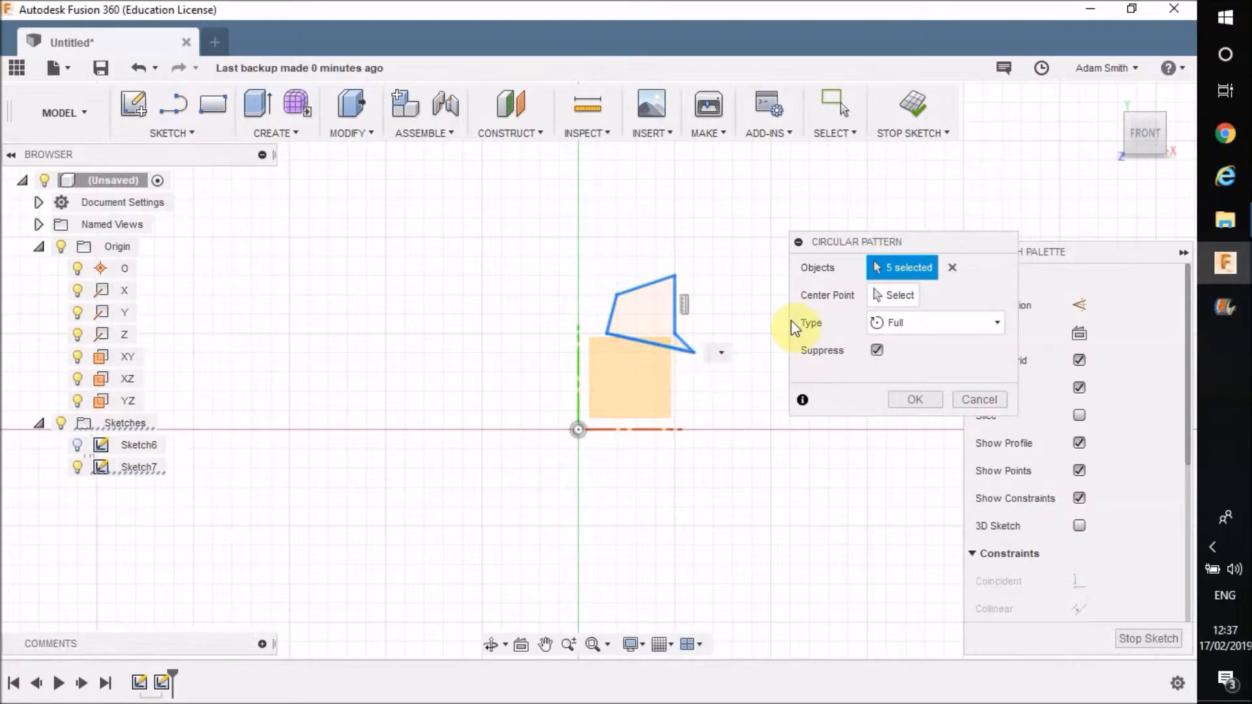
mouse_move(901, 302)
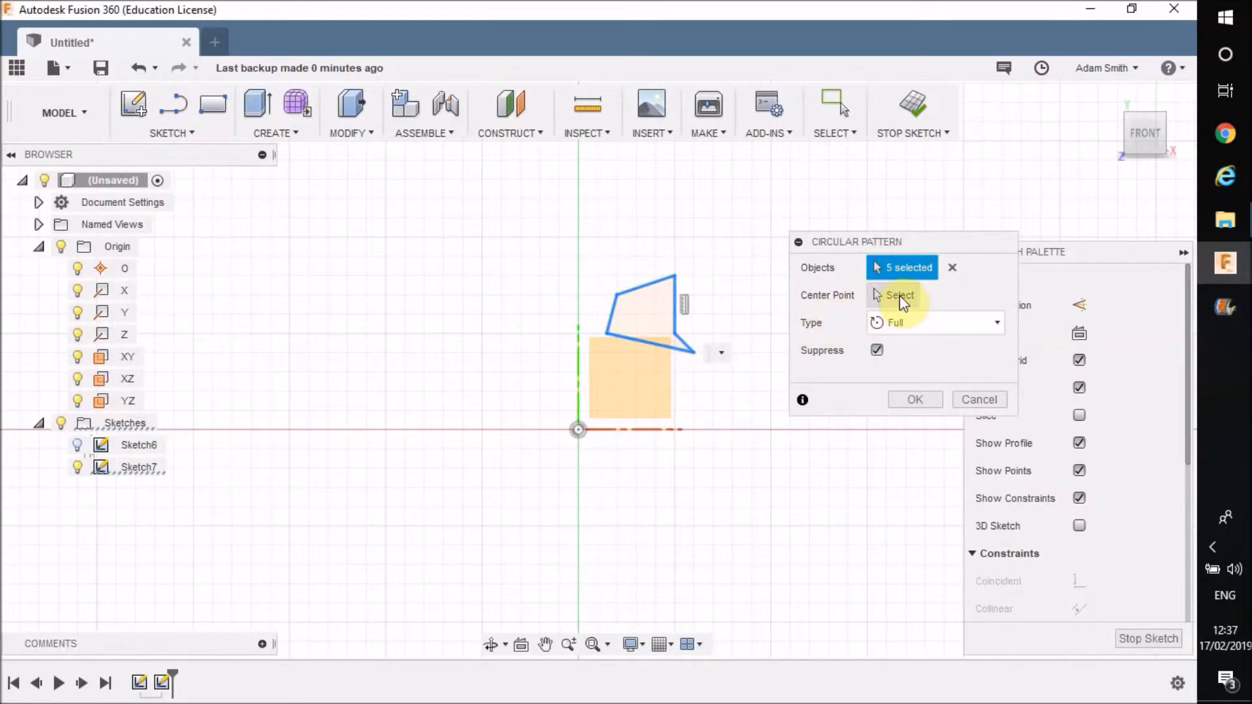
left_click(900, 295)
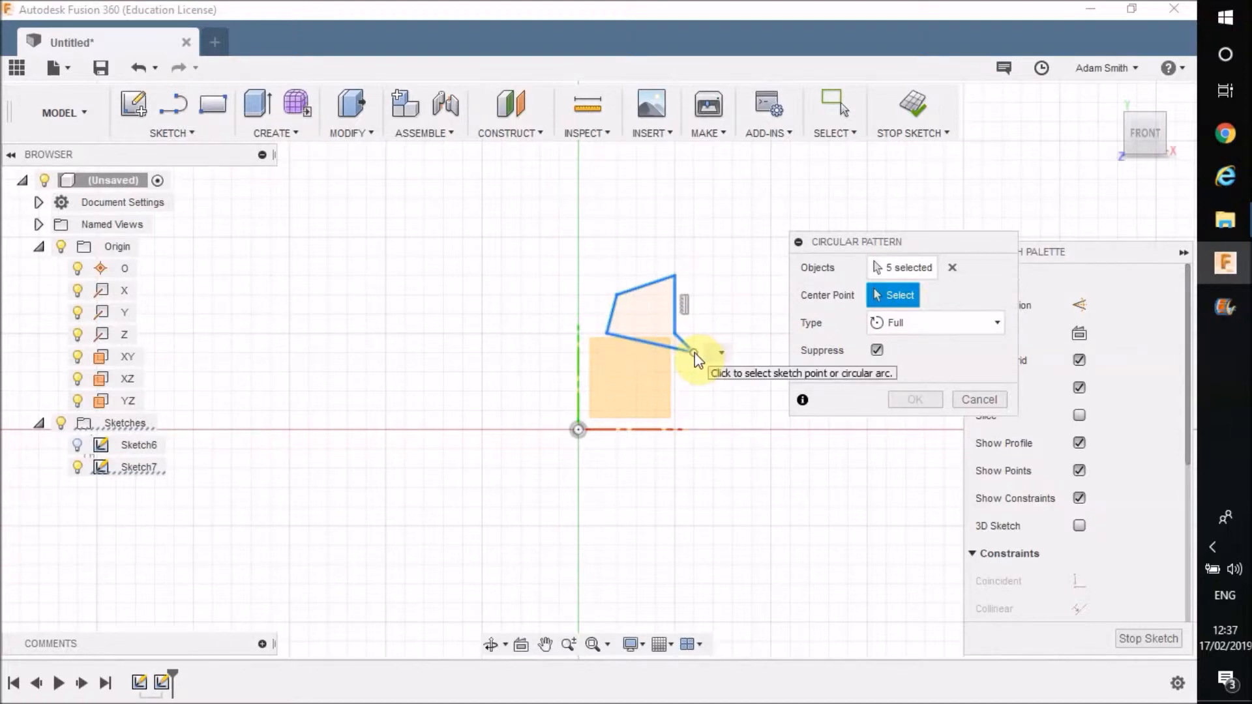
left_click(695, 359)
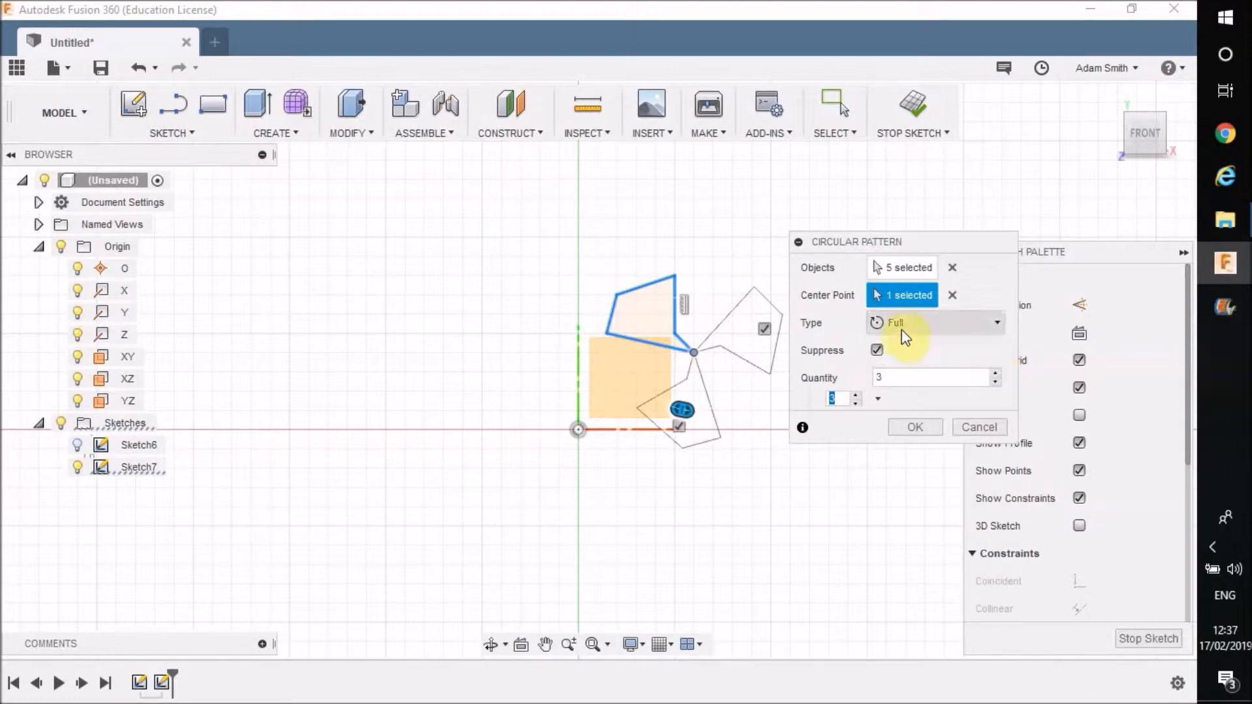
mouse_move(975, 349)
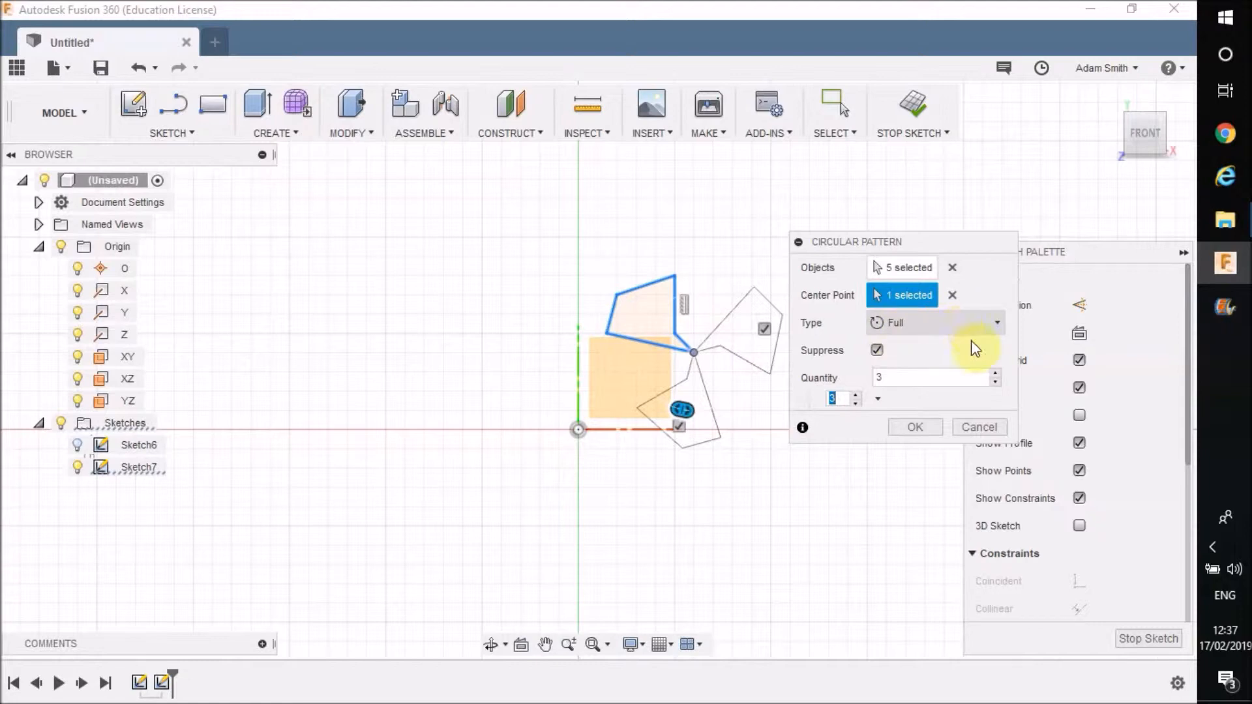
left_click(997, 373)
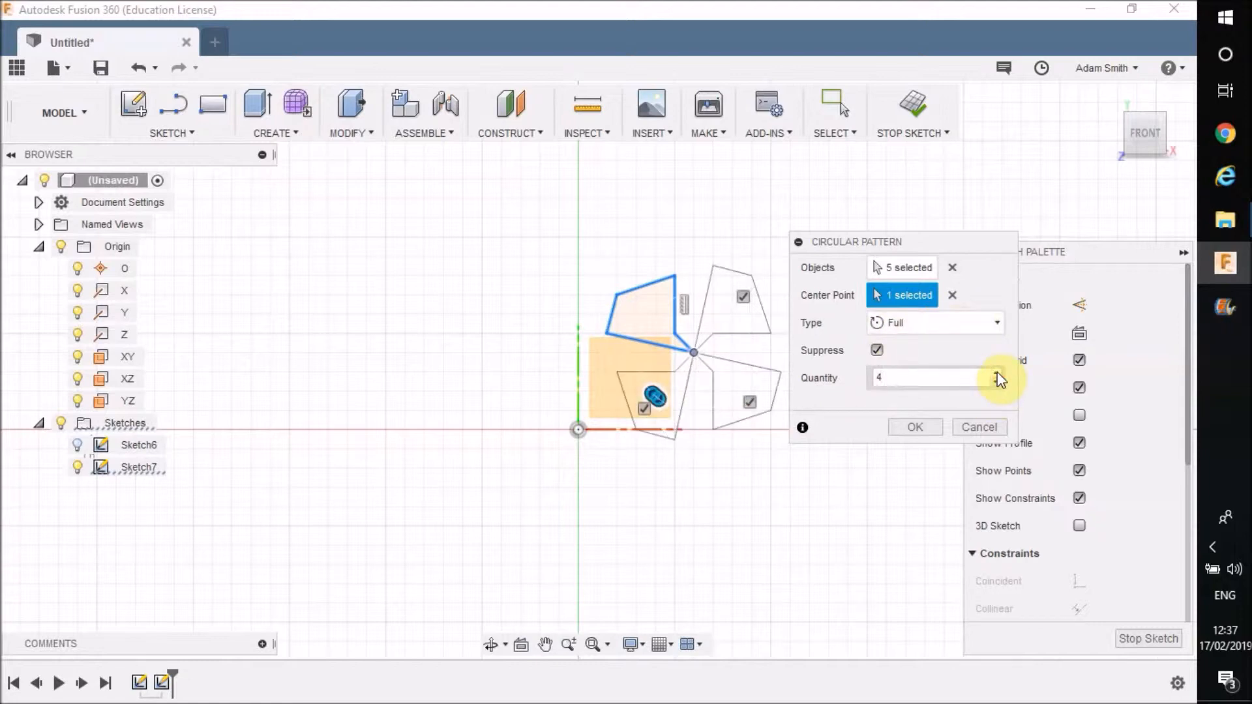
type("5")
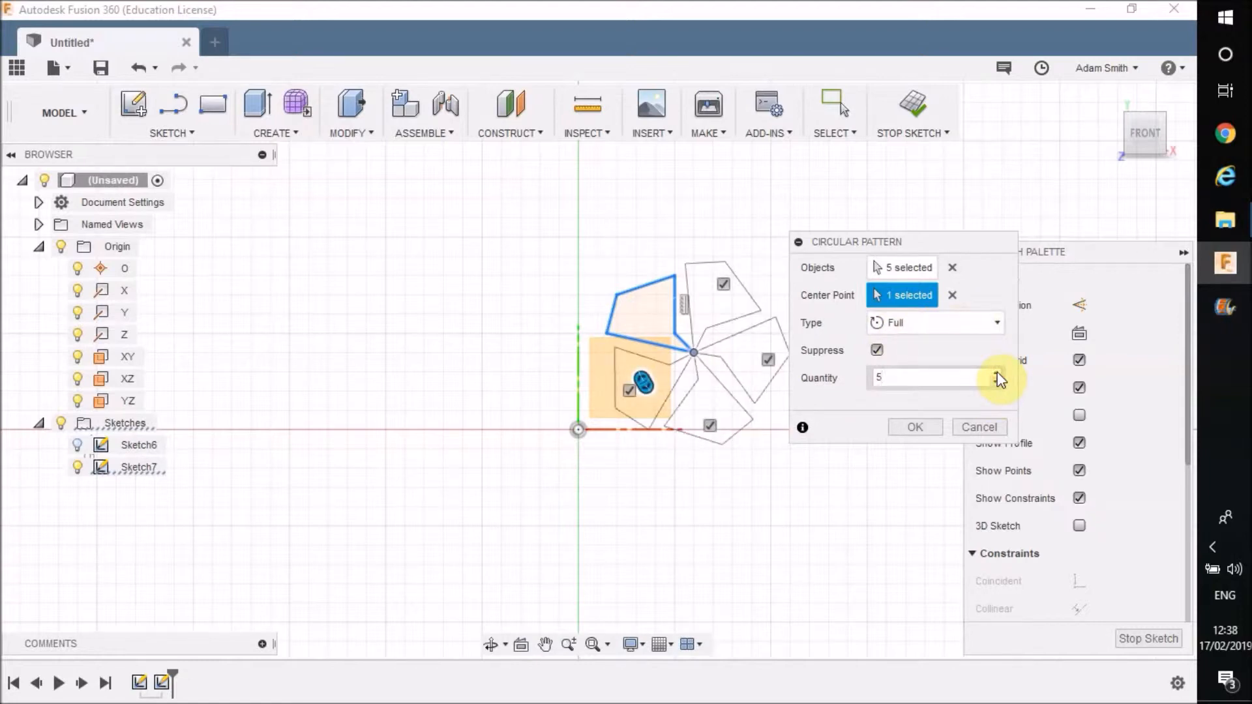
left_click(997, 373)
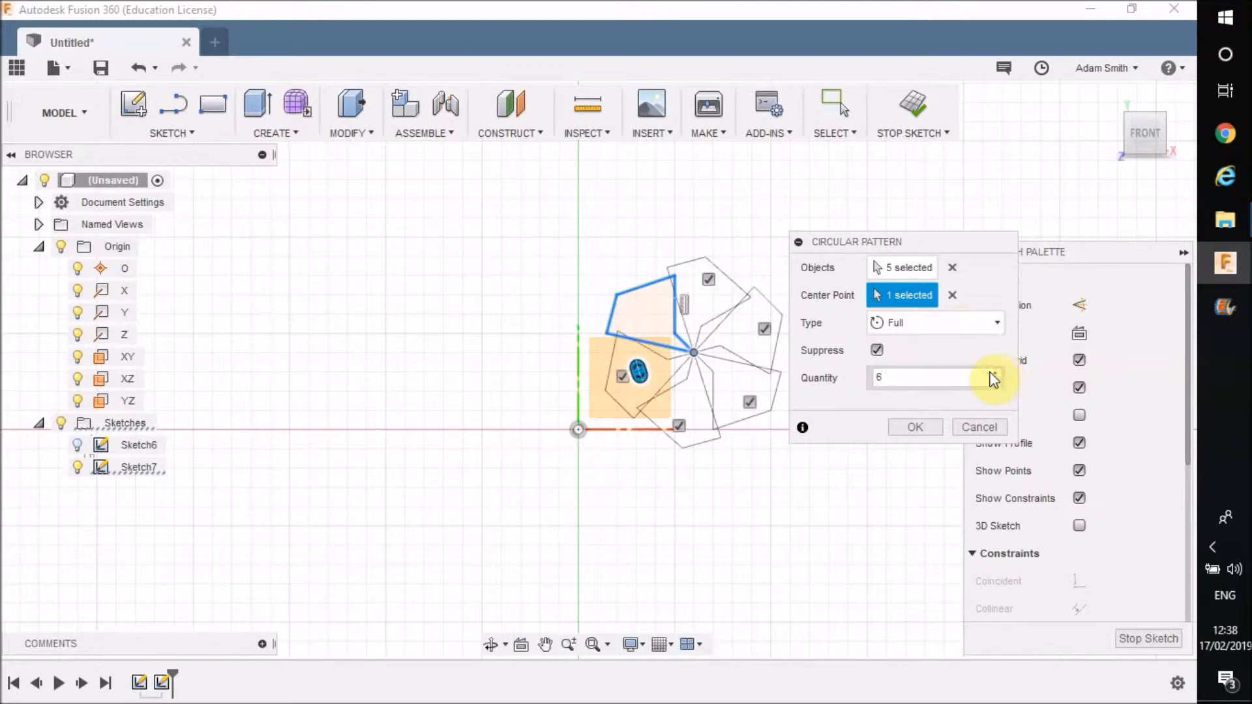
left_click(927, 378)
type("5")
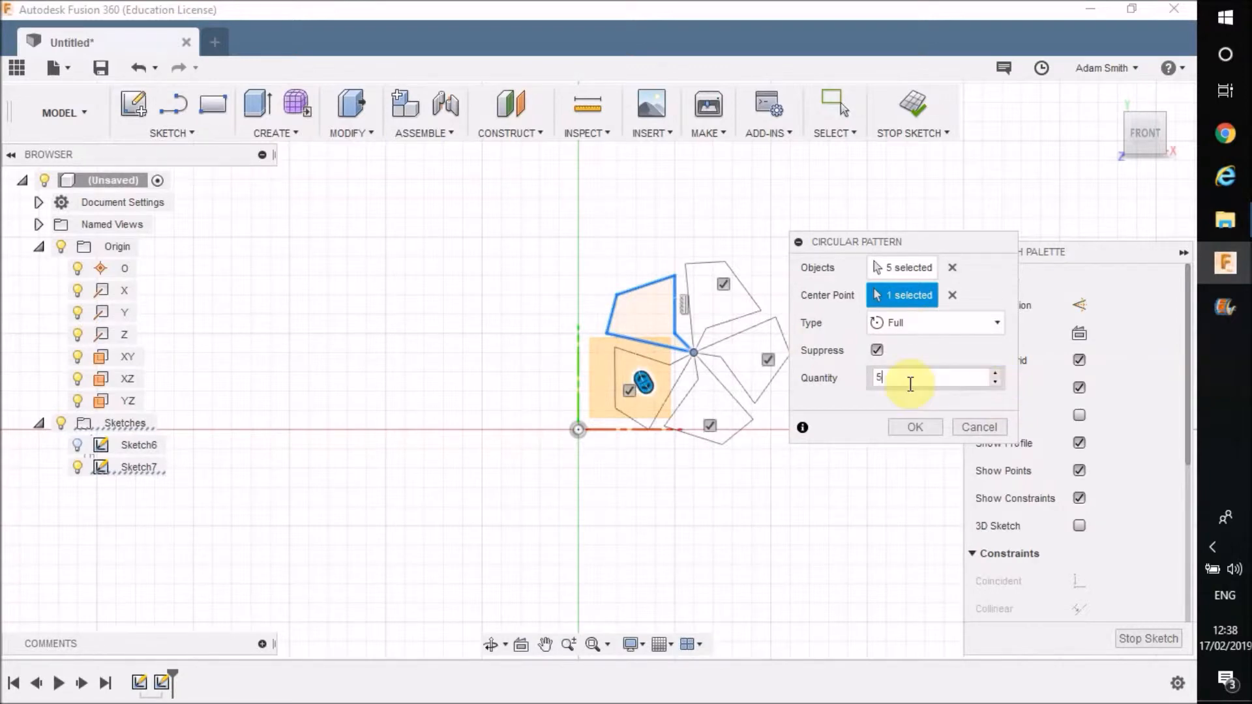
mouse_move(701, 335)
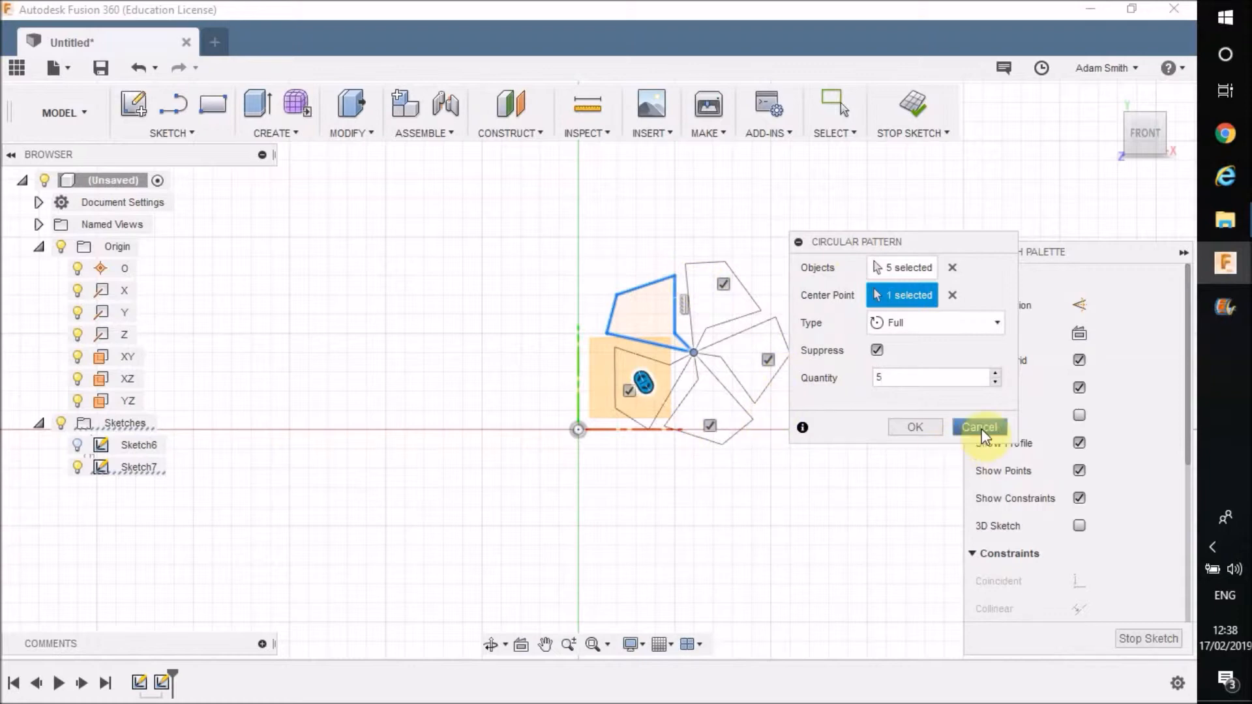
left_click(977, 427)
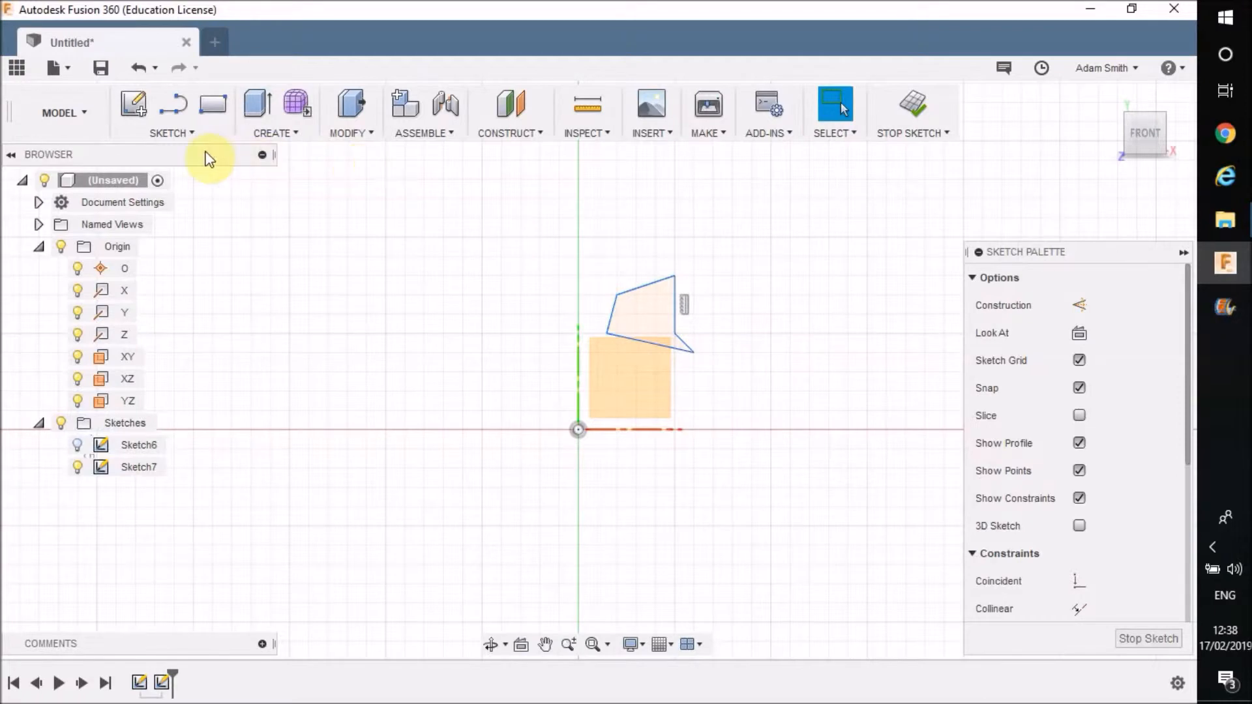
Draw a line across the quadrilateral from its upper corner, then tidy the outline
left_click(167, 133)
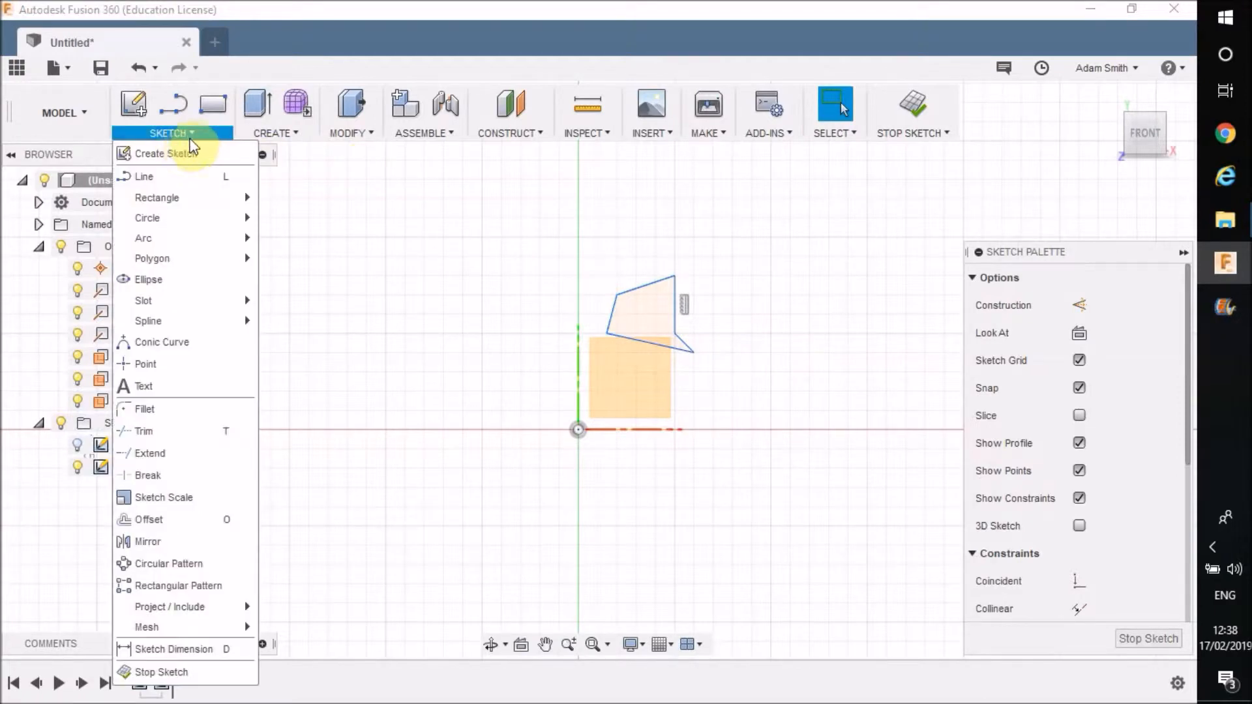
mouse_move(132, 367)
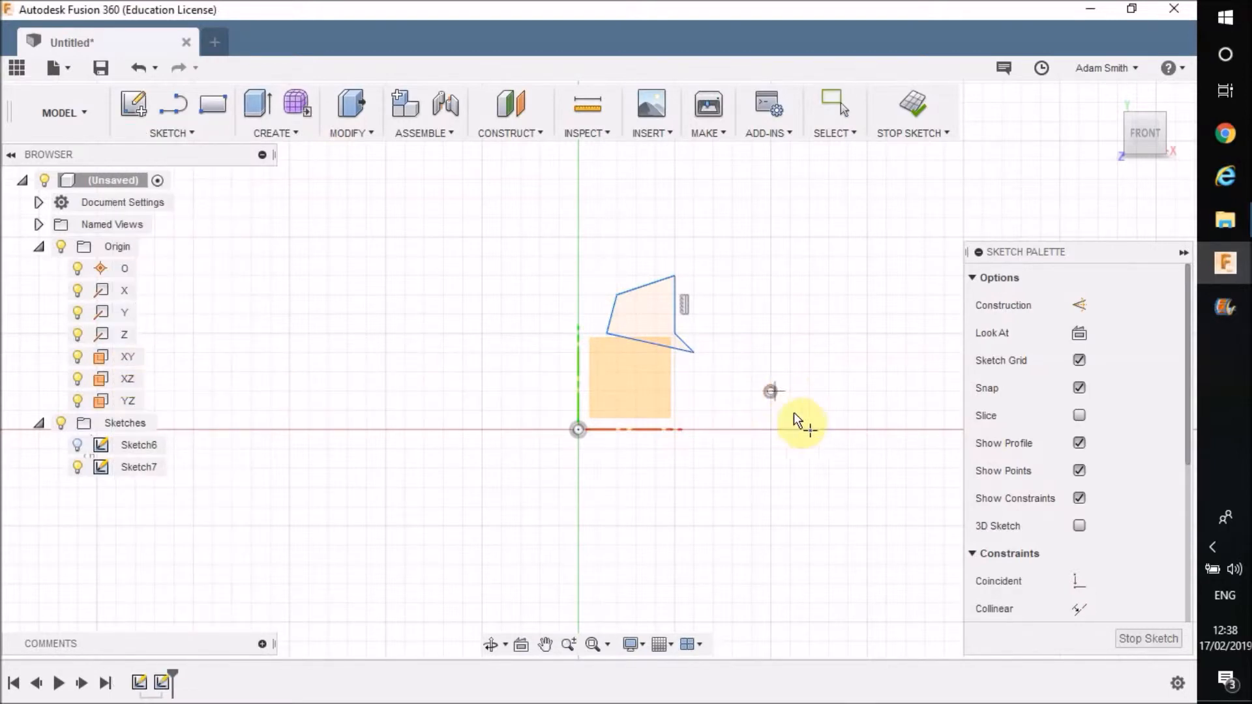
mouse_move(771, 399)
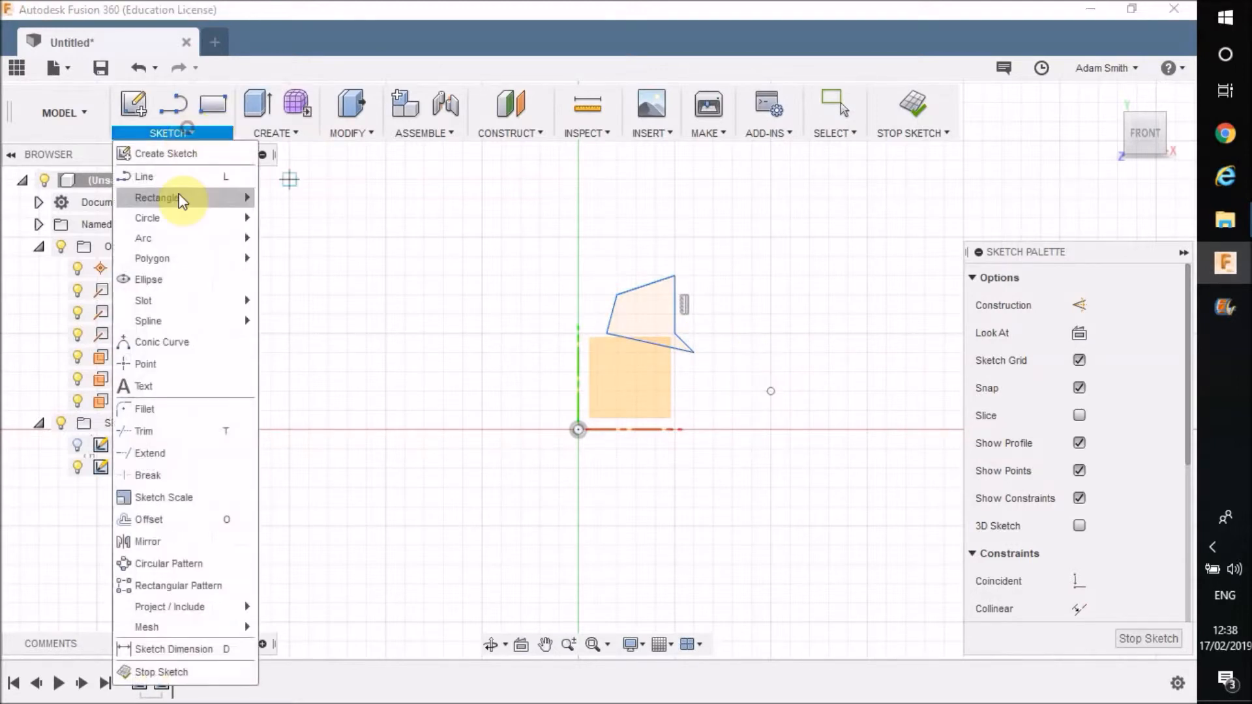
mouse_move(186, 497)
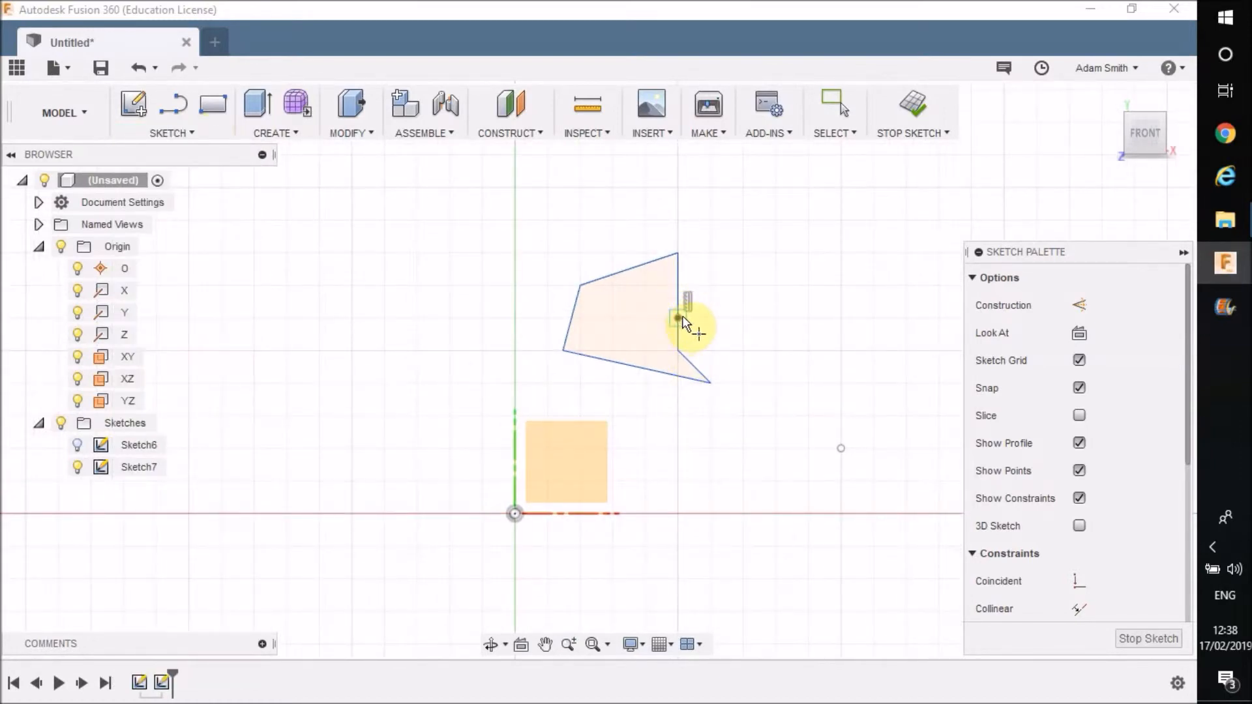
left_click(171, 104)
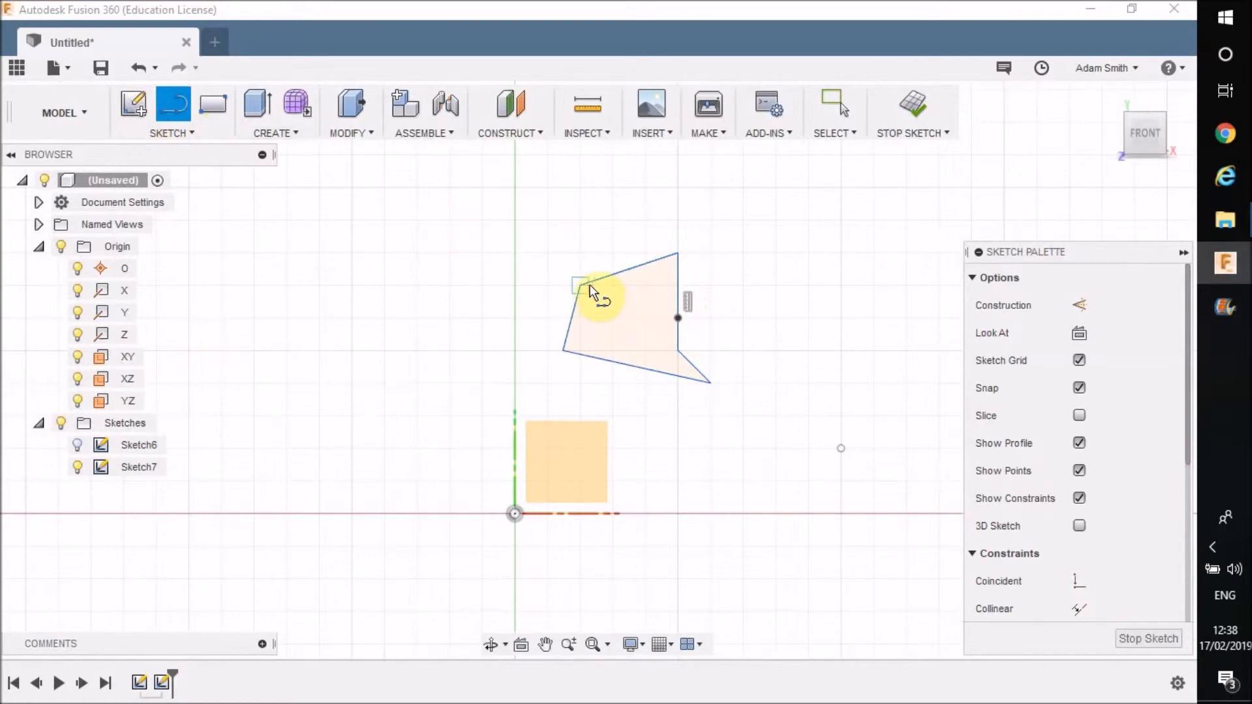
left_click_drag(583, 288, 679, 319)
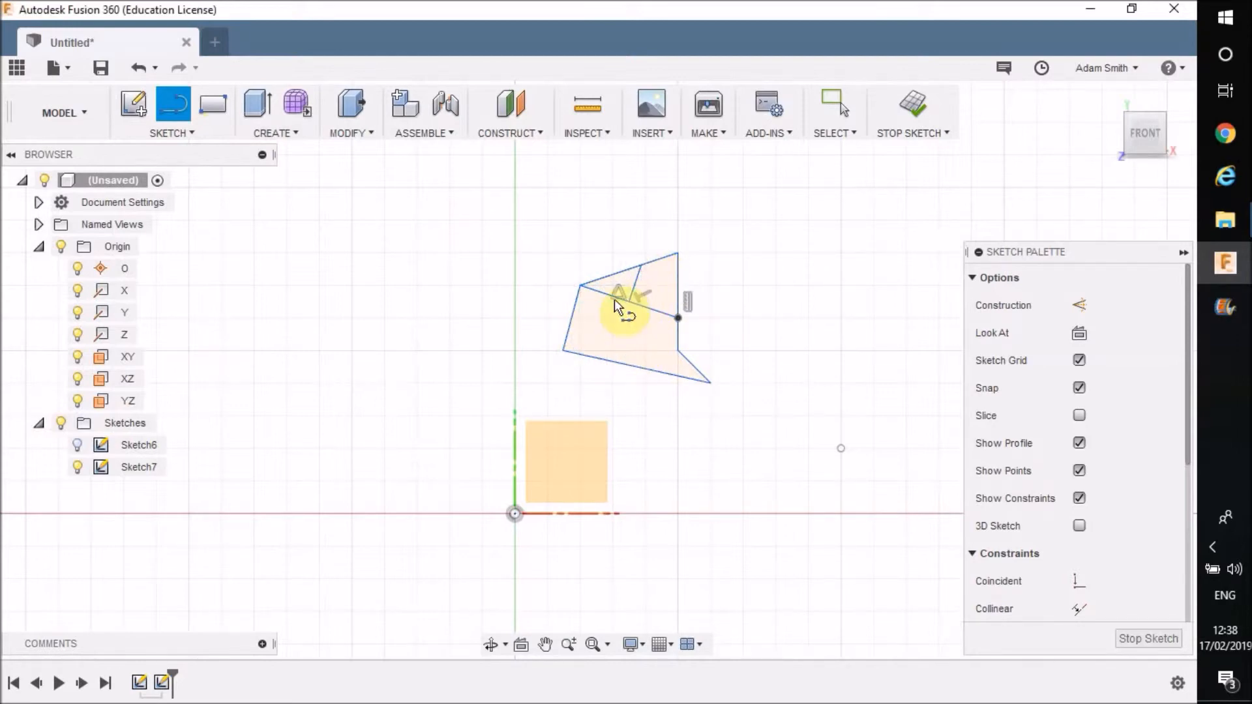
left_click(171, 112)
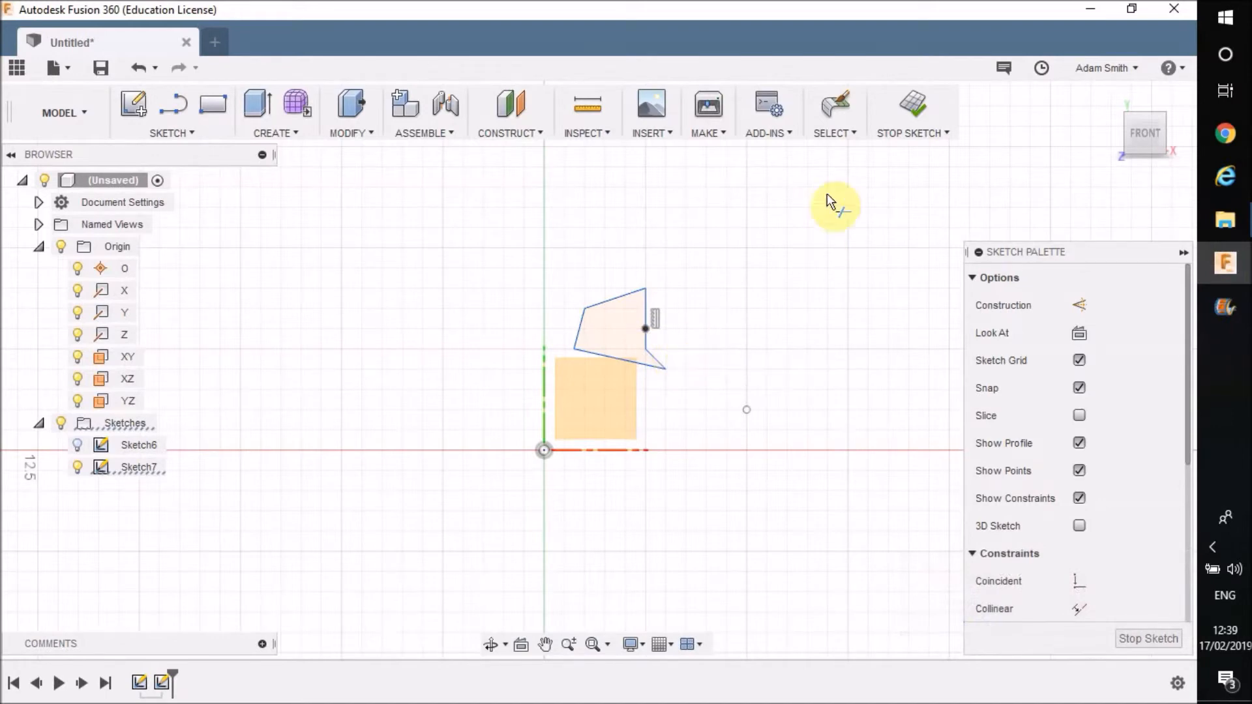
mouse_move(164, 142)
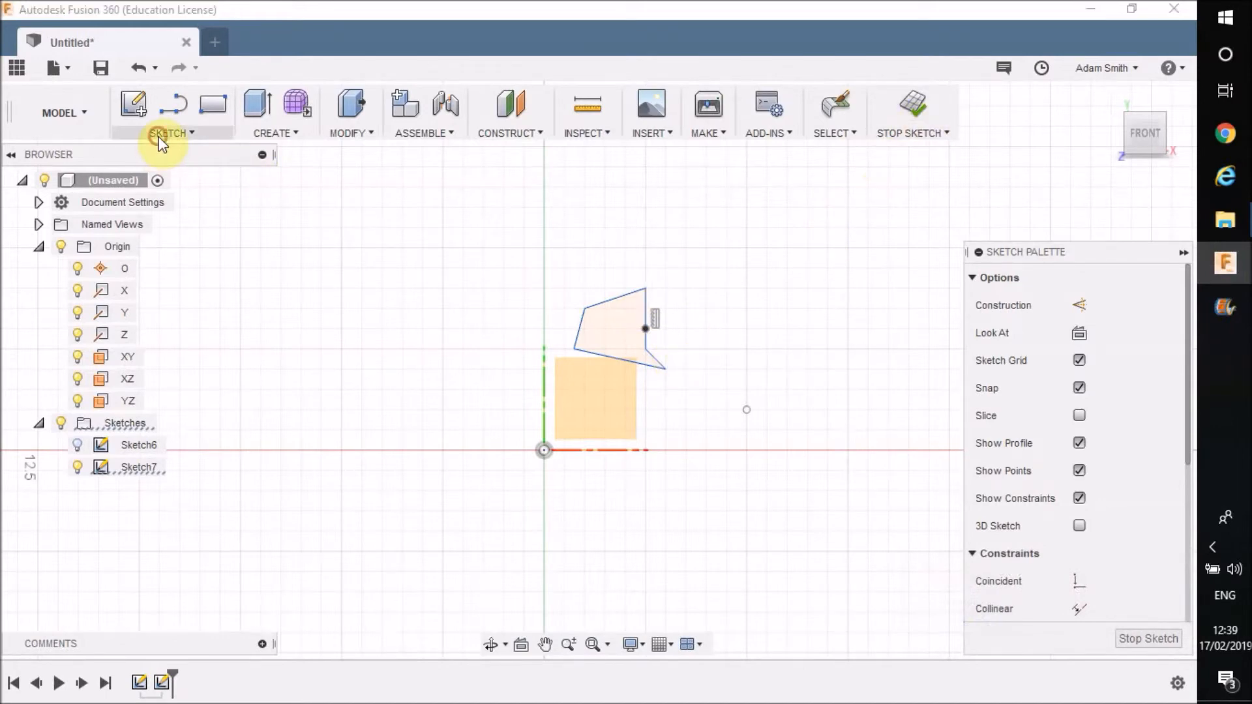
Circular-pattern the quadrilateral edges around the free point, raising quantity to 10
left_click(168, 132)
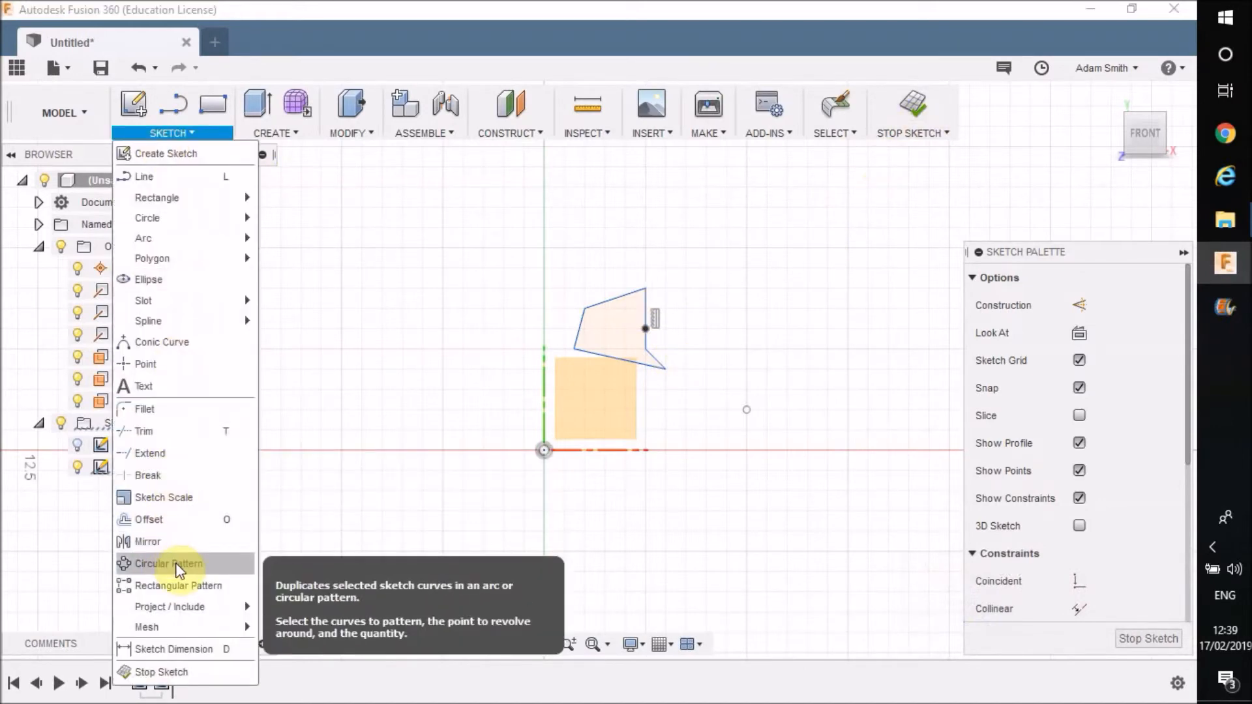
left_click(168, 563)
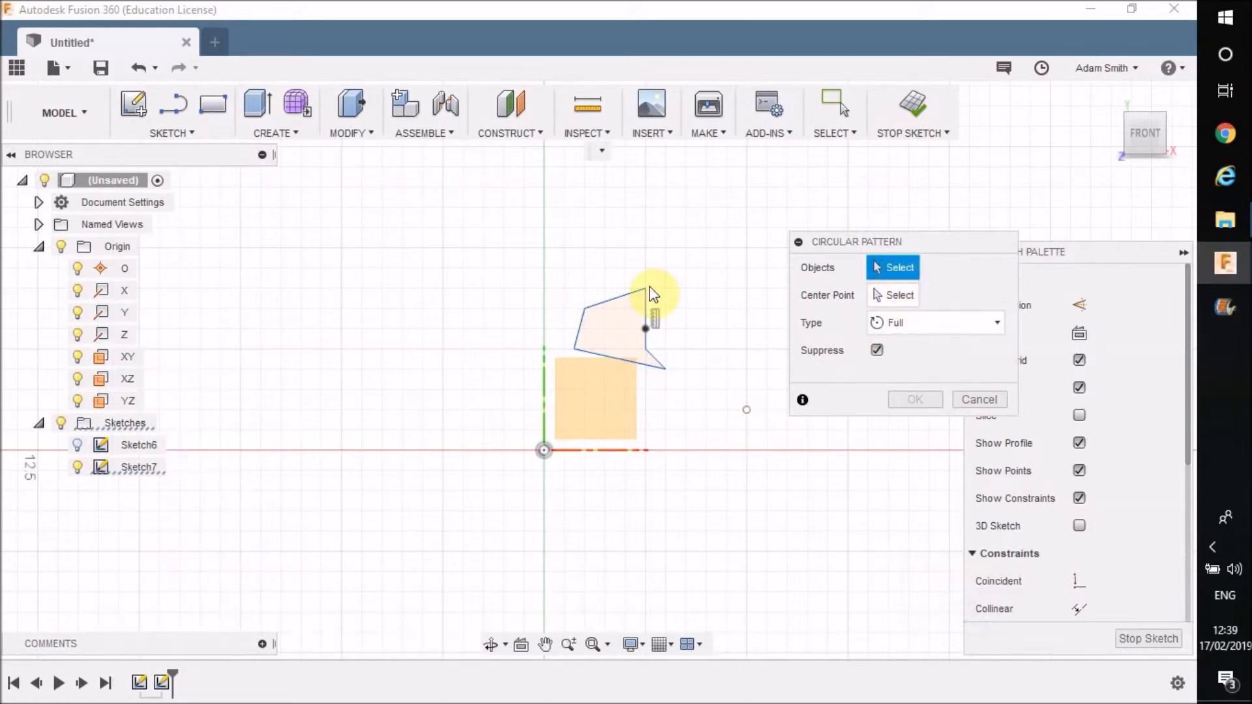
left_click(655, 363)
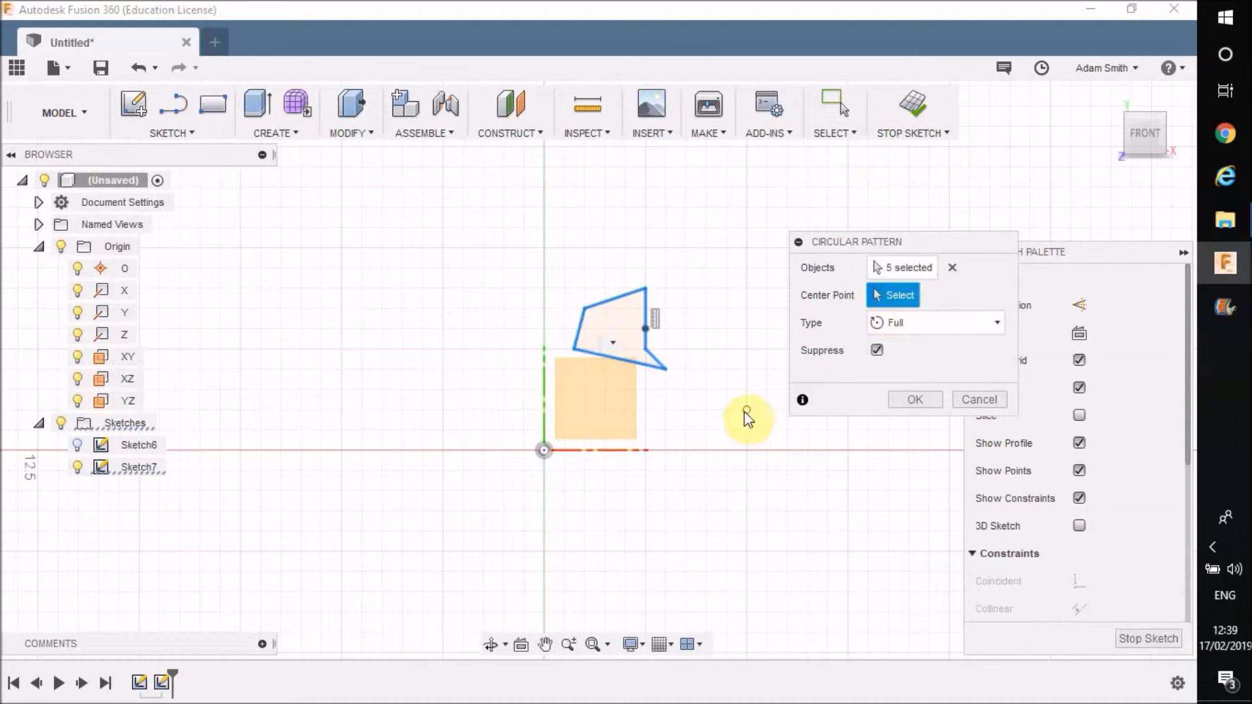
left_click(739, 559)
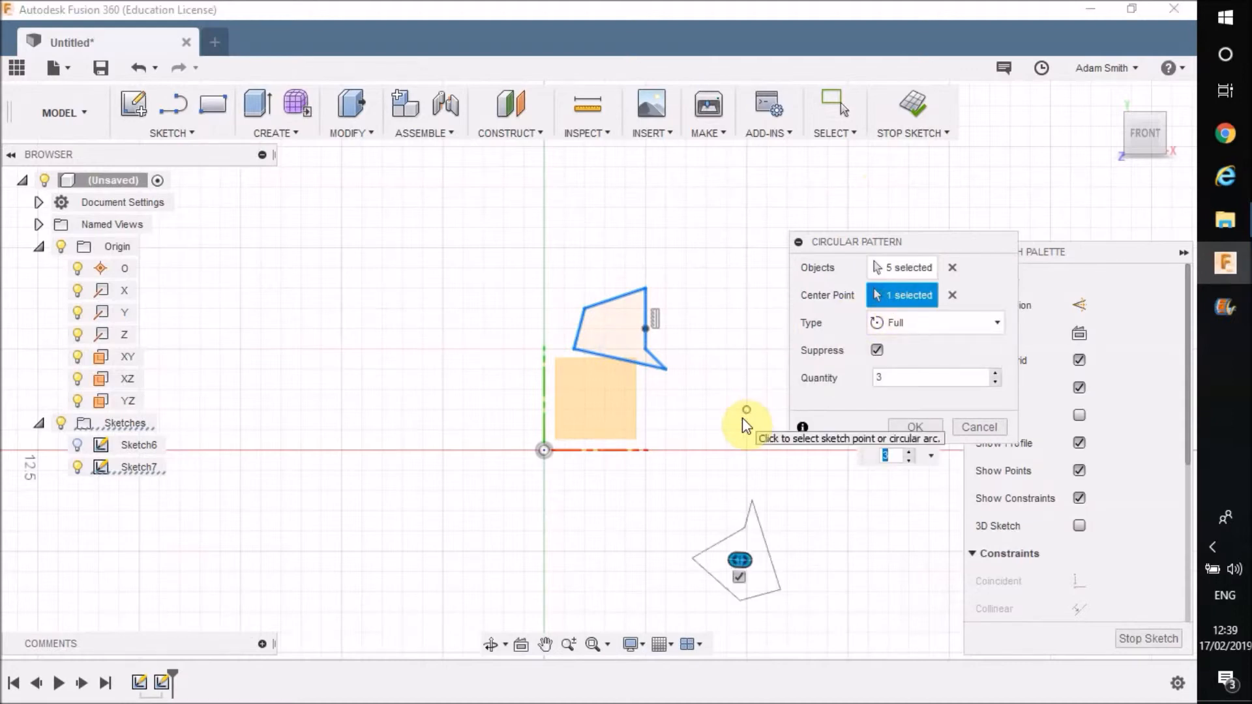
mouse_move(545, 645)
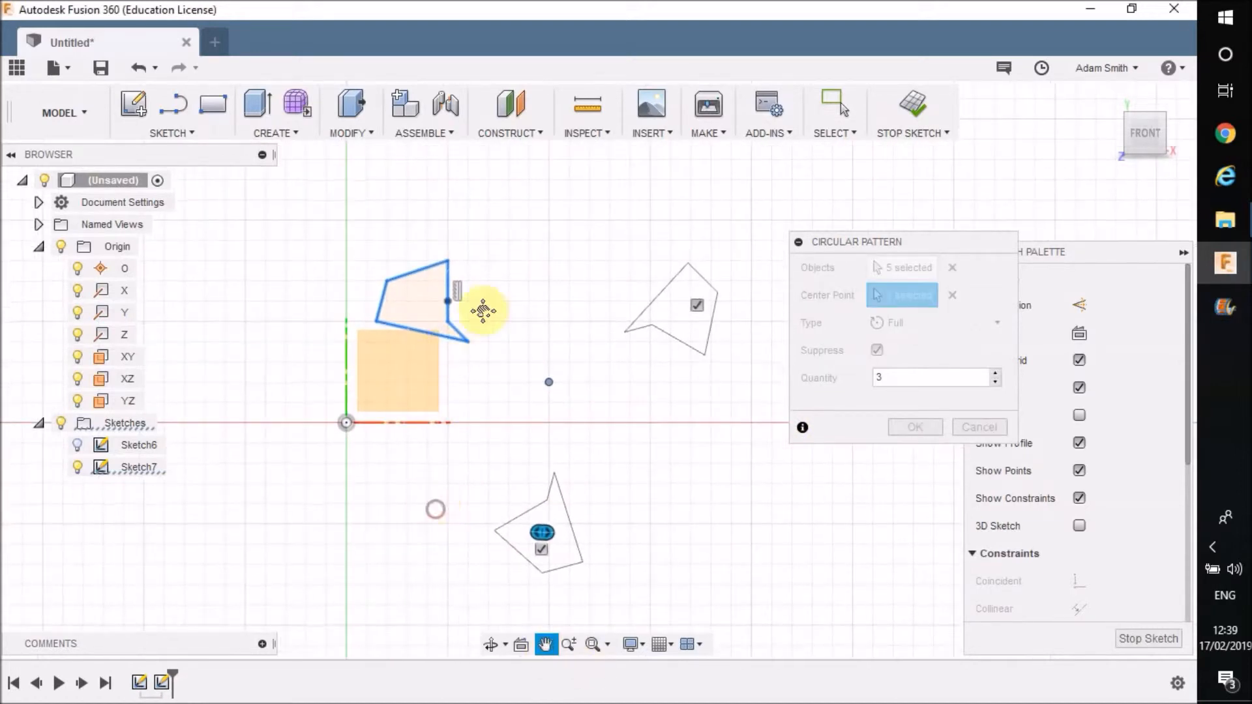
mouse_move(615, 367)
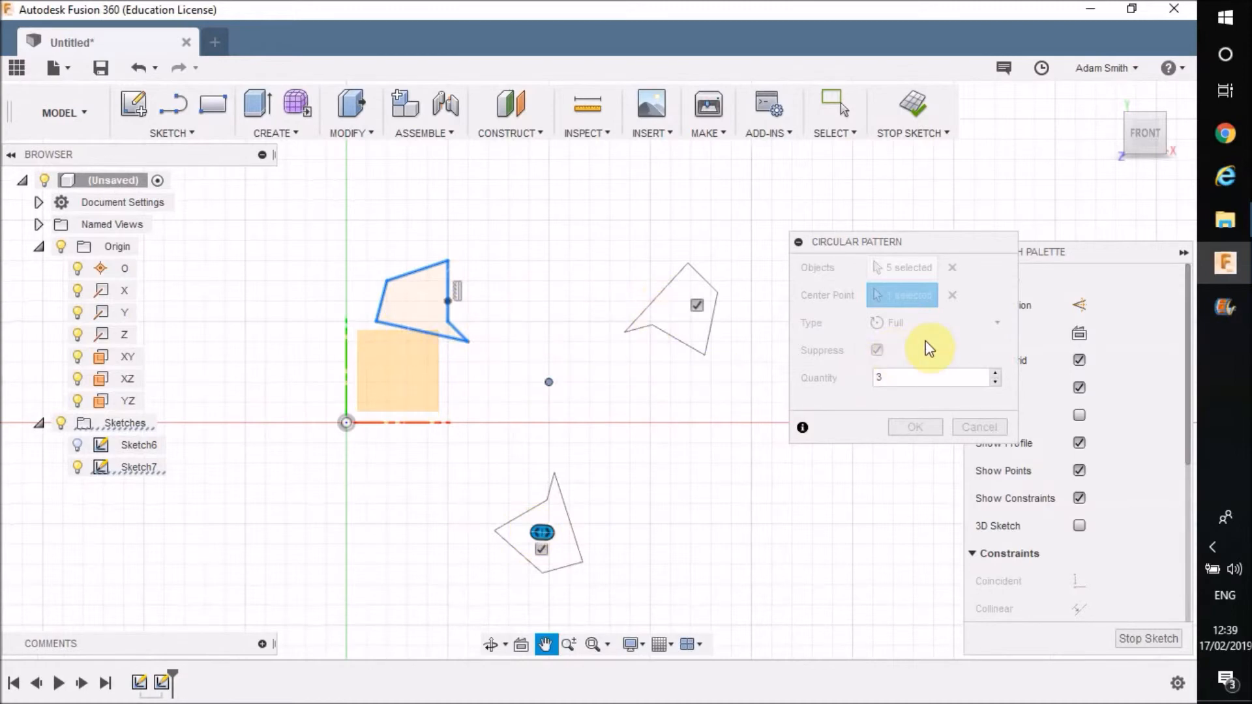
left_click(996, 373)
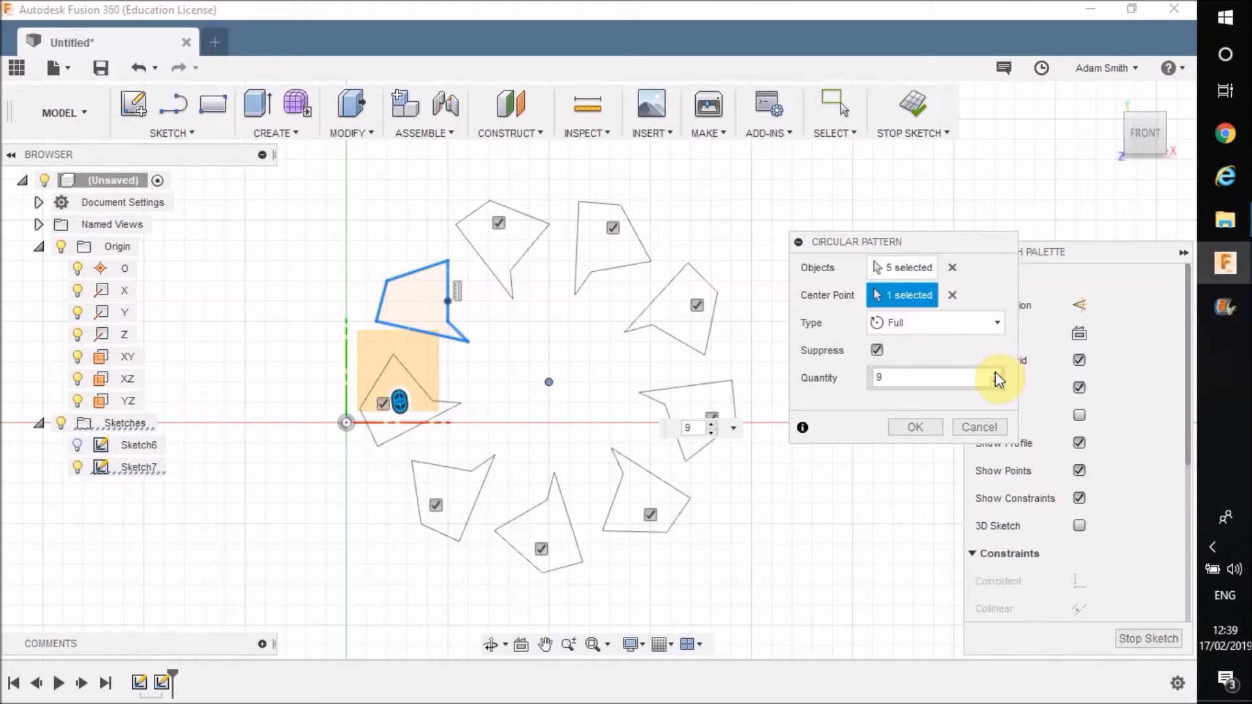
left_click(996, 373)
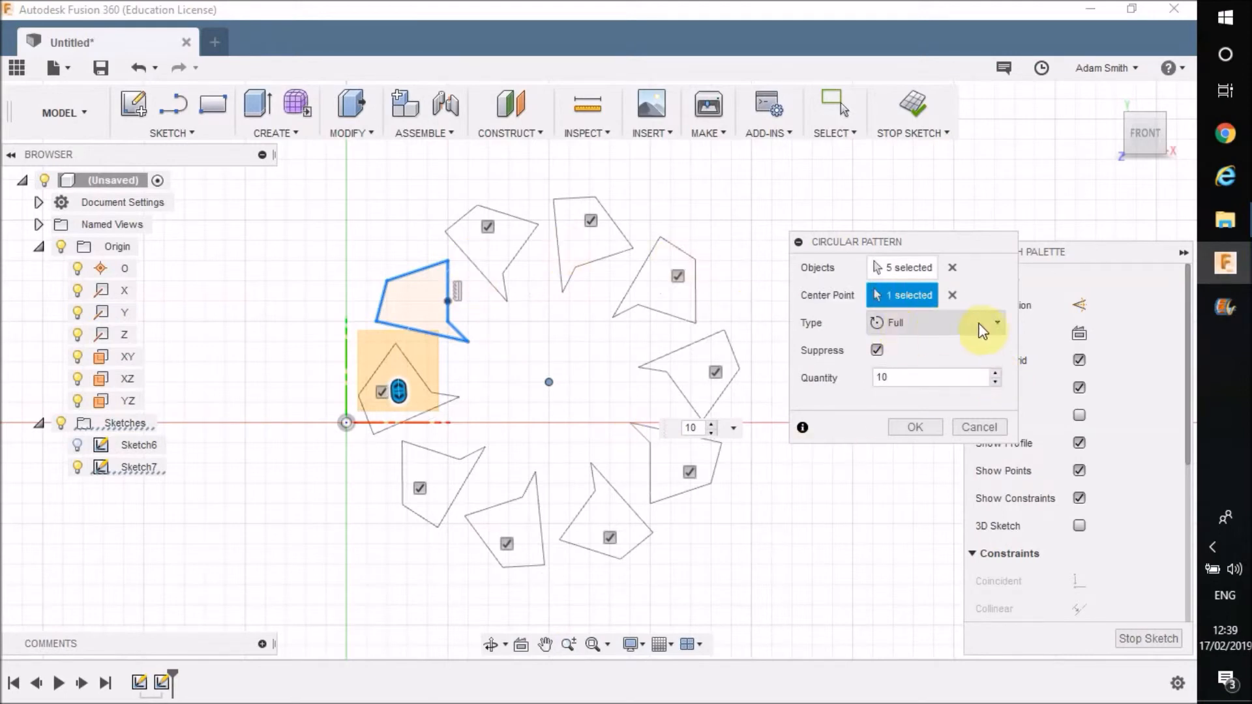
left_click(994, 328)
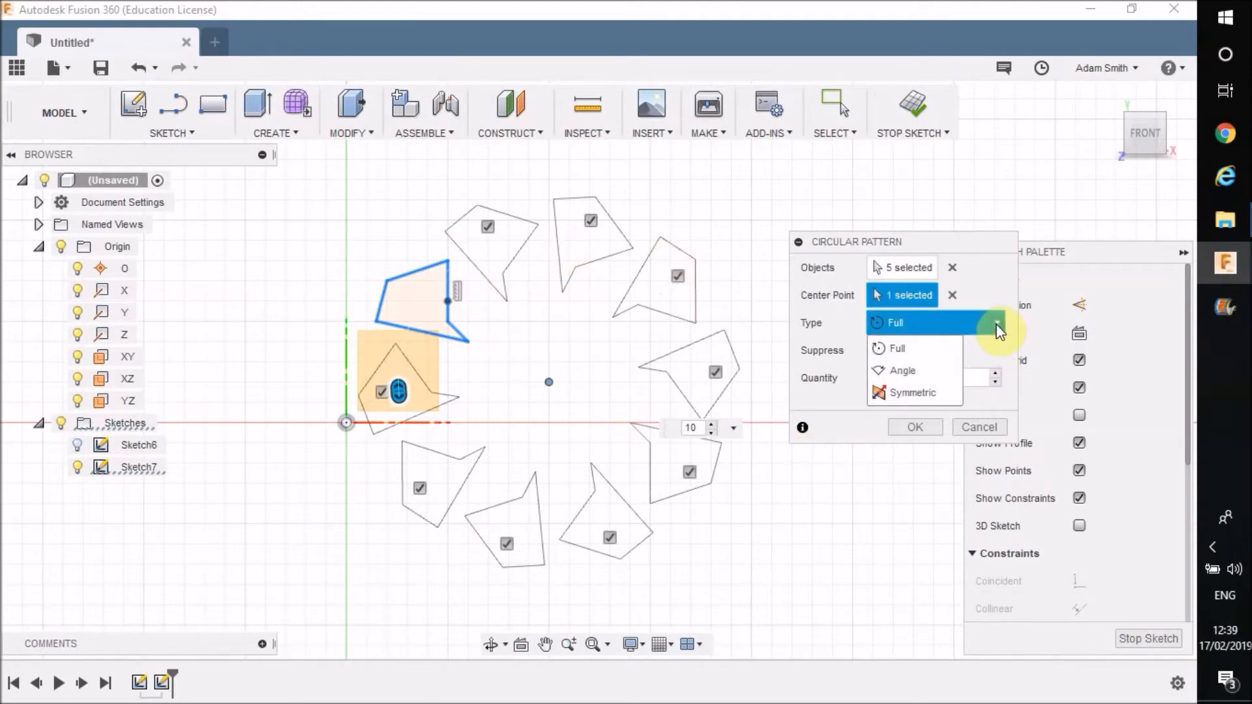
Preview the pattern as a 180-degree, six-copy arc, then cancel the Circular Pattern
left_click(900, 370)
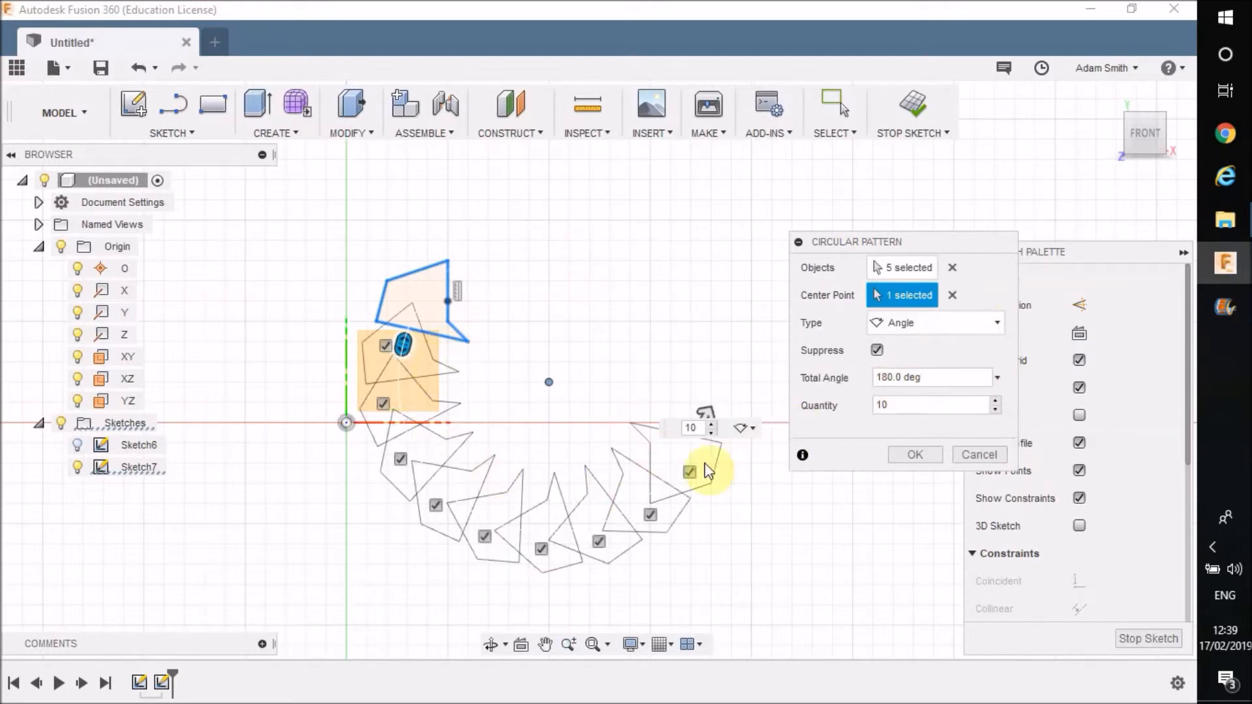
mouse_move(867, 398)
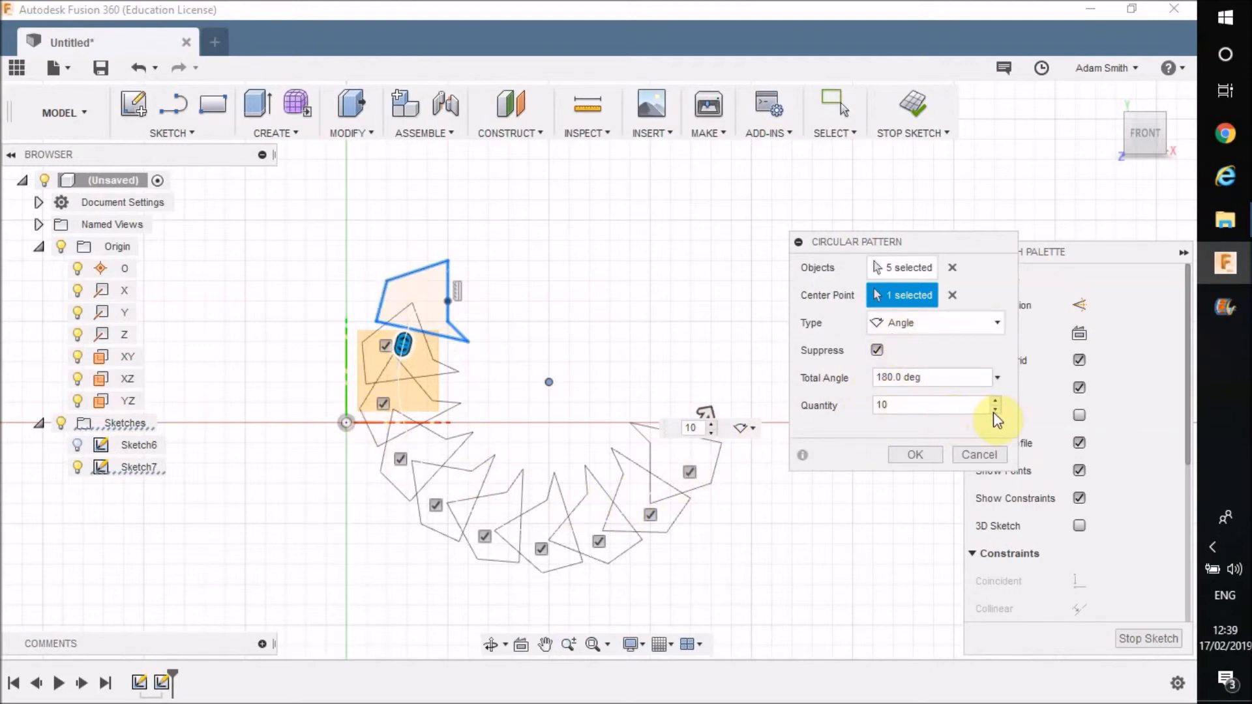
left_click(996, 410)
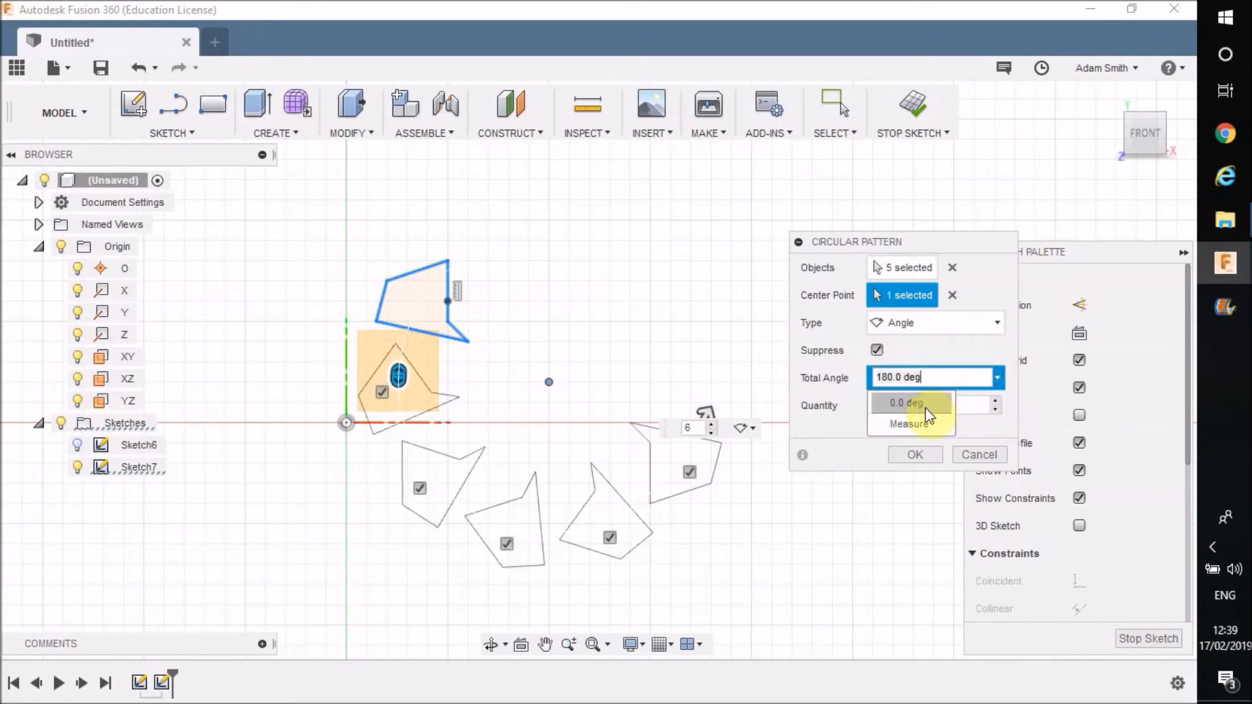
left_click(934, 377)
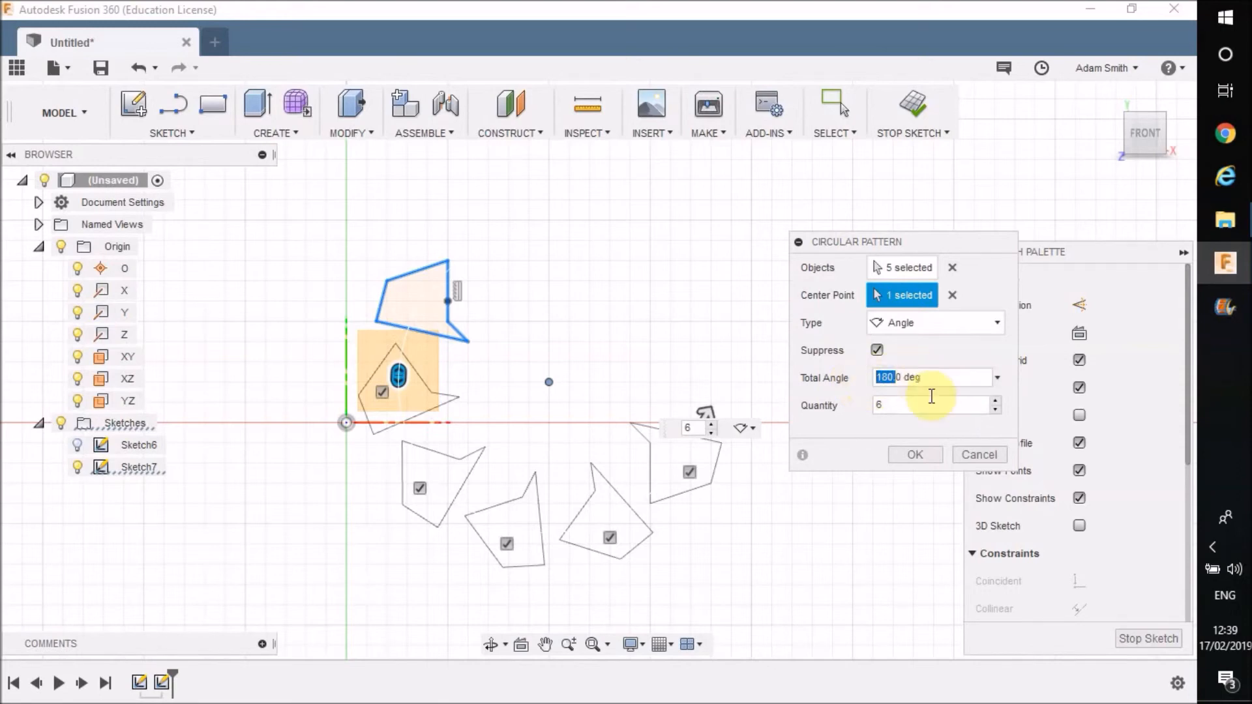
left_click(978, 455)
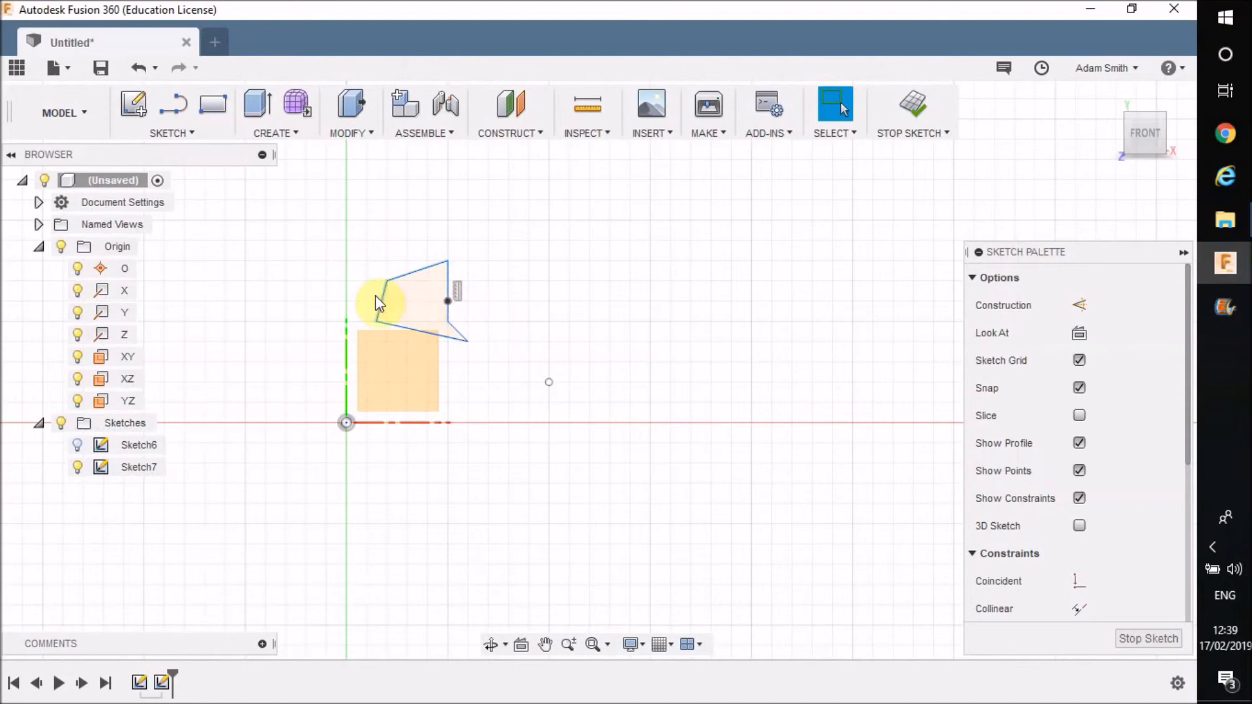
left_click(167, 133)
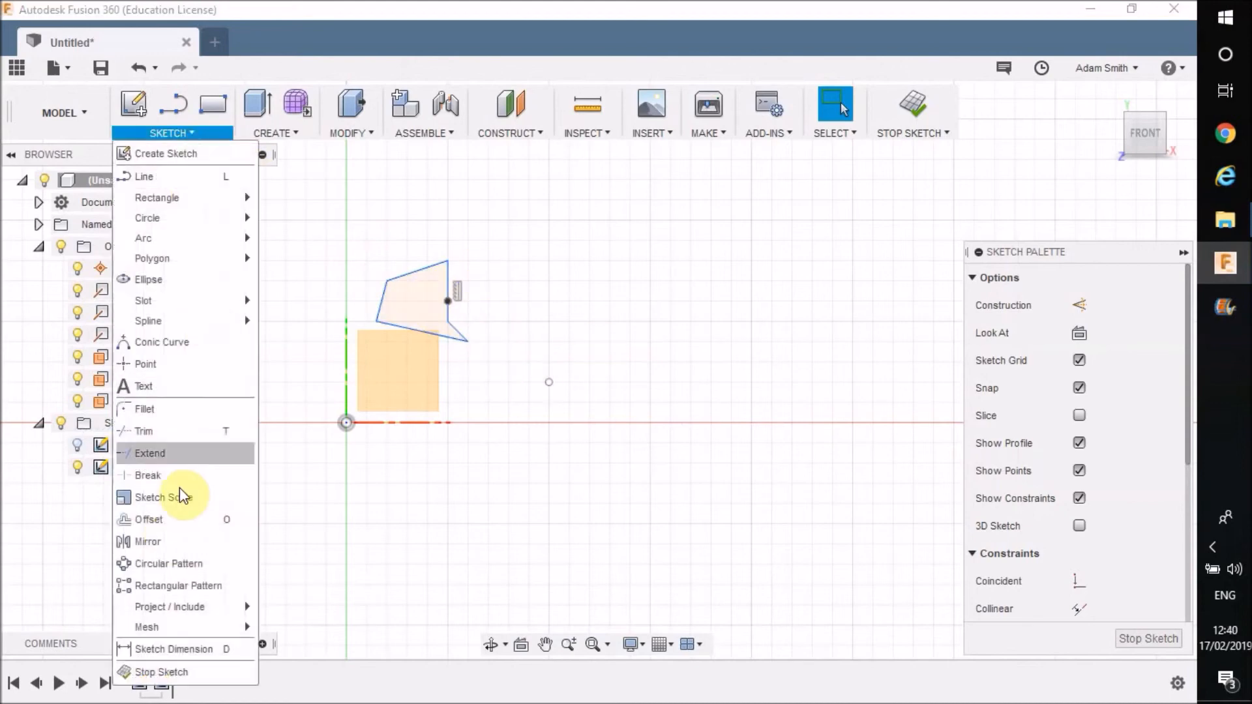
Circular-pattern the quadrilateral curves around the free point with quantity 8
left_click(169, 563)
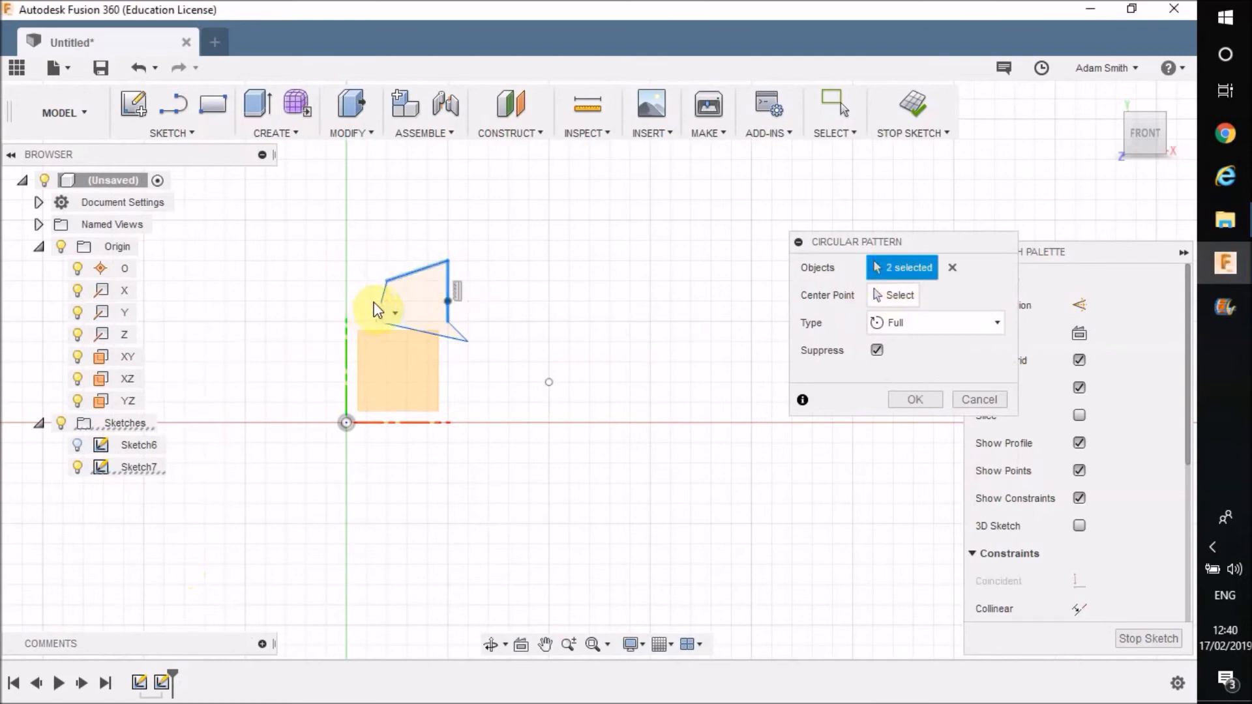
left_click(455, 336)
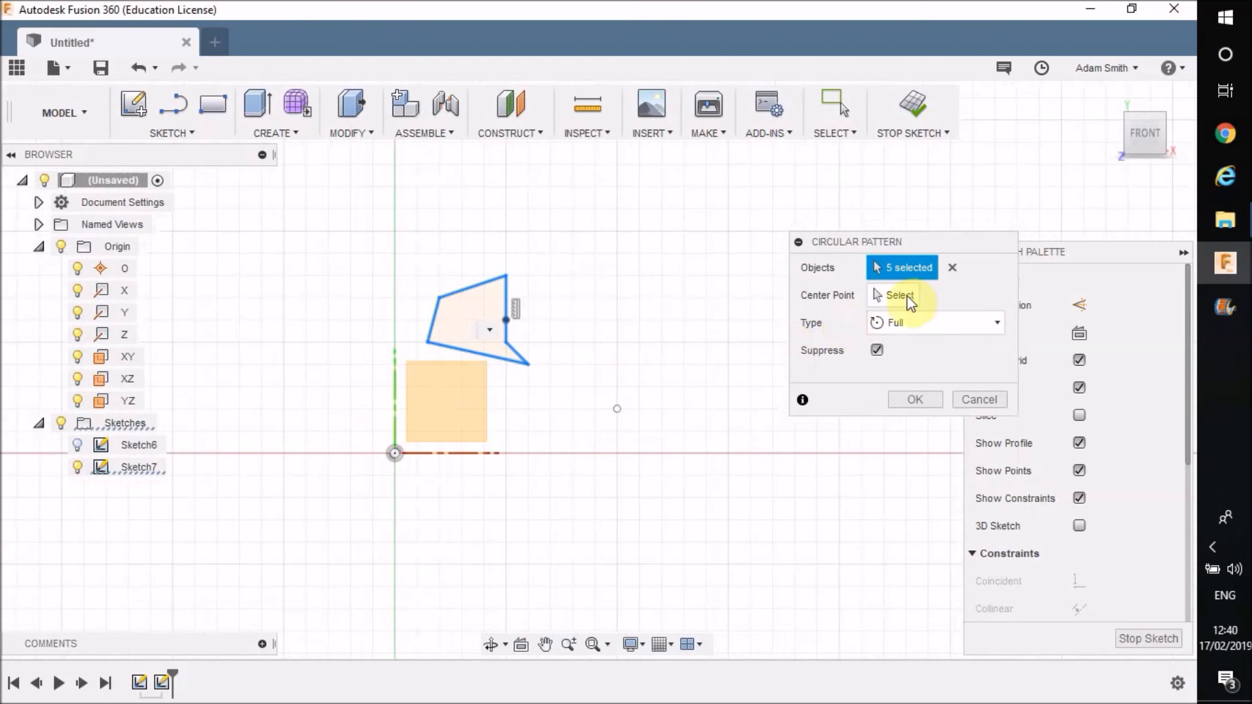
left_click(616, 409)
type("5")
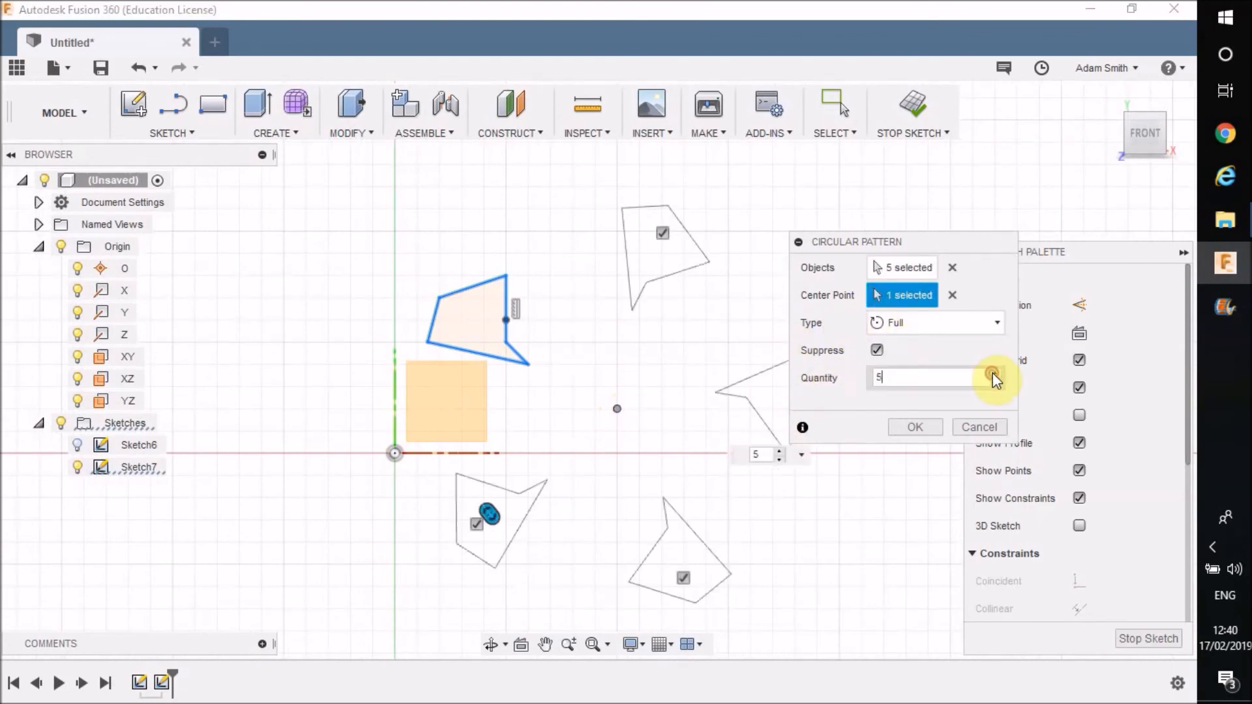
left_click(995, 373)
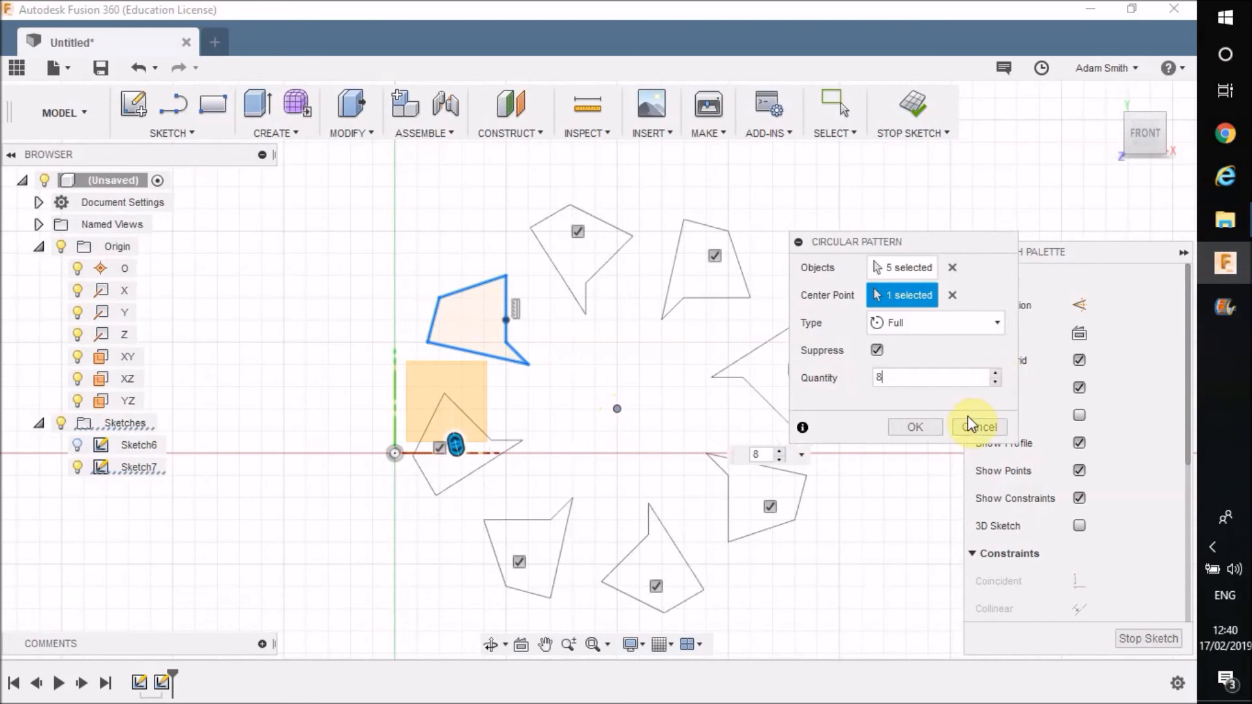
left_click(980, 426)
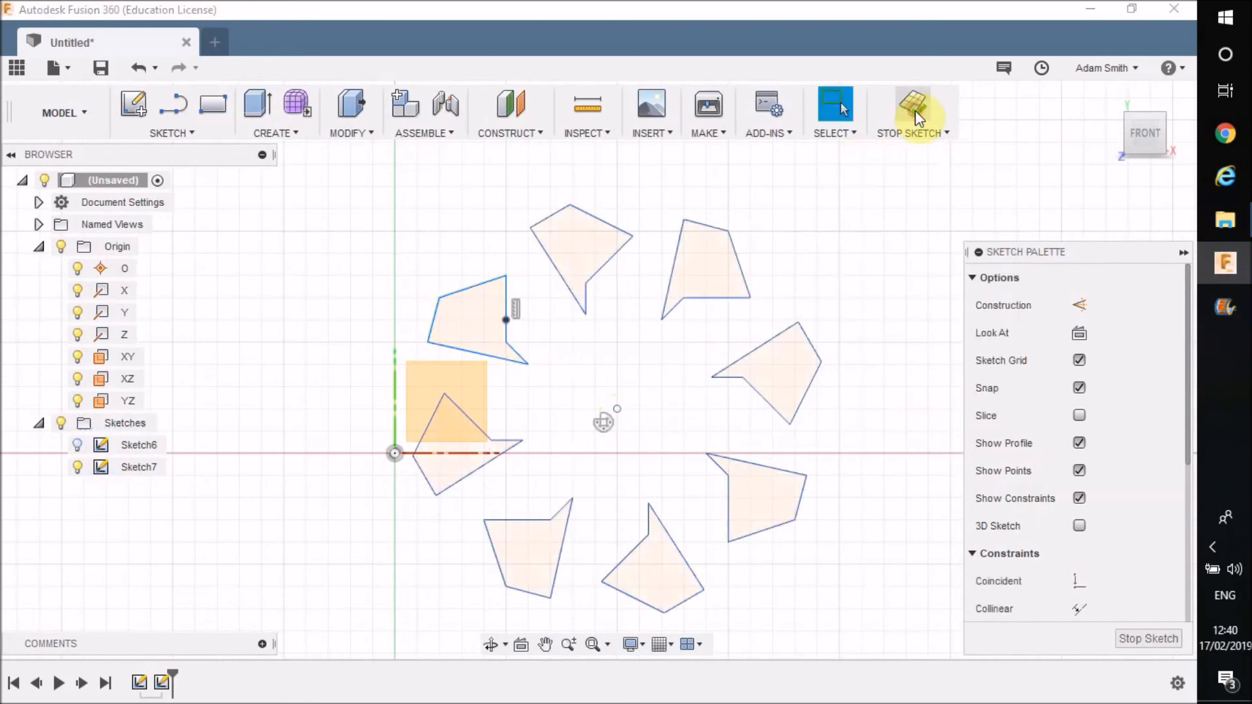
Stop the XY sketch and start extruding the patterned profiles
left_click(912, 107)
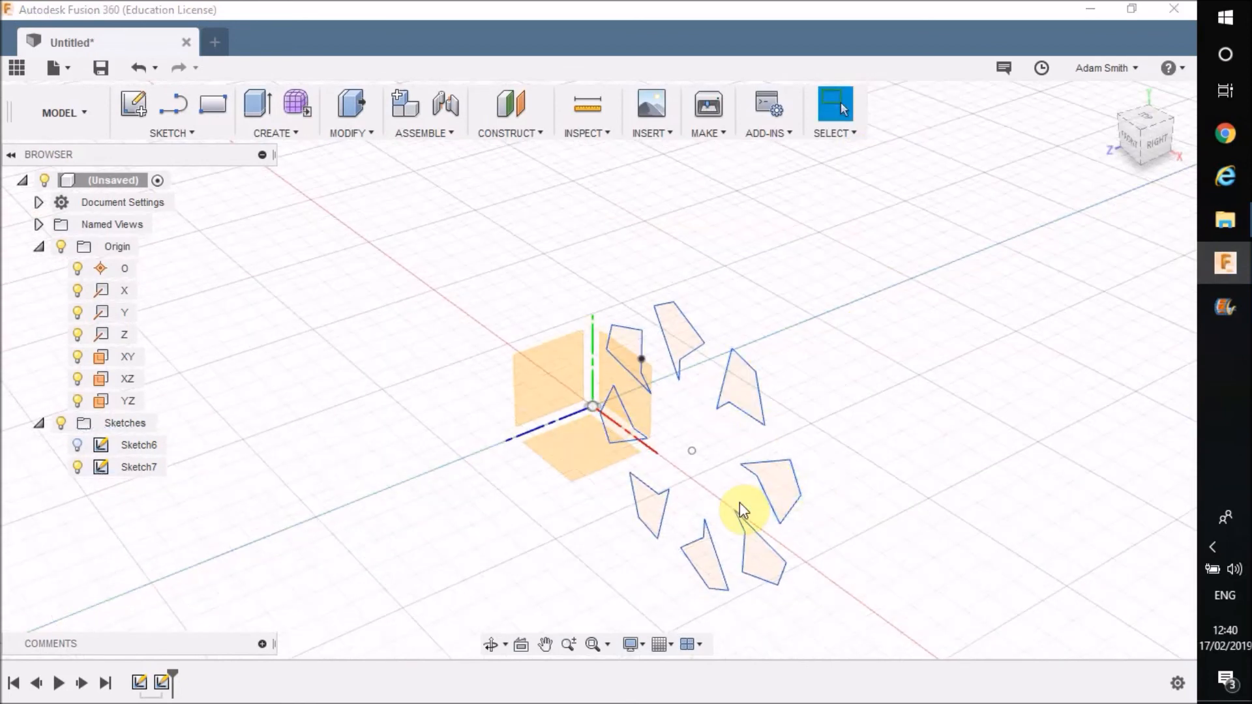
mouse_move(257, 104)
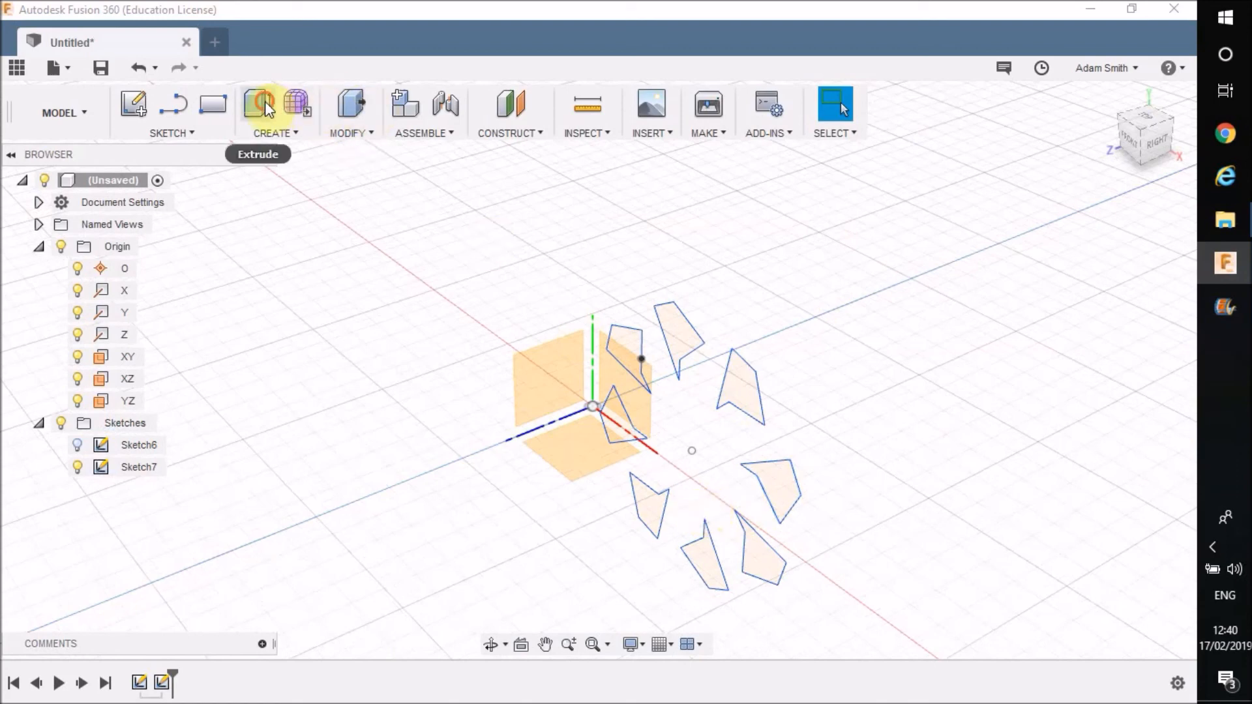
left_click(257, 104)
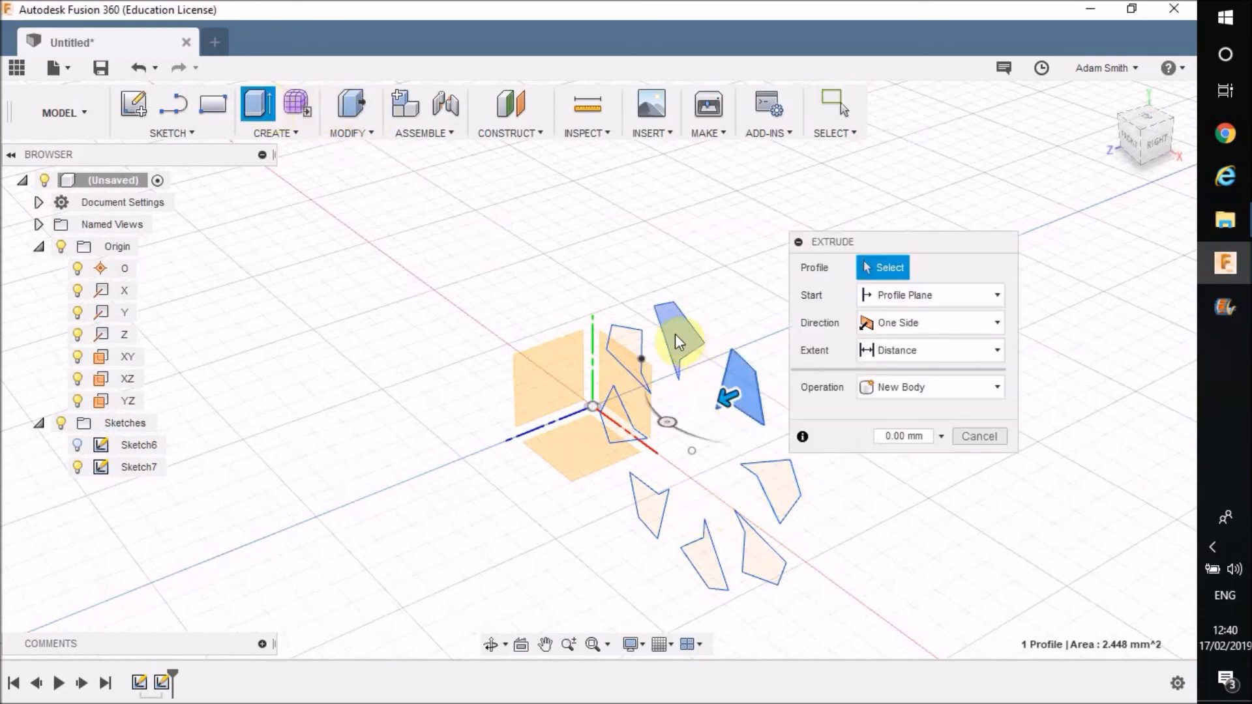